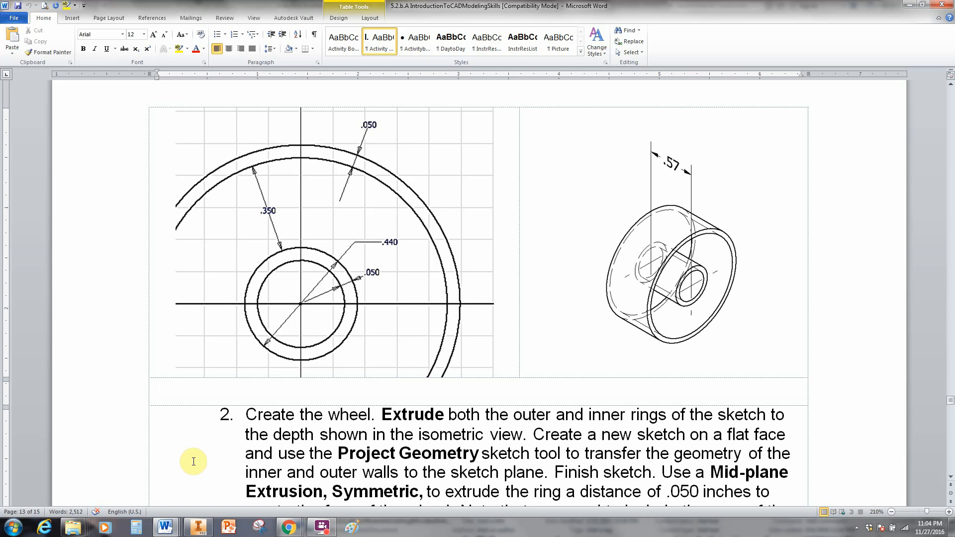
Read through the exercise instructions and switch over to Inventor.
left_click(157, 388)
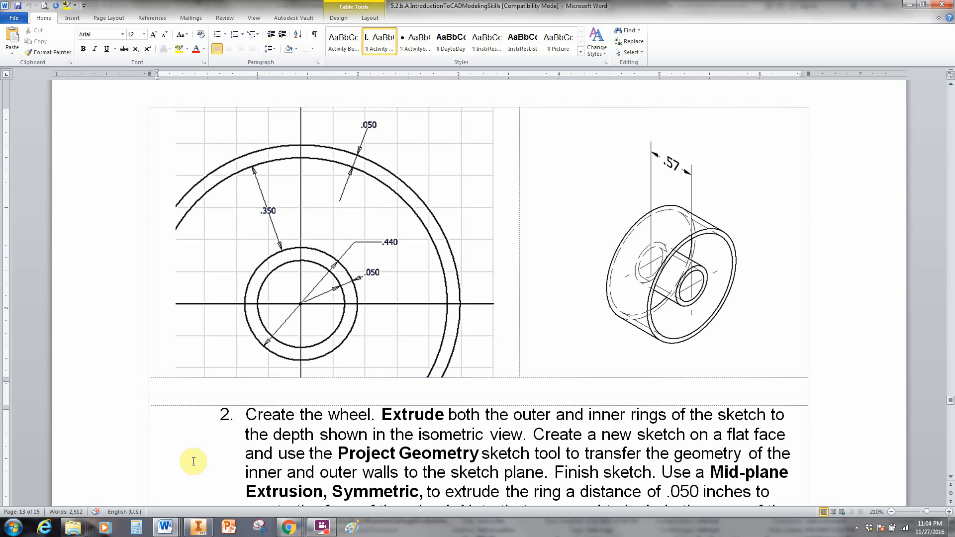
left_click(158, 388)
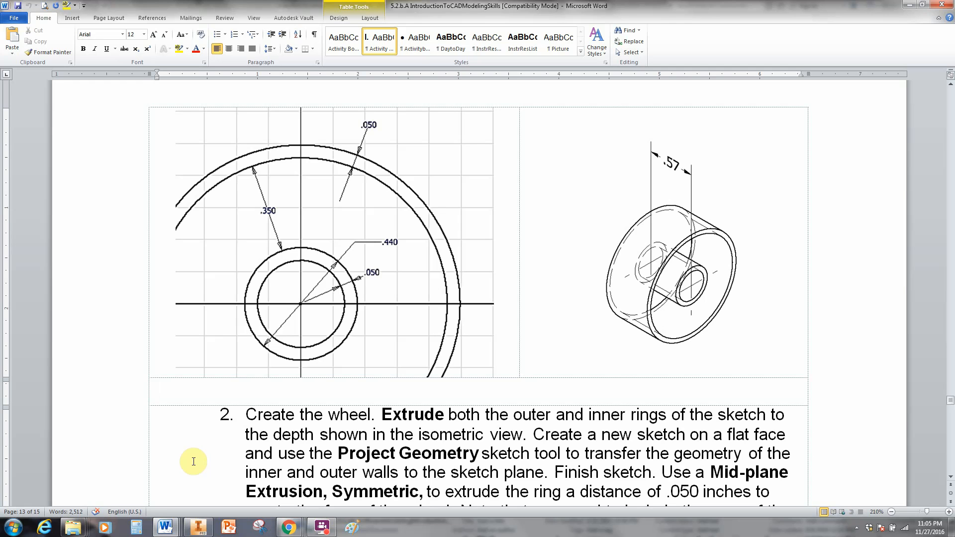
left_click(157, 388)
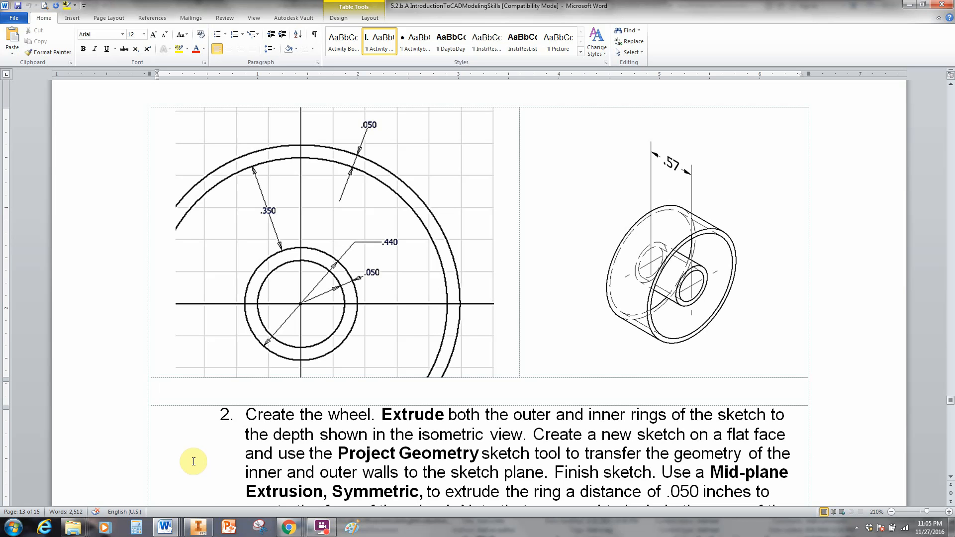
left_click(157, 387)
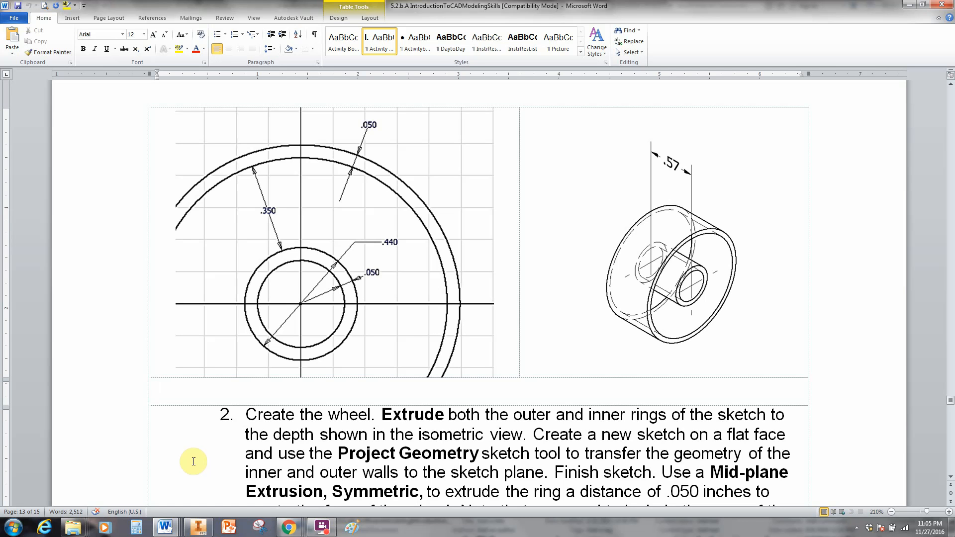
left_click(157, 387)
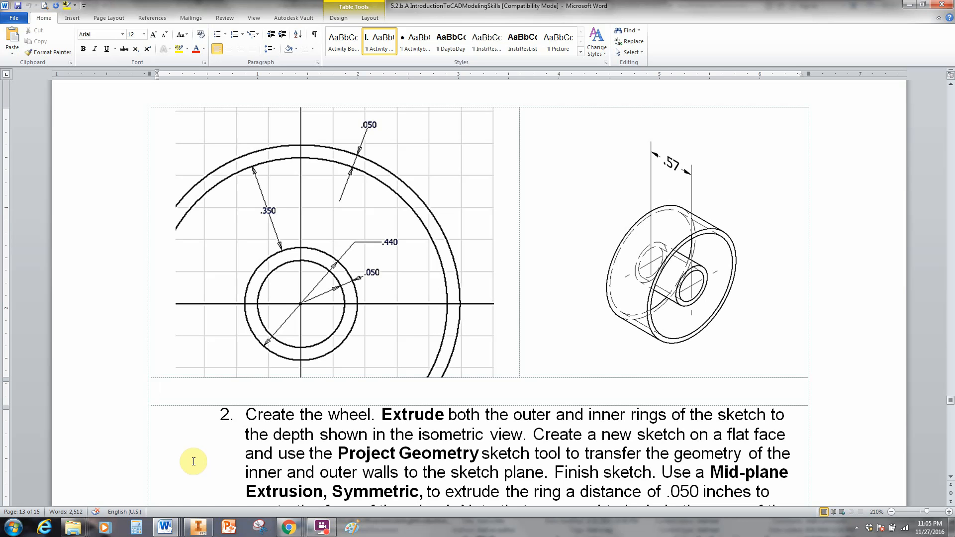
left_click(157, 388)
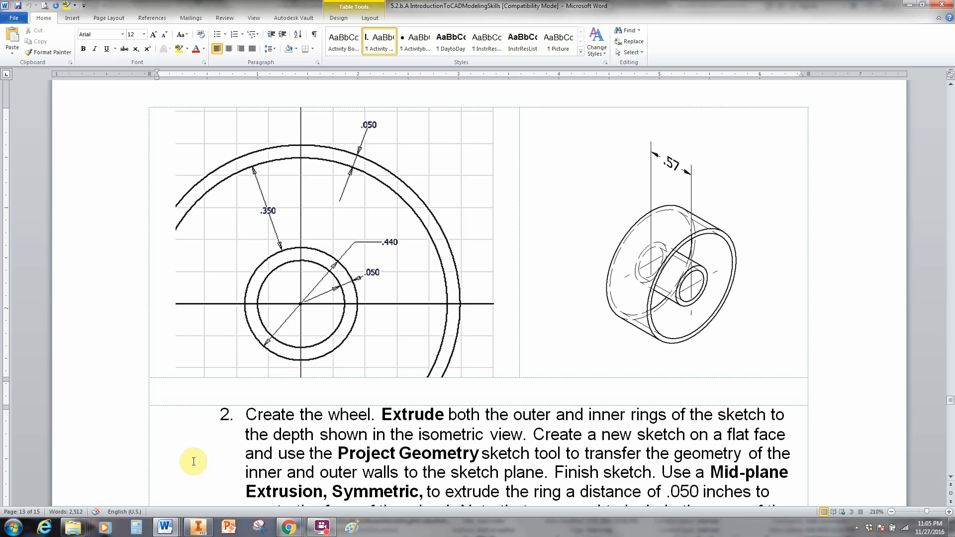
mouse_move(362, 294)
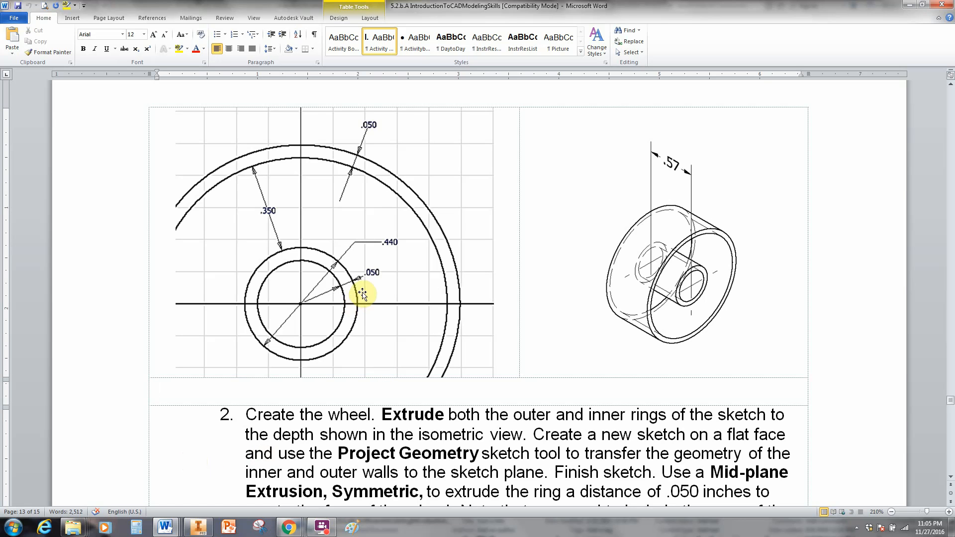
mouse_move(264, 212)
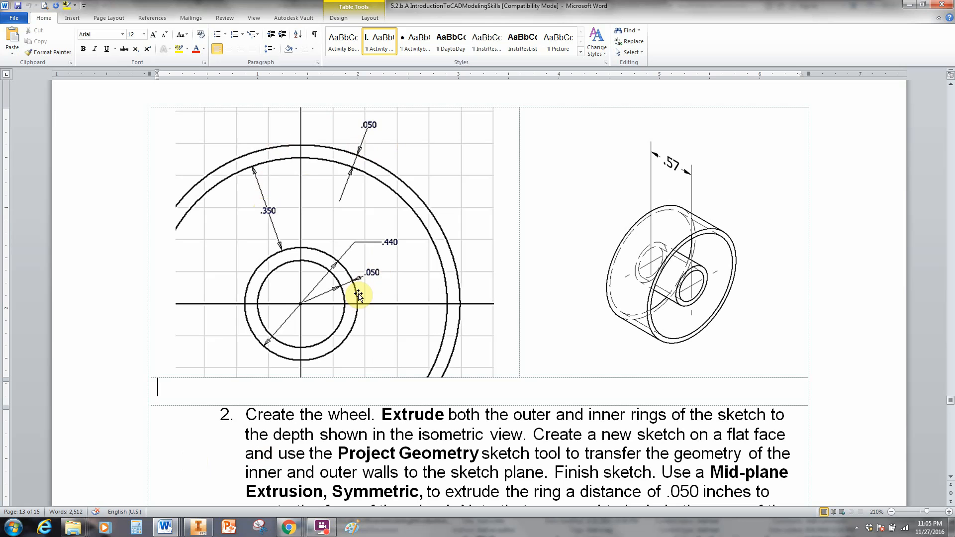
mouse_move(339, 343)
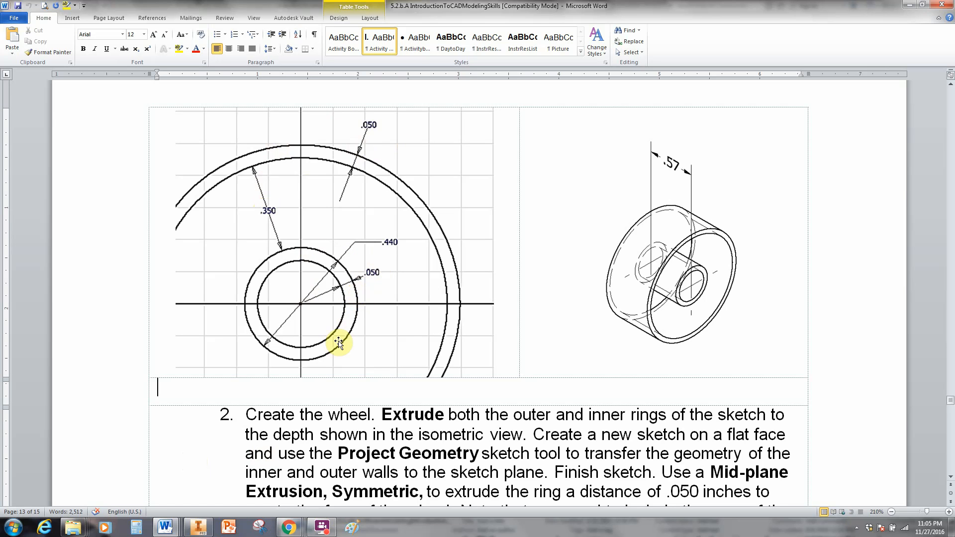
mouse_move(370, 251)
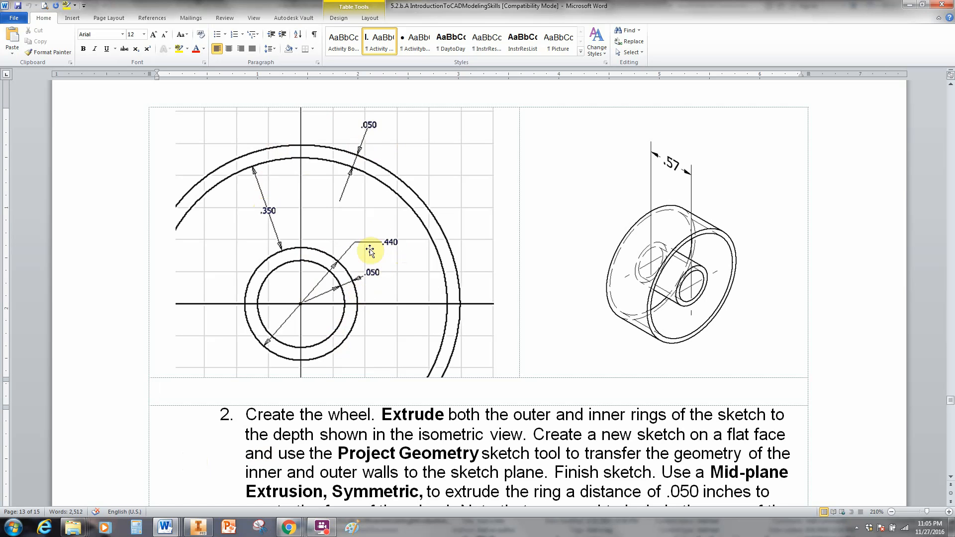
mouse_move(334, 267)
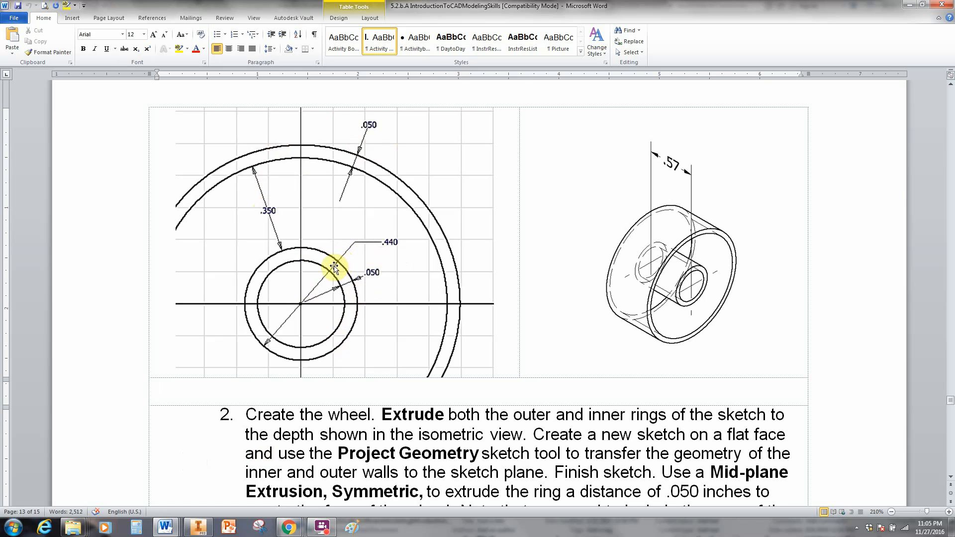
mouse_move(334, 262)
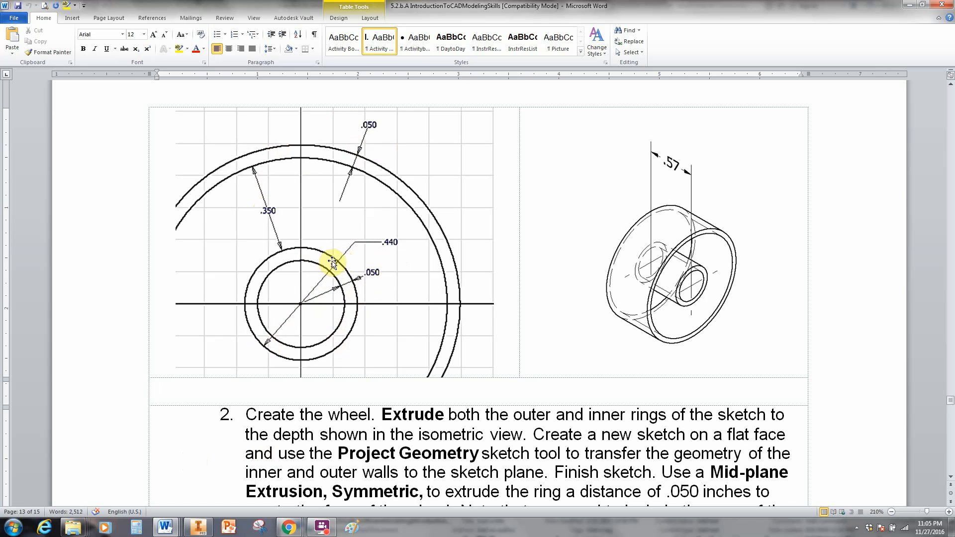
mouse_move(274, 337)
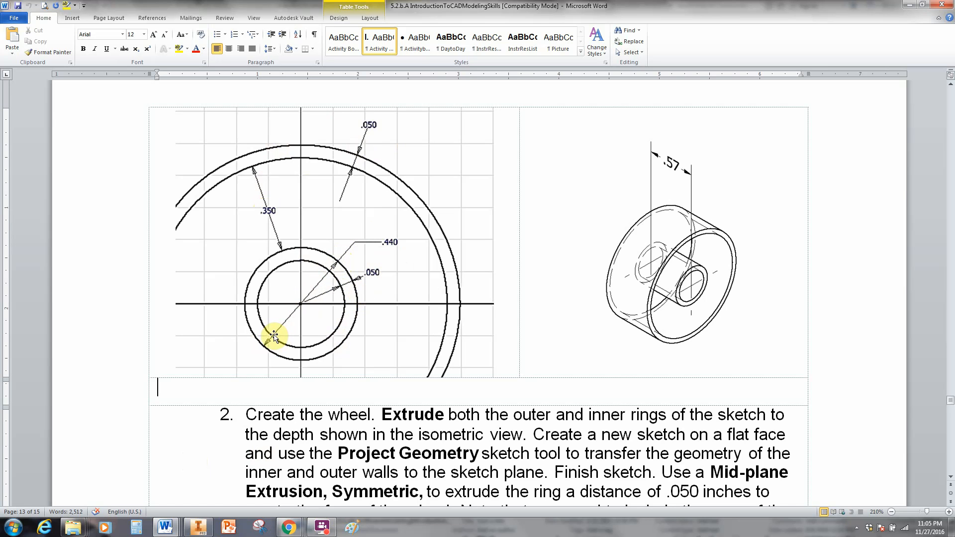
mouse_move(255, 339)
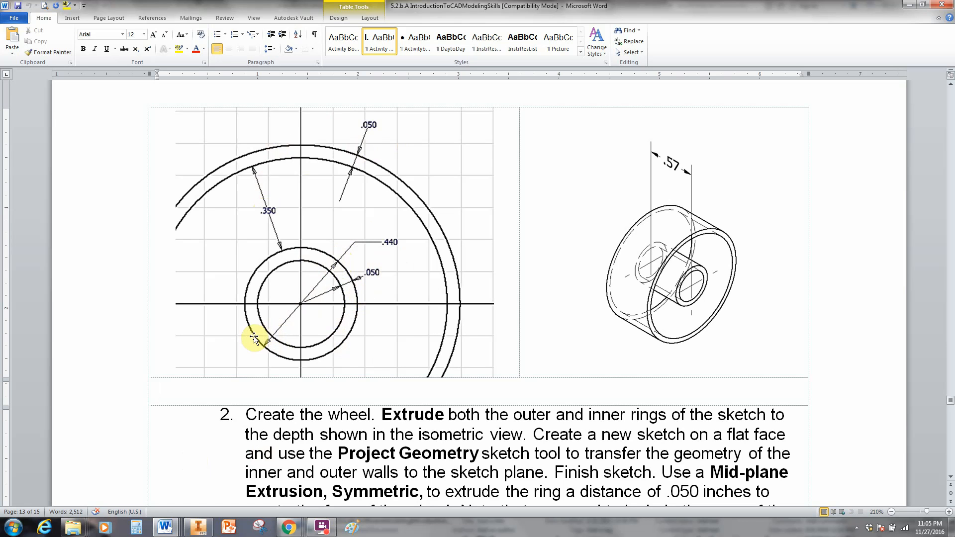
mouse_move(266, 333)
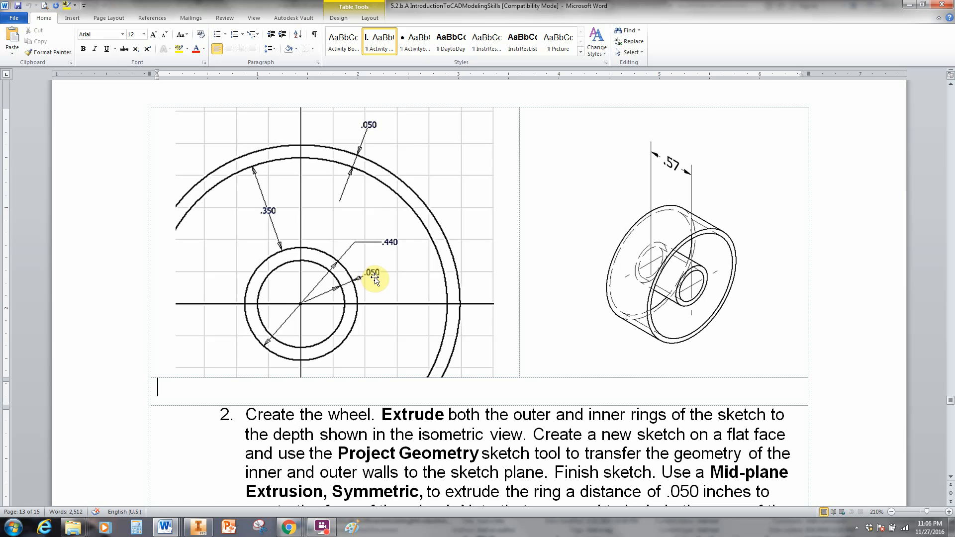
mouse_move(393, 255)
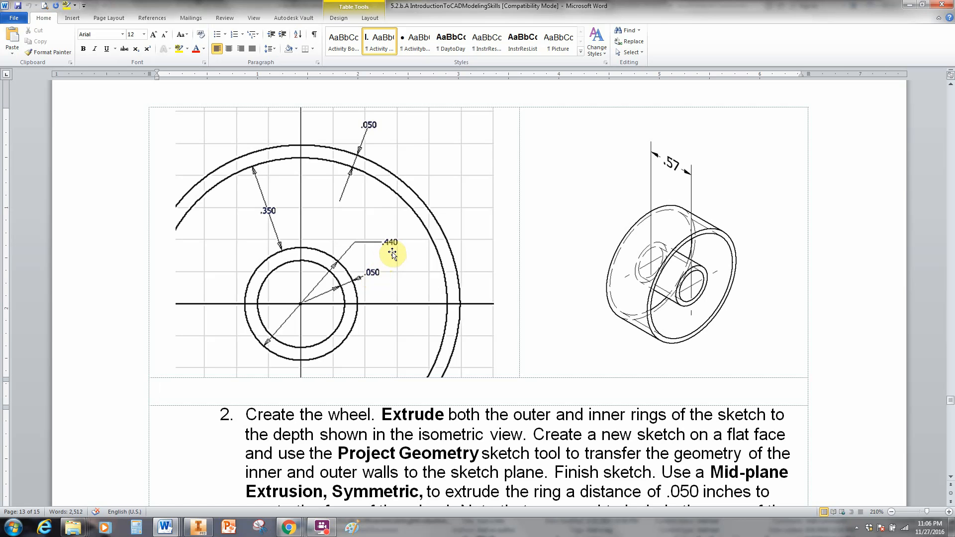
mouse_move(387, 258)
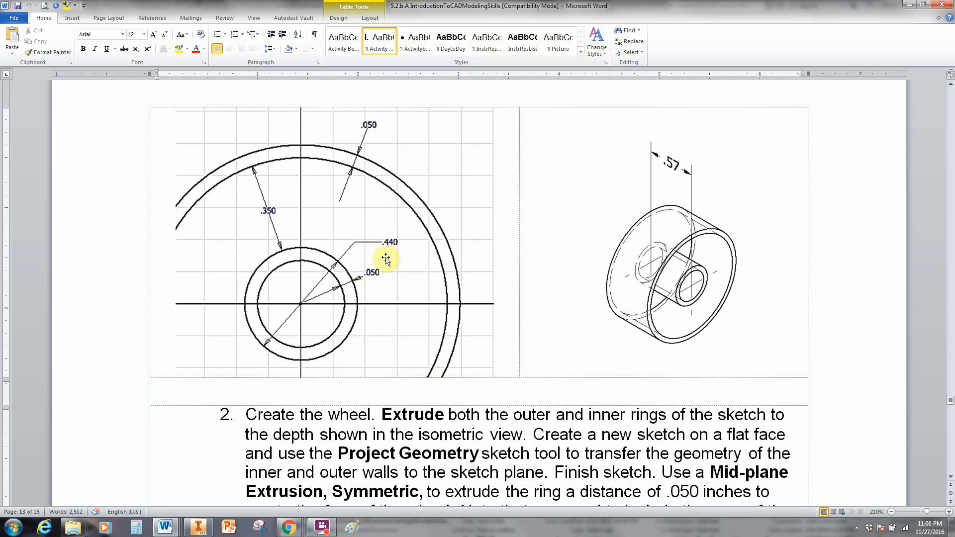
mouse_move(341, 287)
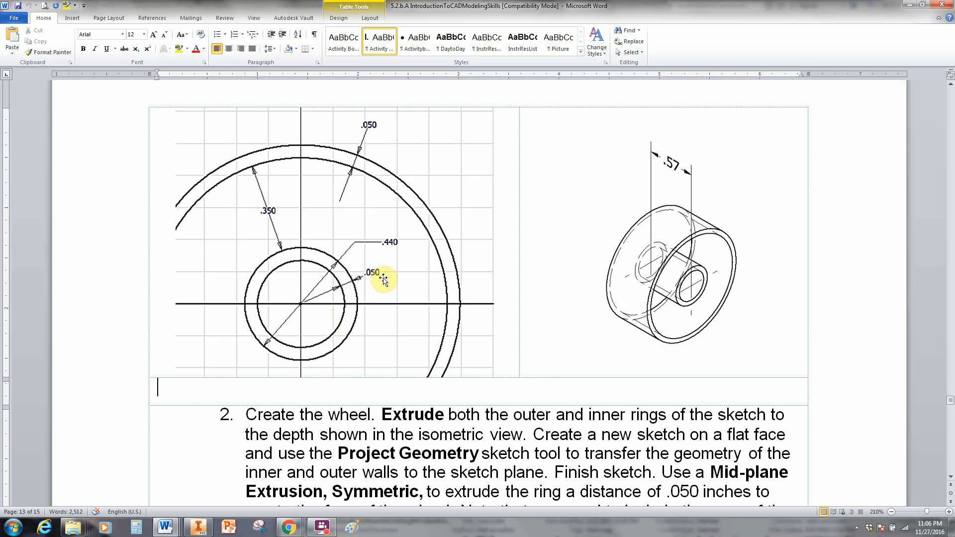
mouse_move(376, 286)
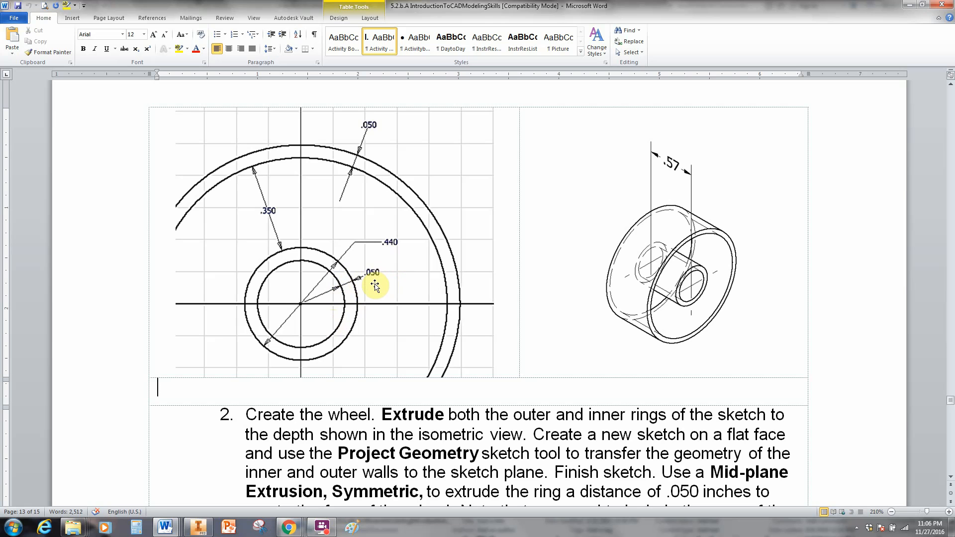
mouse_move(375, 273)
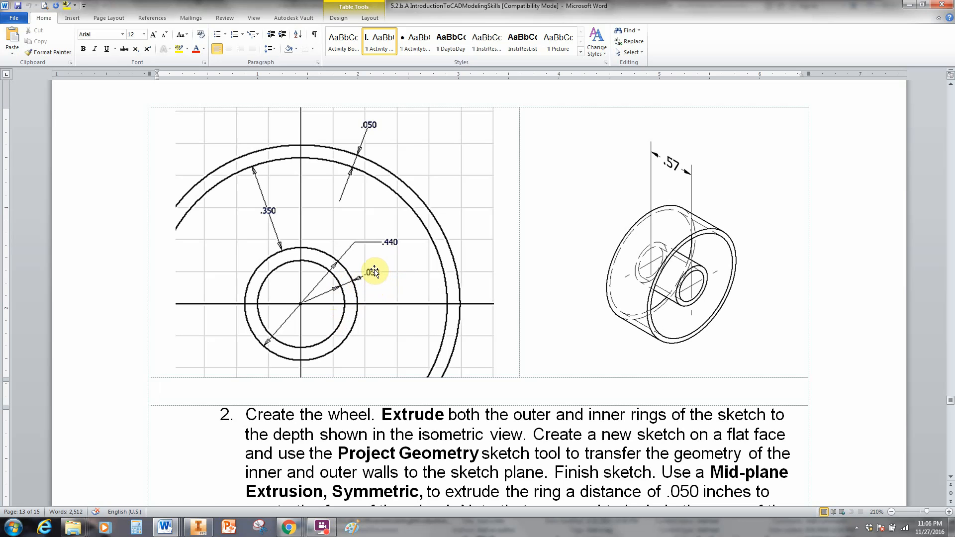
mouse_move(350, 284)
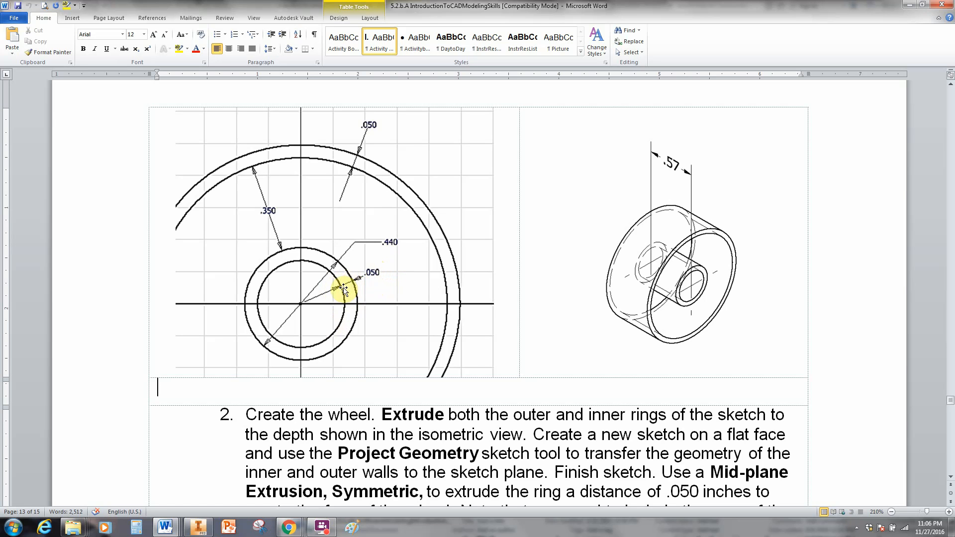
mouse_move(337, 291)
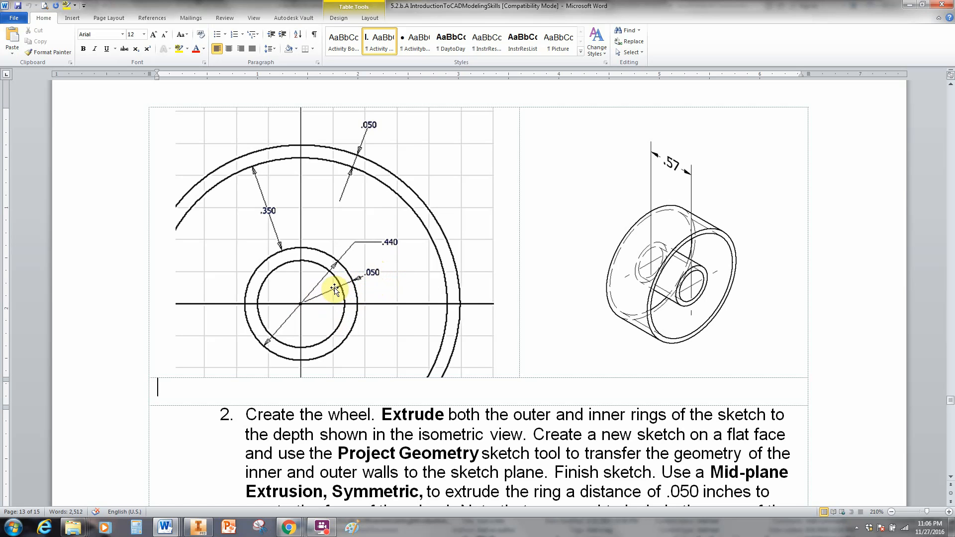
mouse_move(340, 267)
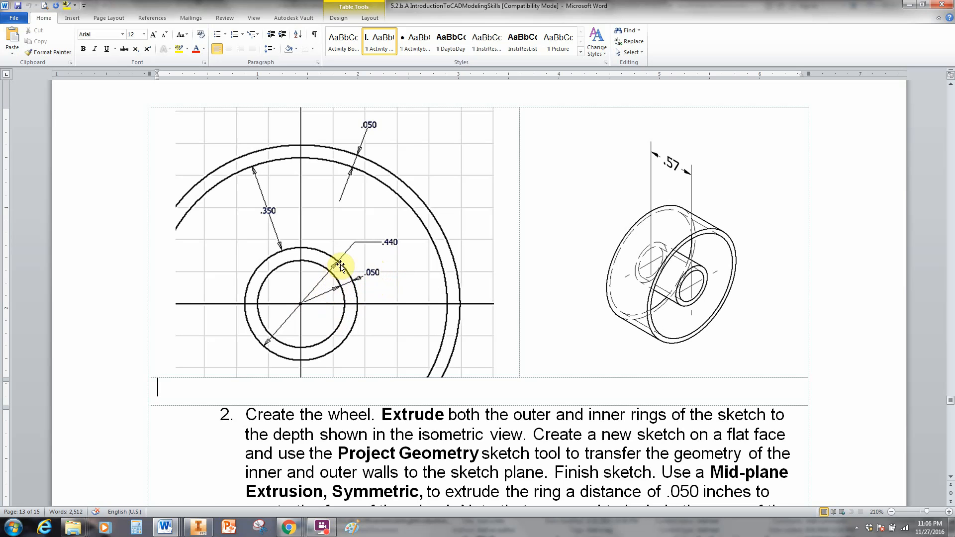
mouse_move(344, 290)
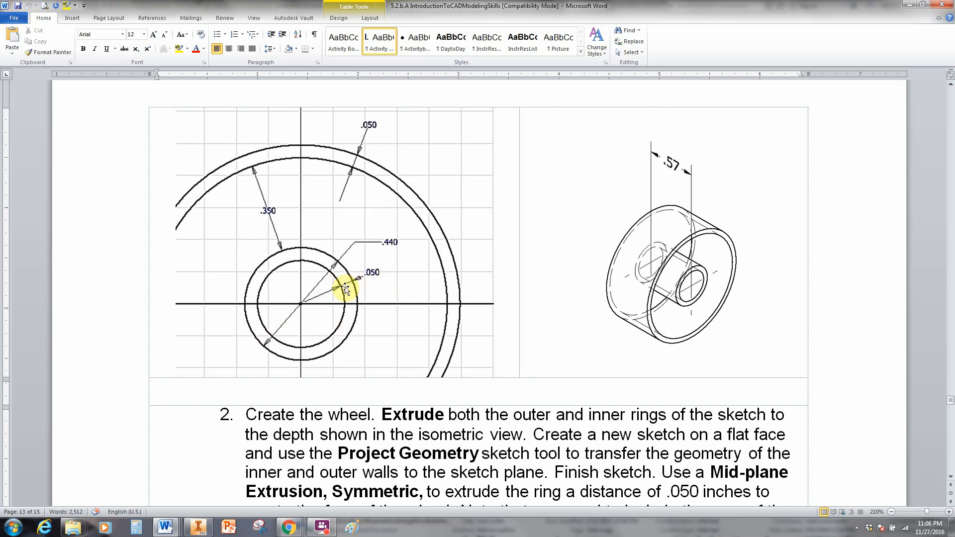
mouse_move(365, 295)
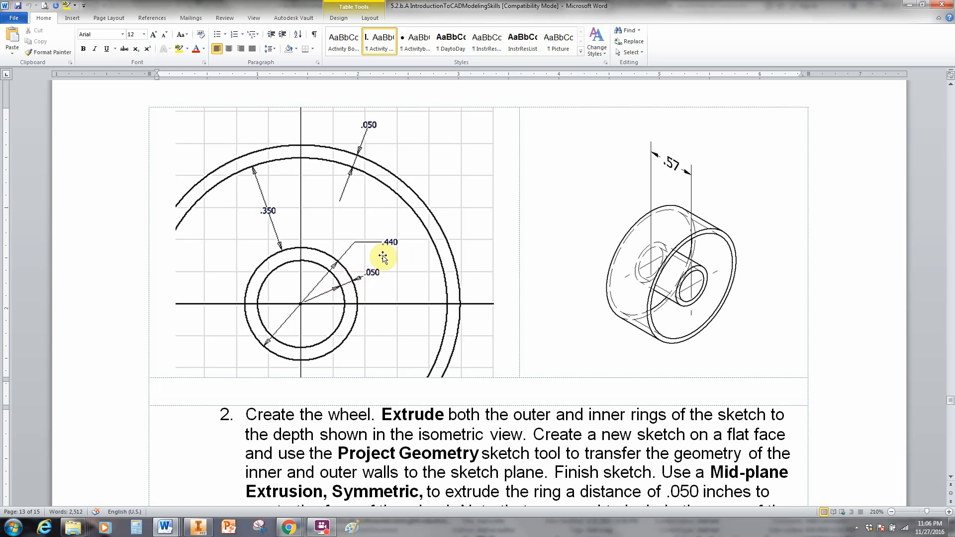
mouse_move(385, 272)
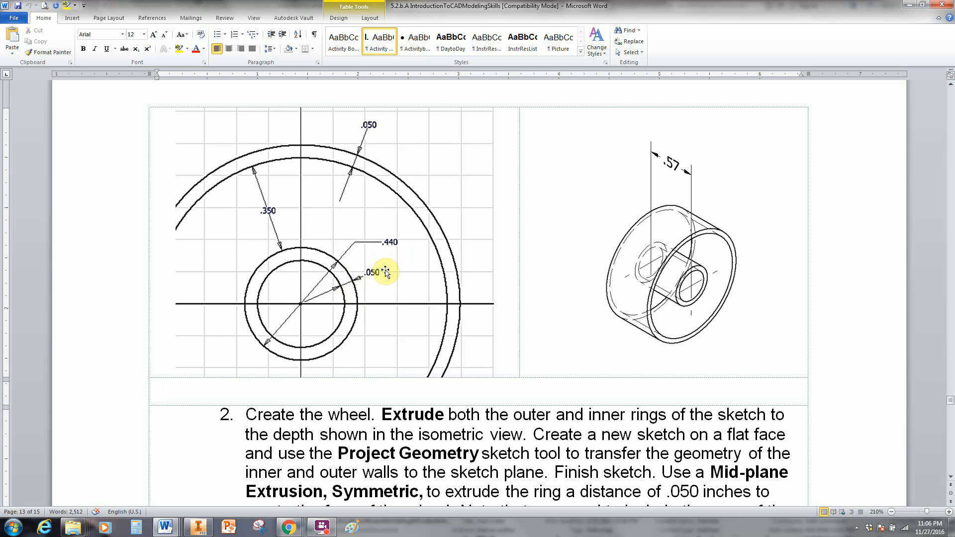
mouse_move(376, 289)
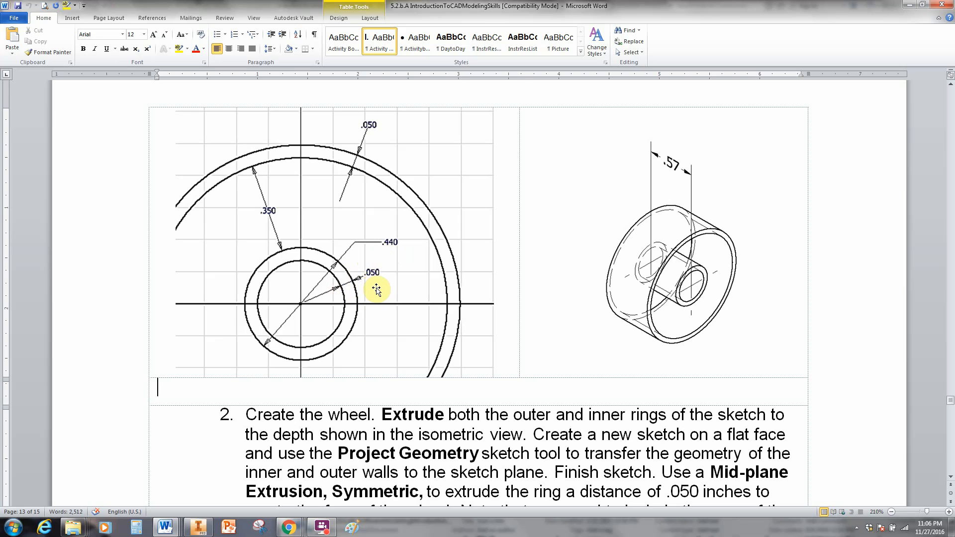
mouse_move(256, 231)
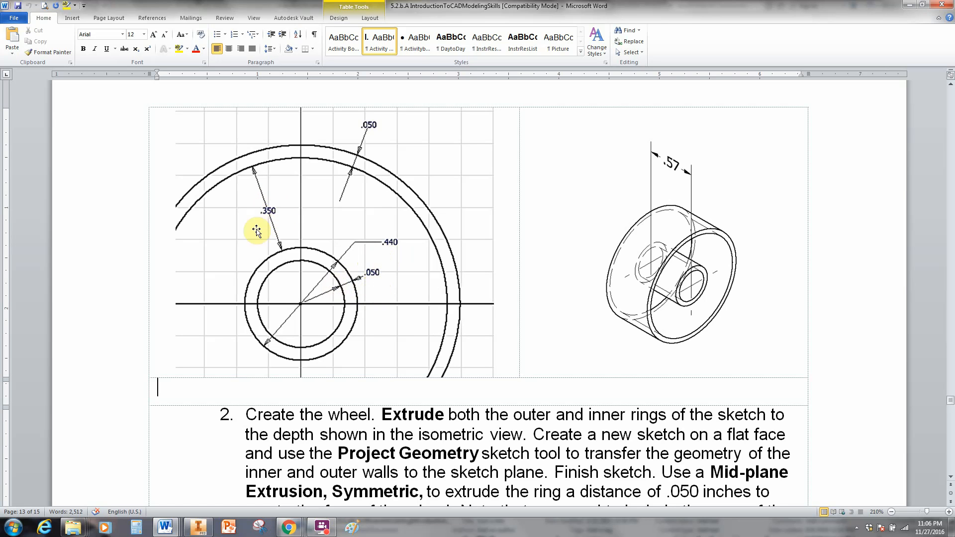
mouse_move(267, 241)
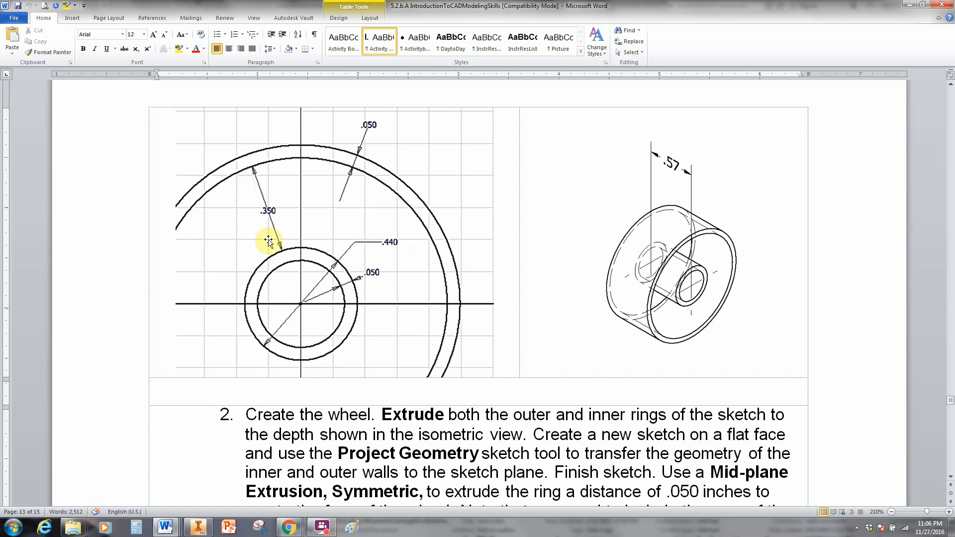
mouse_move(356, 170)
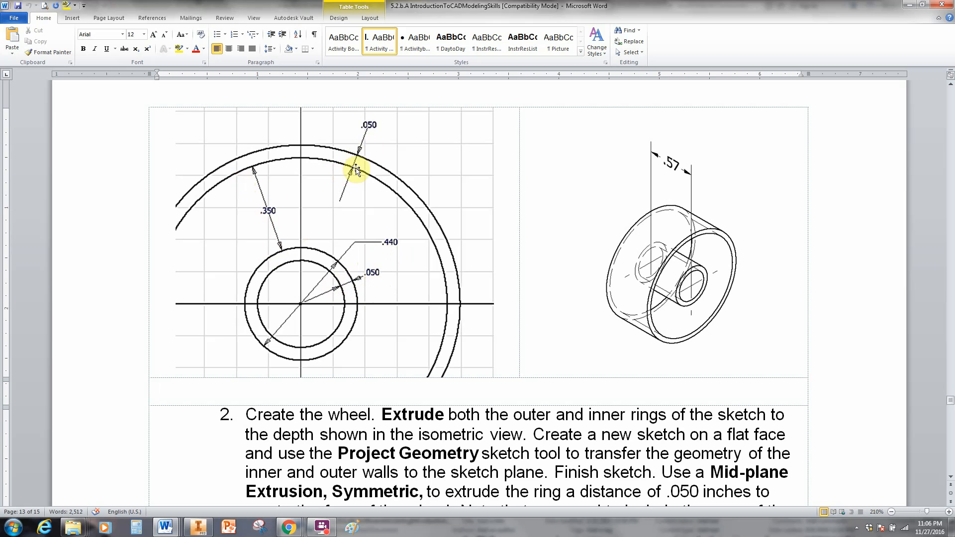
mouse_move(373, 161)
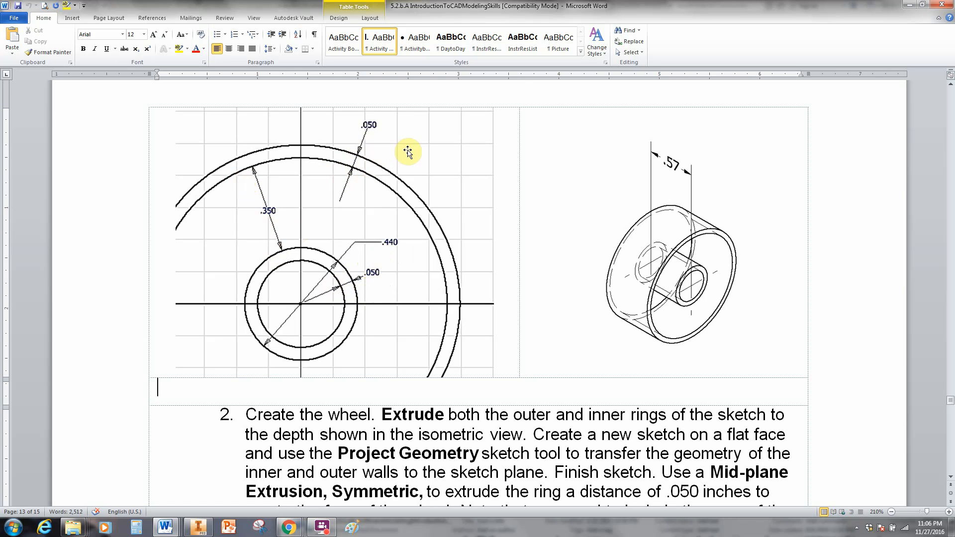
mouse_move(359, 244)
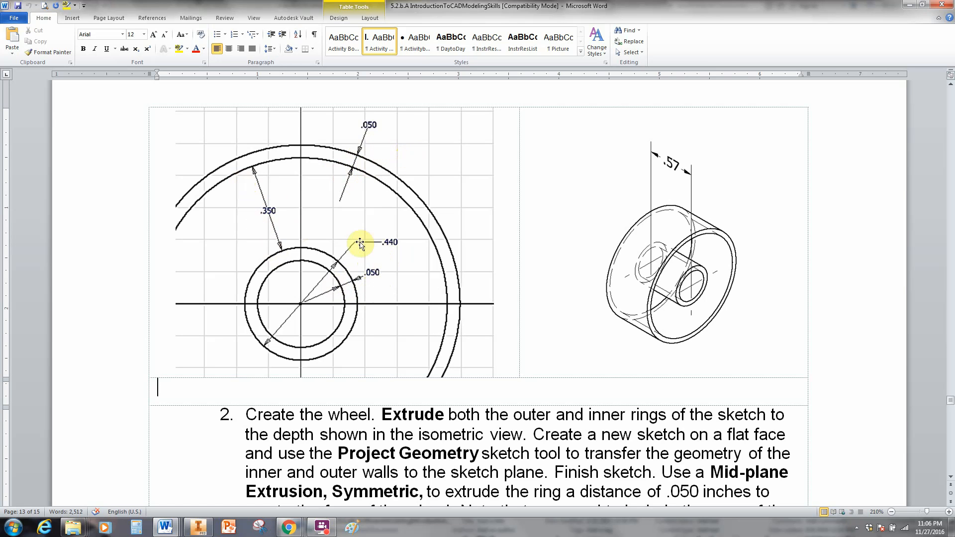
mouse_move(679, 268)
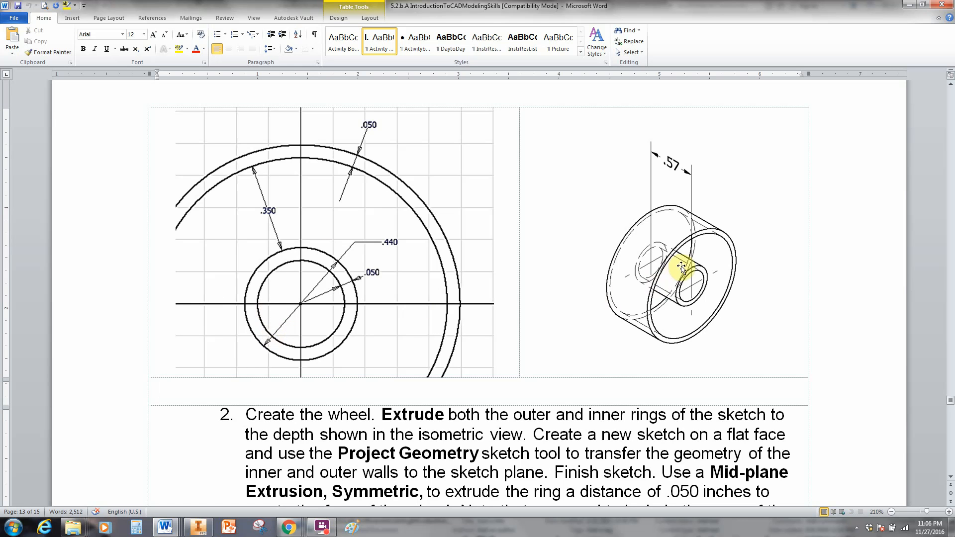
mouse_move(662, 169)
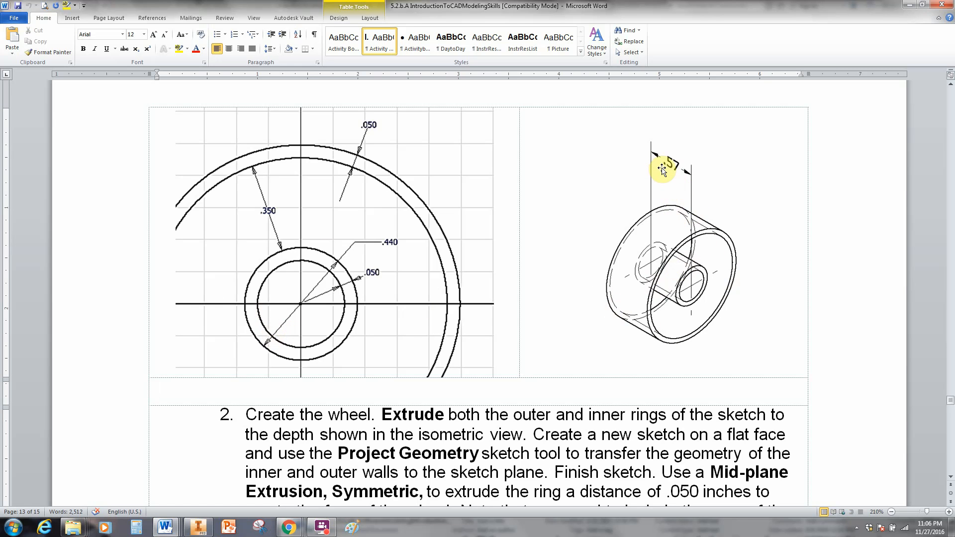
mouse_move(669, 177)
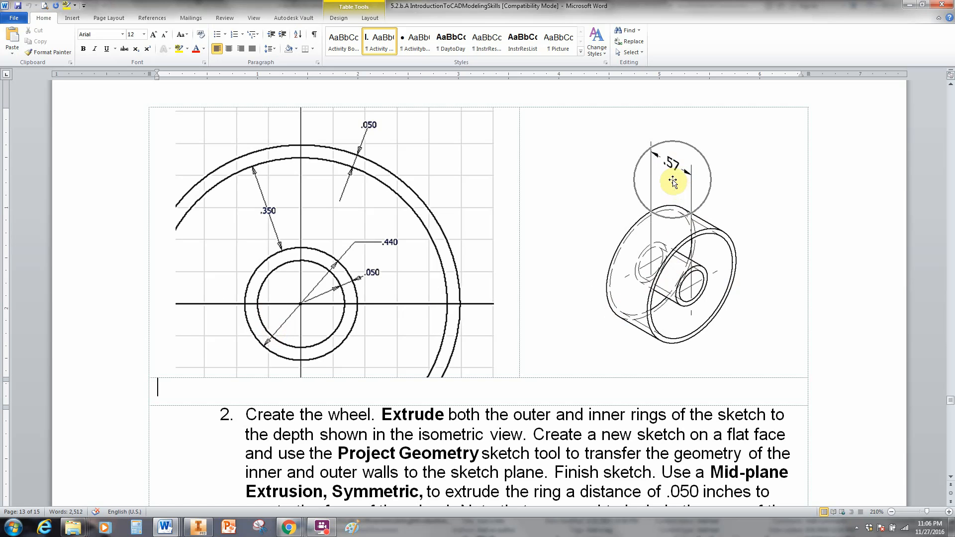
mouse_move(637, 235)
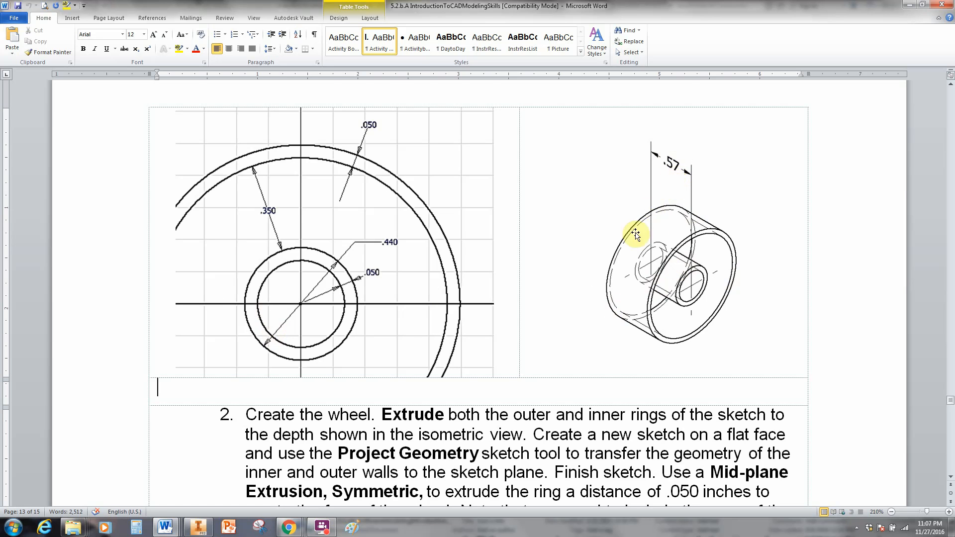
scroll("down", 3)
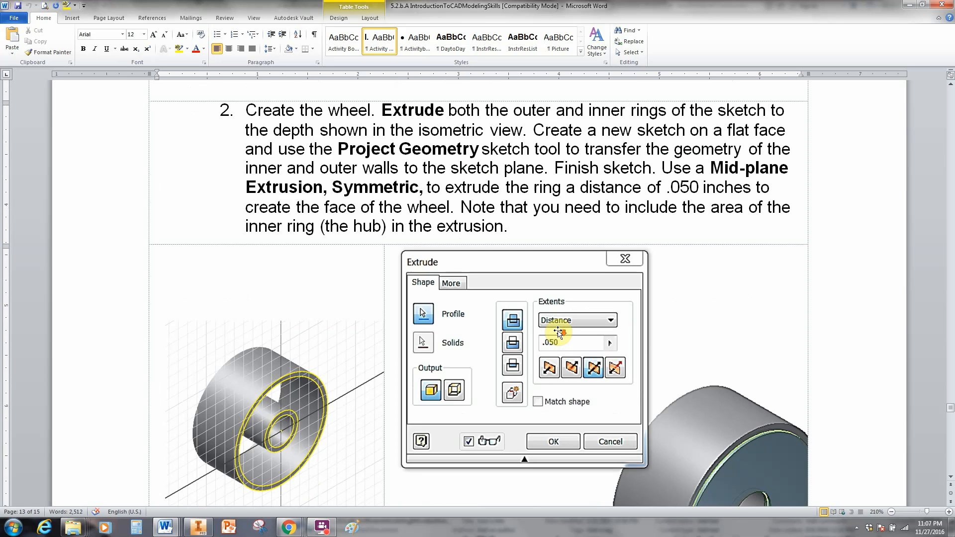
scroll("down", 3)
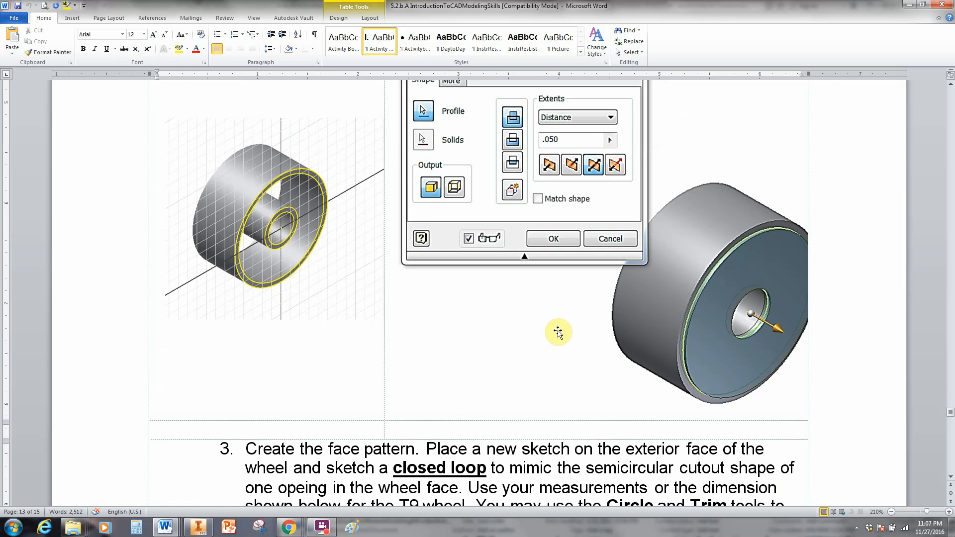
mouse_move(800, 290)
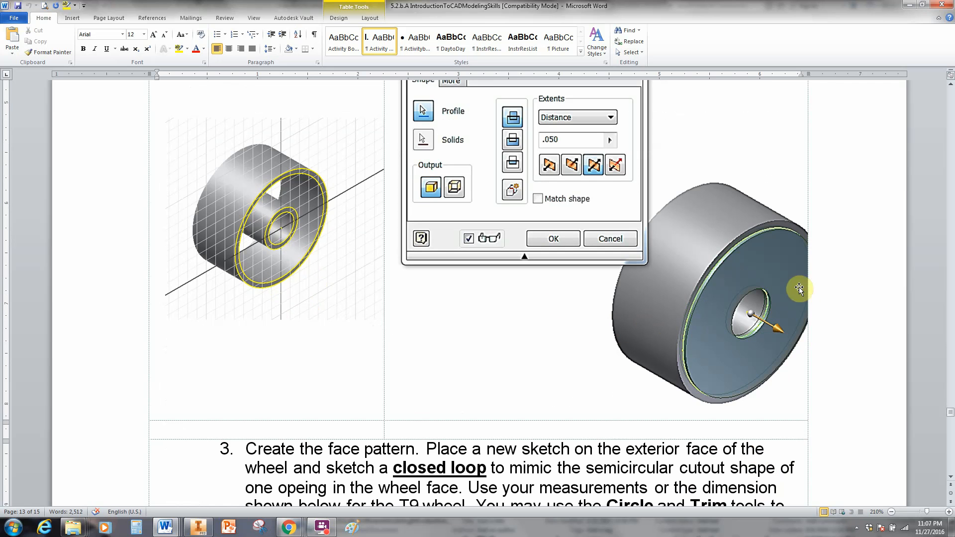
mouse_move(782, 284)
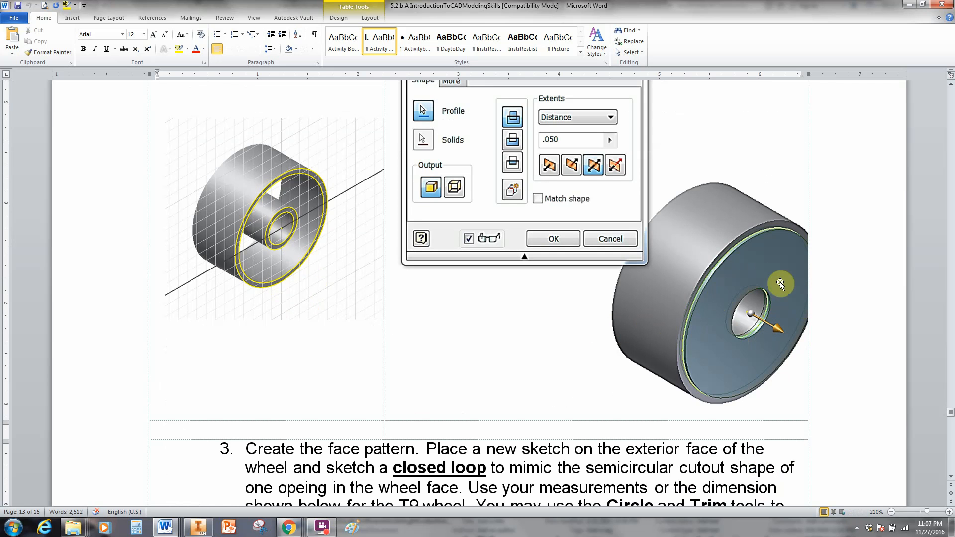
mouse_move(728, 276)
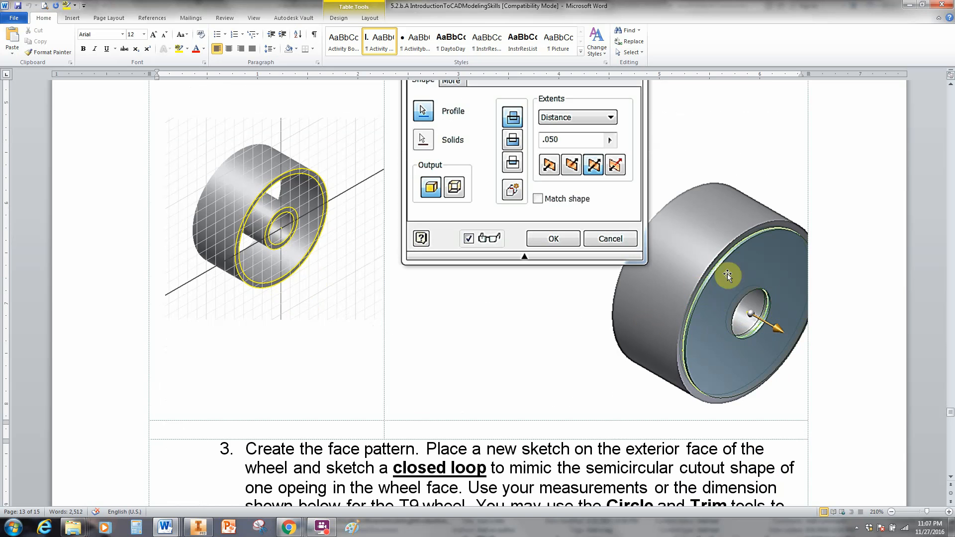
mouse_move(731, 290)
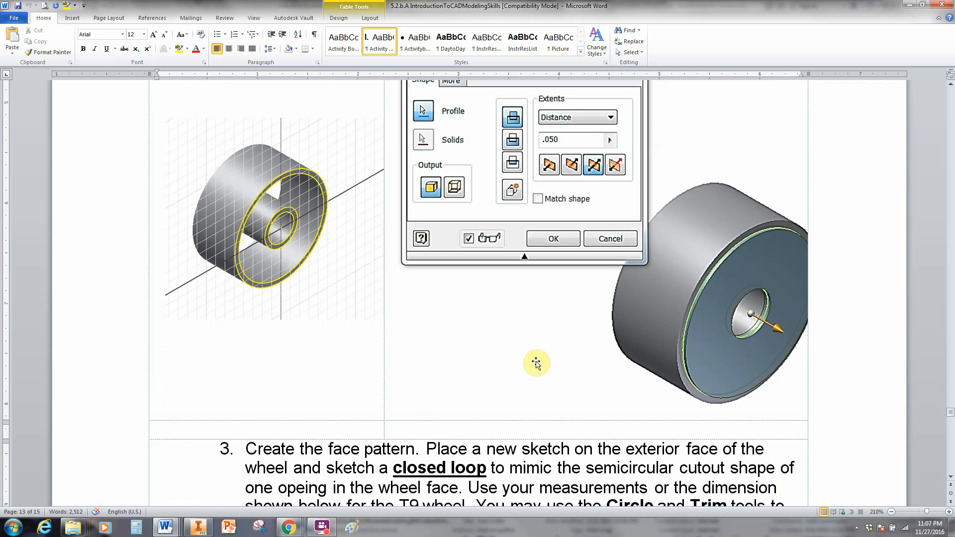
scroll("down", 3)
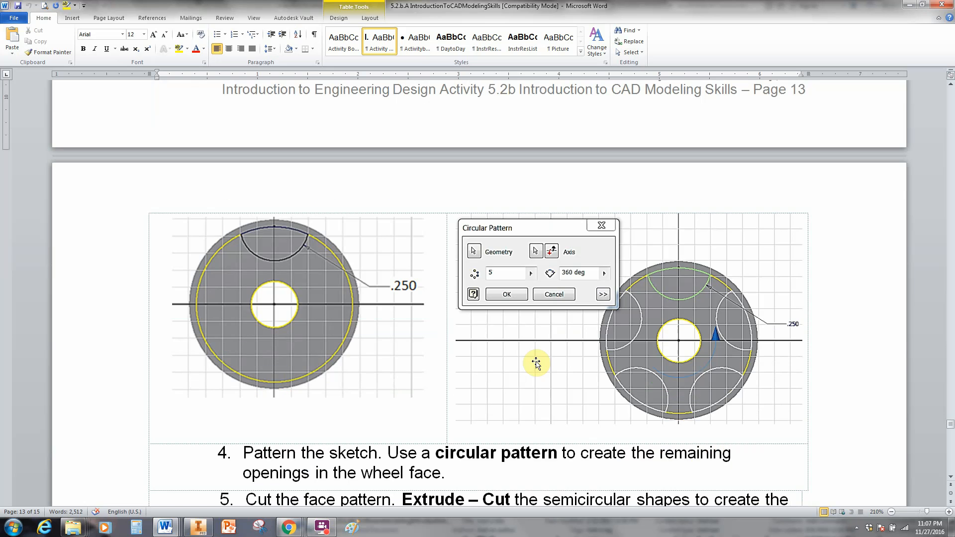
mouse_move(519, 253)
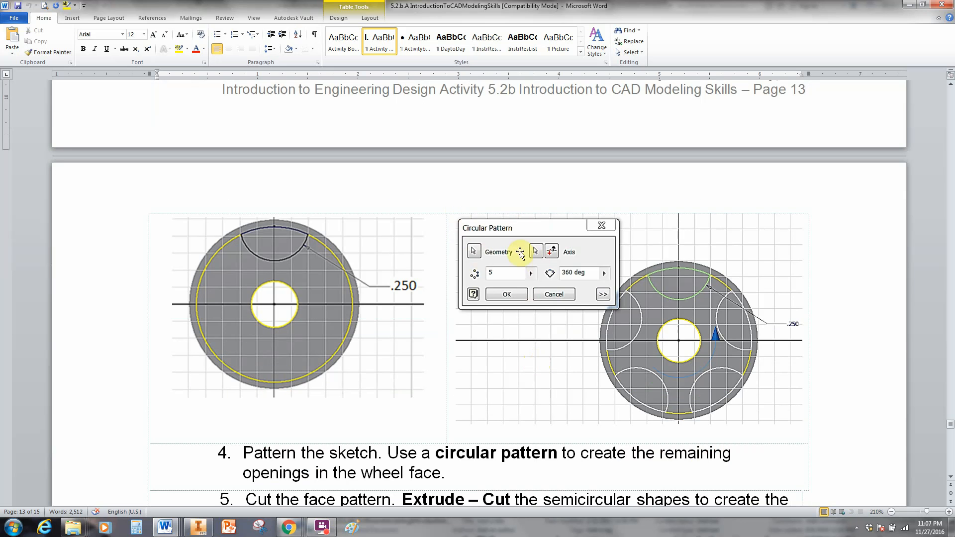
mouse_move(519, 311)
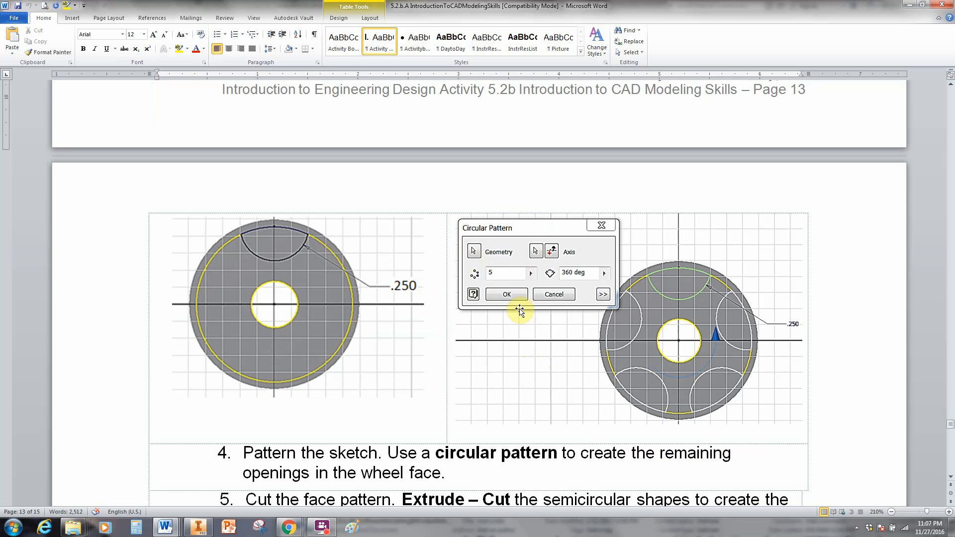
mouse_move(585, 307)
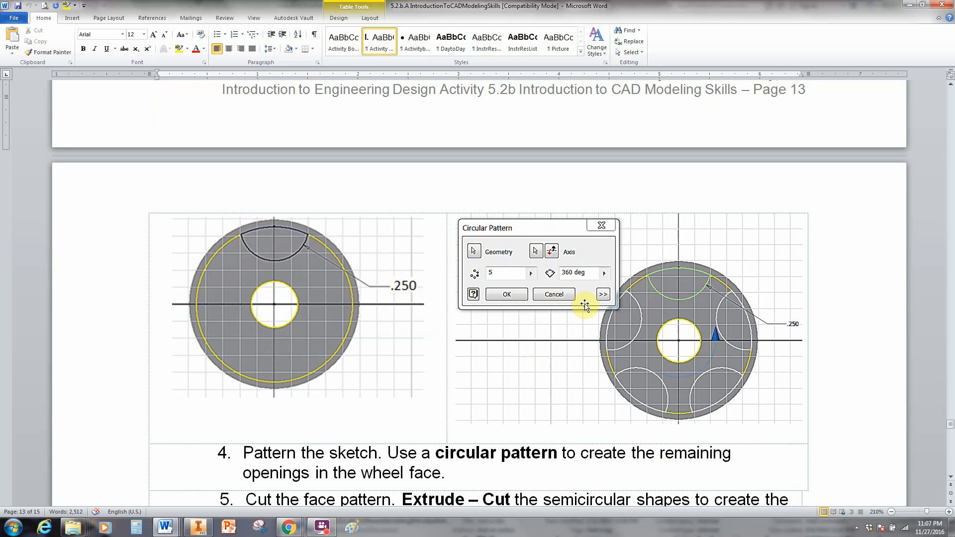
mouse_move(651, 245)
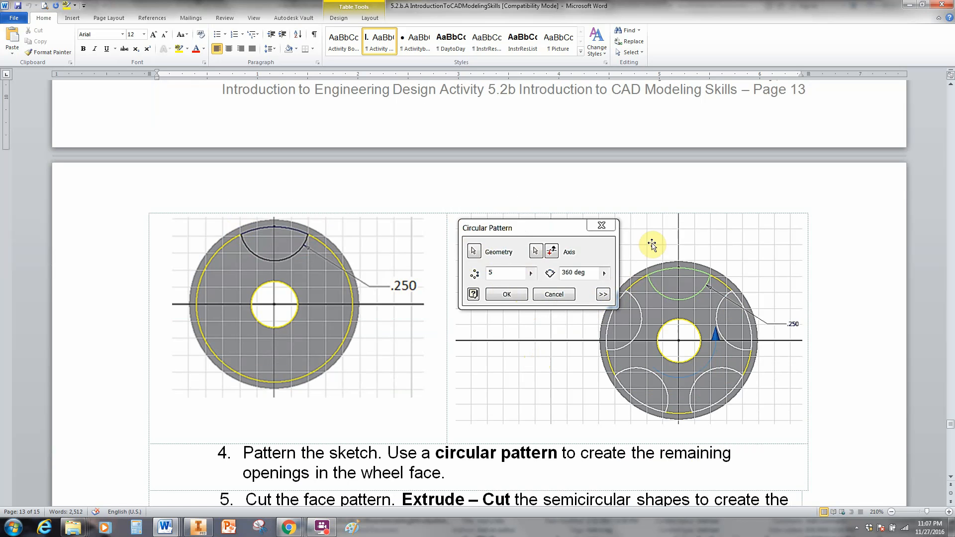
mouse_move(680, 326)
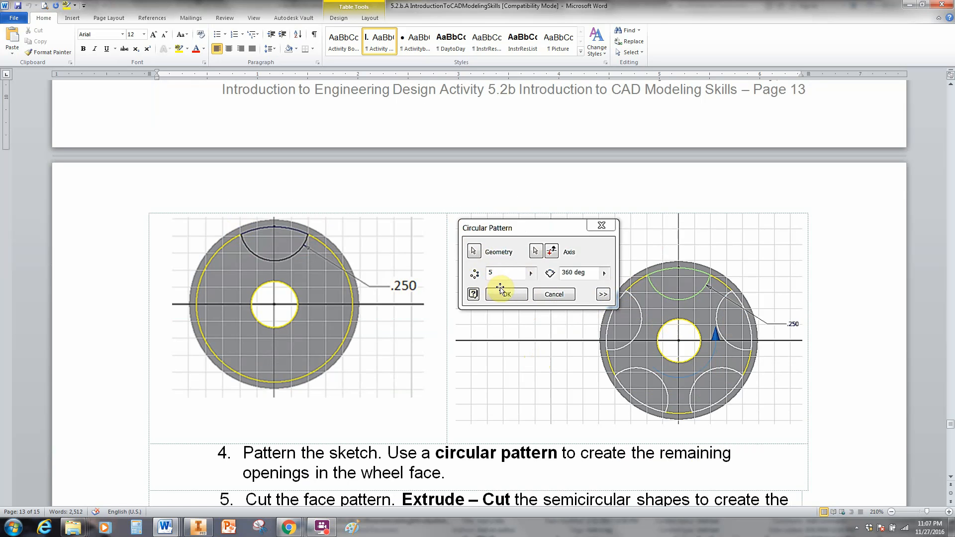
mouse_move(497, 278)
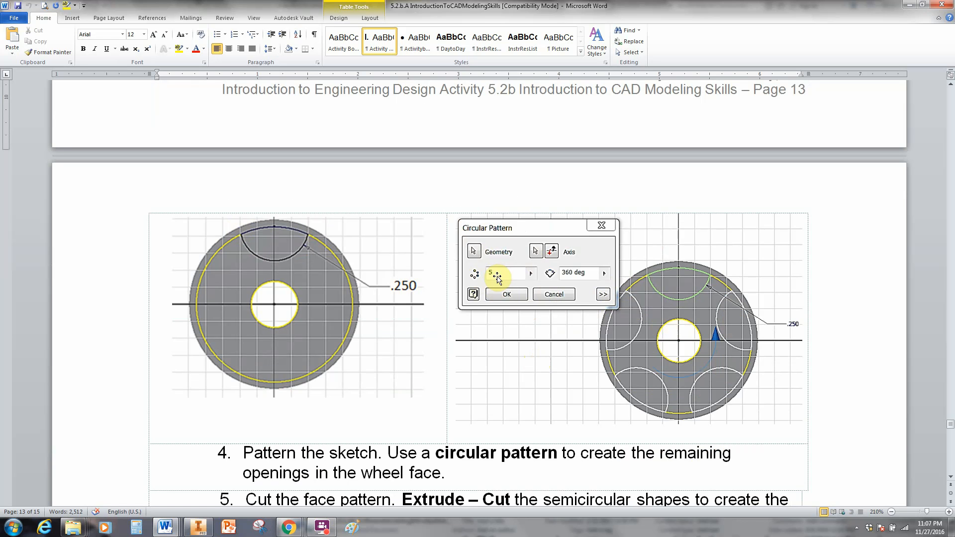
mouse_move(573, 305)
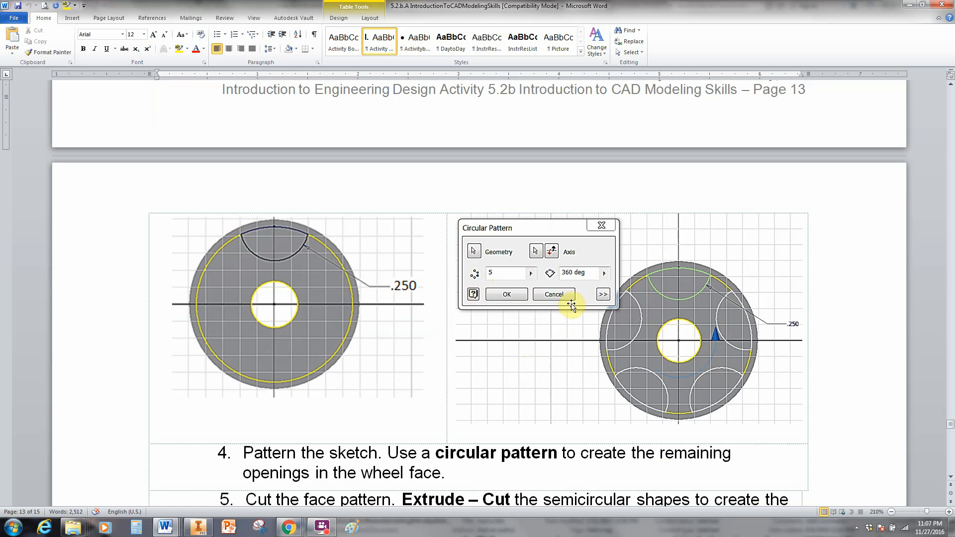
mouse_move(571, 316)
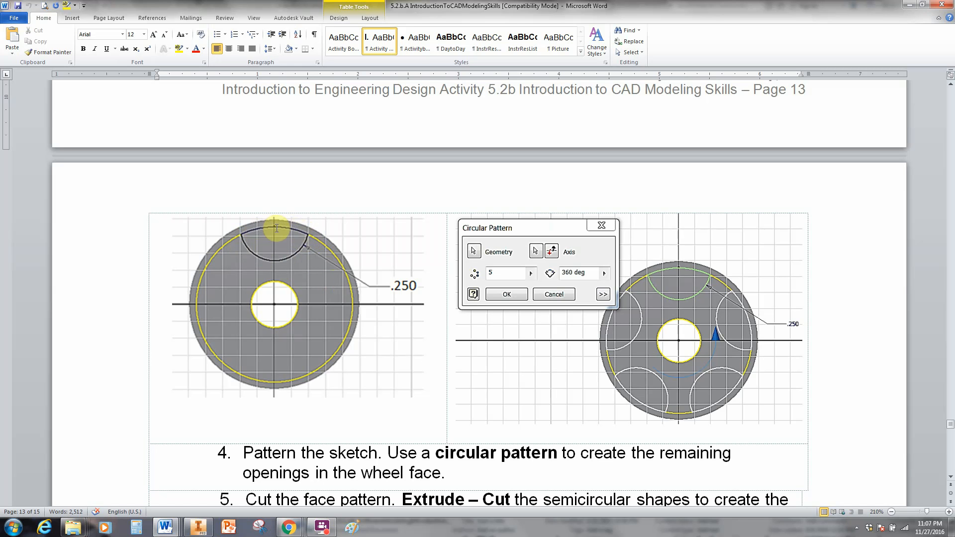
mouse_move(358, 324)
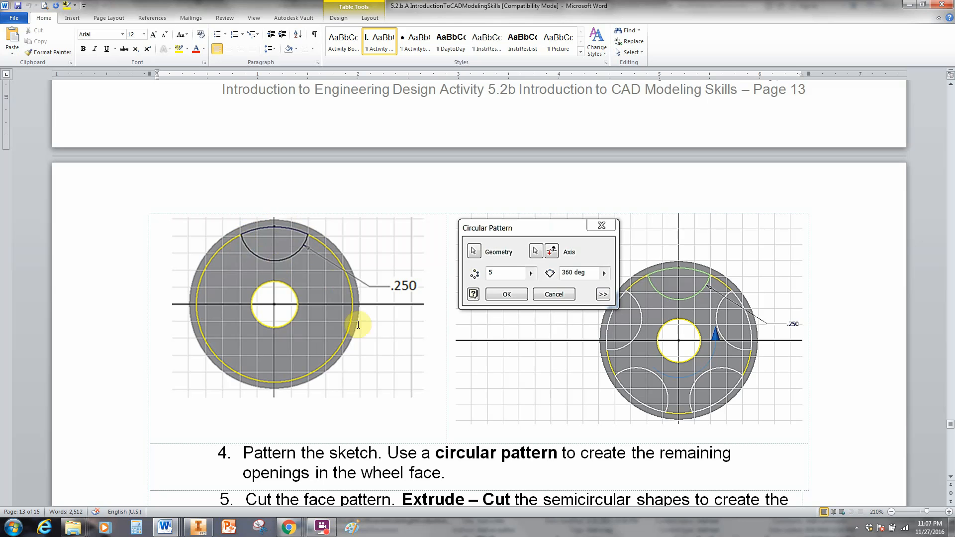
mouse_move(416, 371)
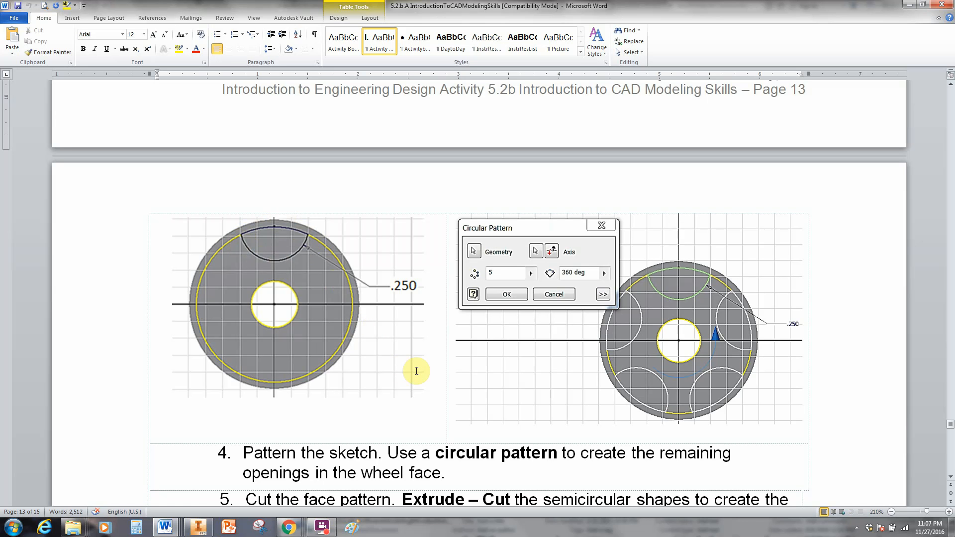
scroll("down", 3)
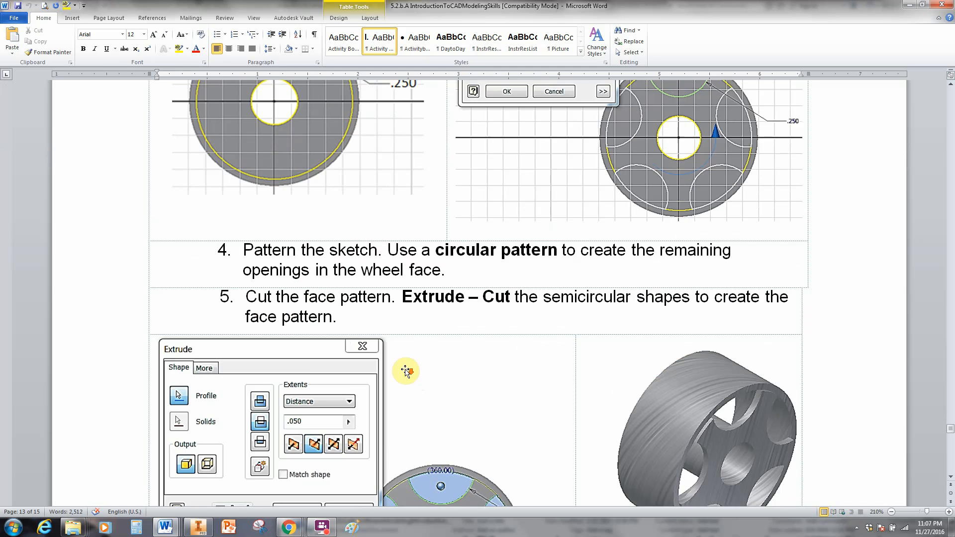
scroll("down", 3)
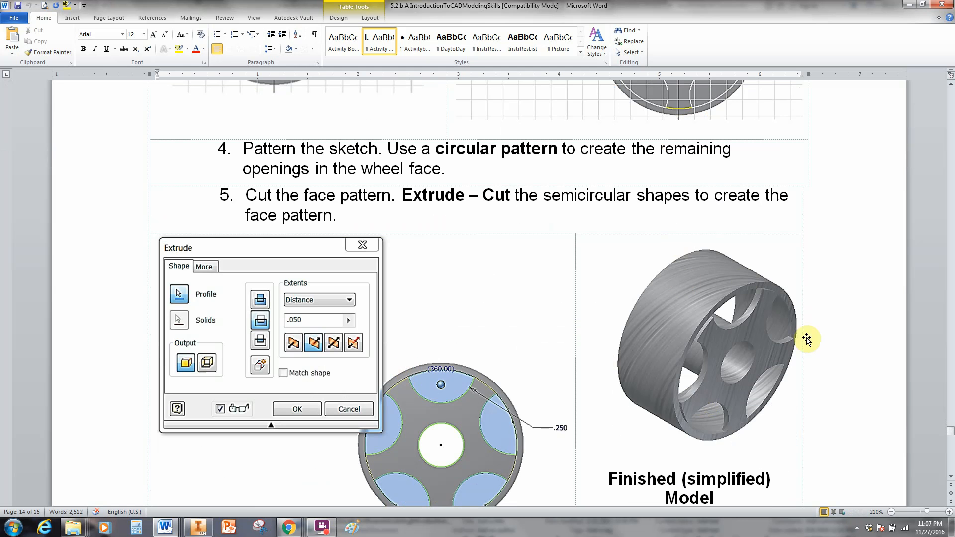
scroll("up", 3)
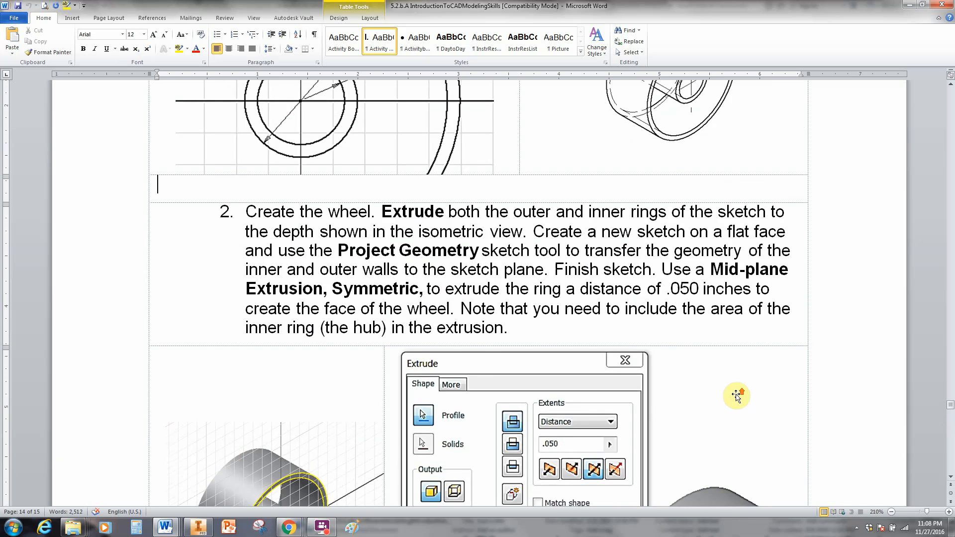
scroll("up", 3)
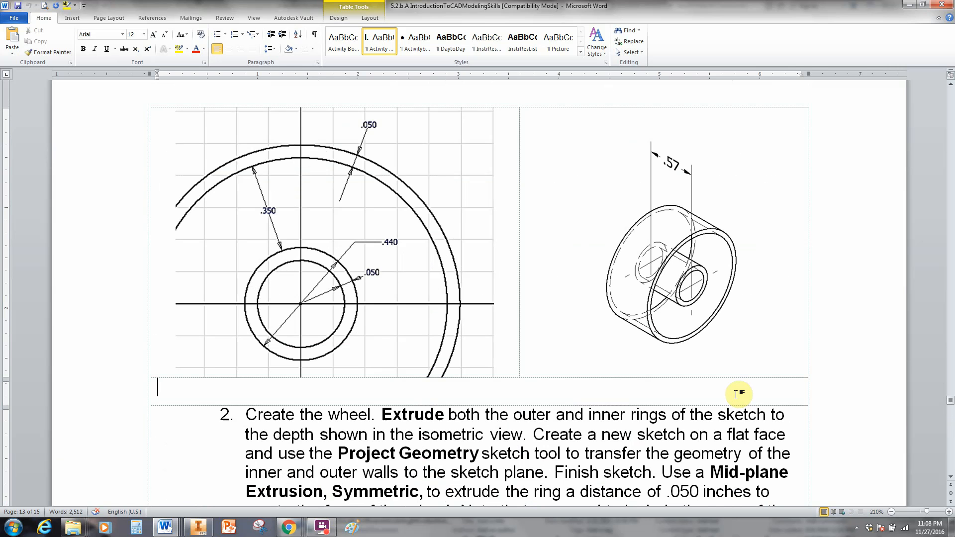
left_click(197, 527)
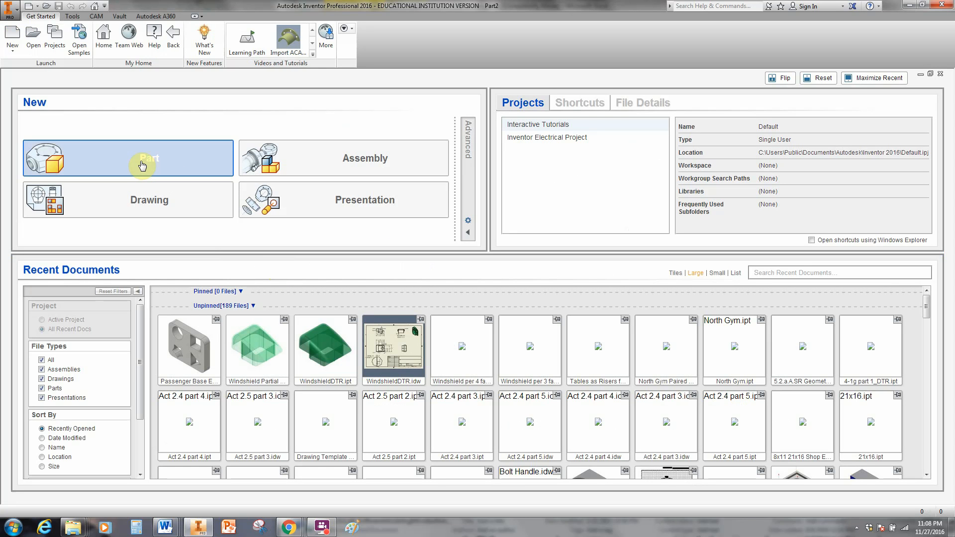
mouse_move(141, 158)
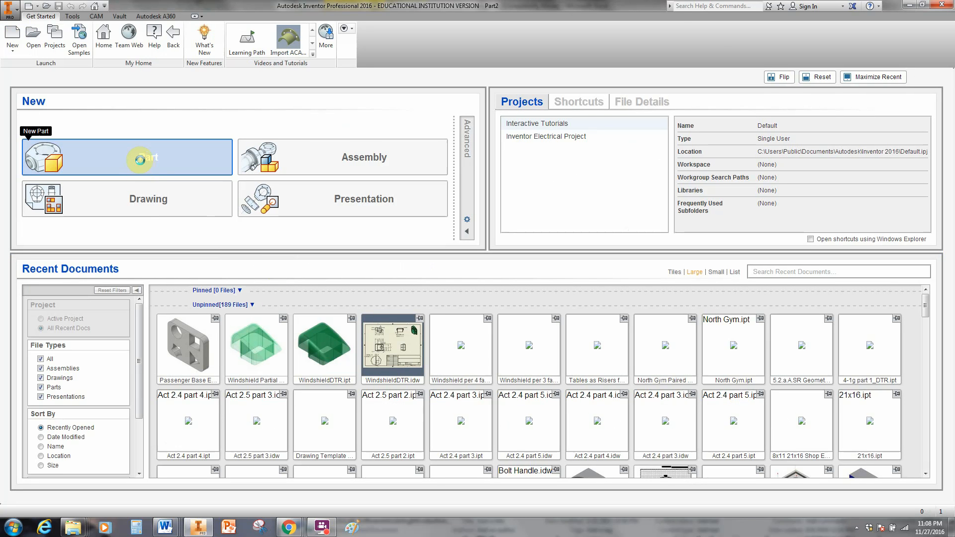
Create a new part and start a 2D sketch on the front XY origin plane.
left_click(127, 158)
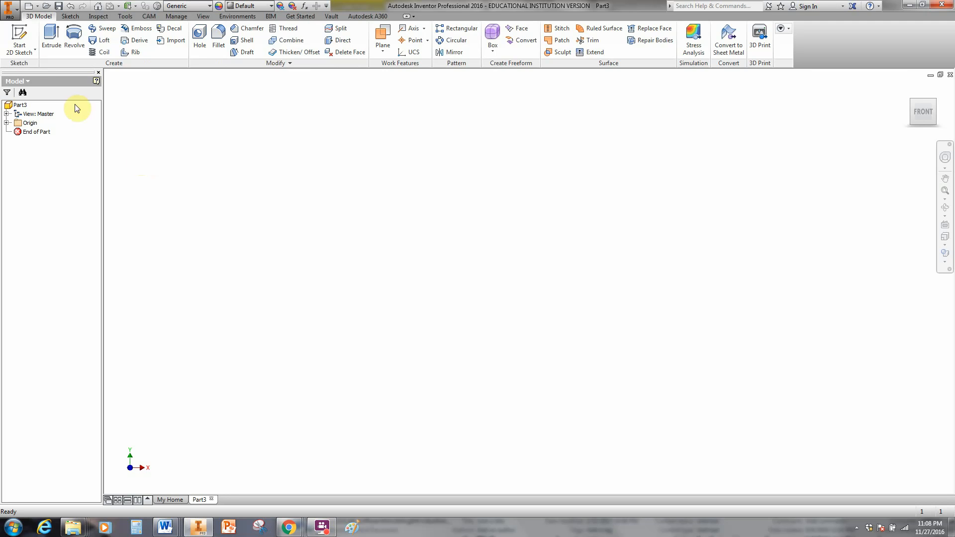
mouse_move(19, 34)
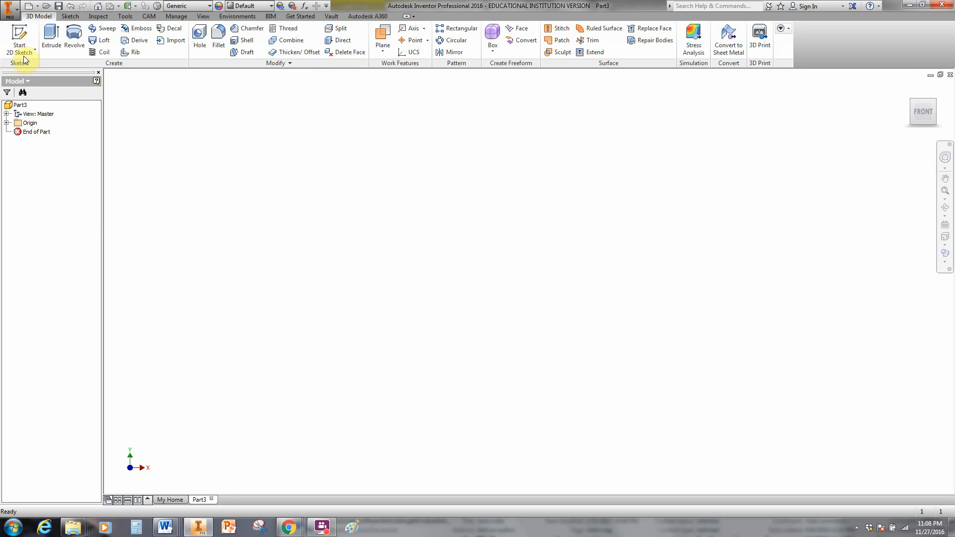
left_click(19, 39)
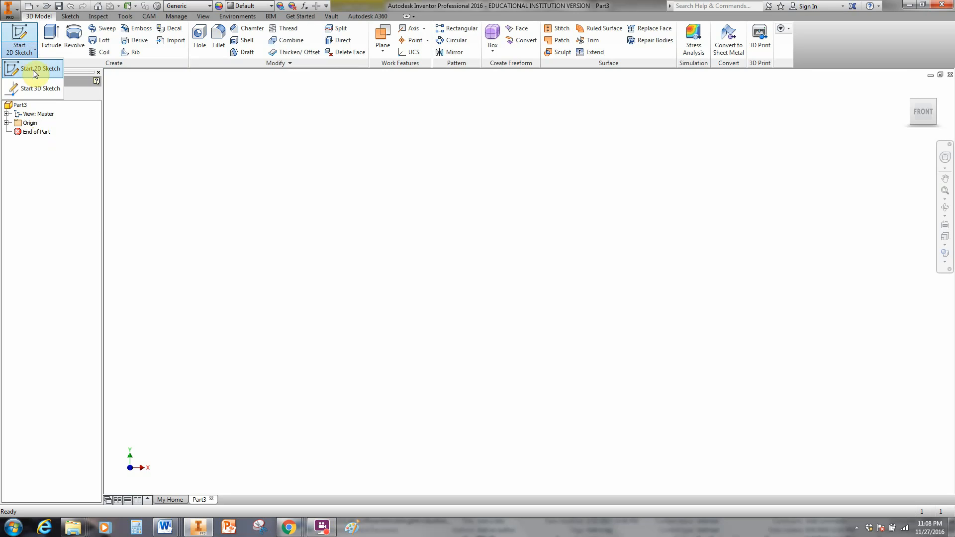
mouse_move(36, 72)
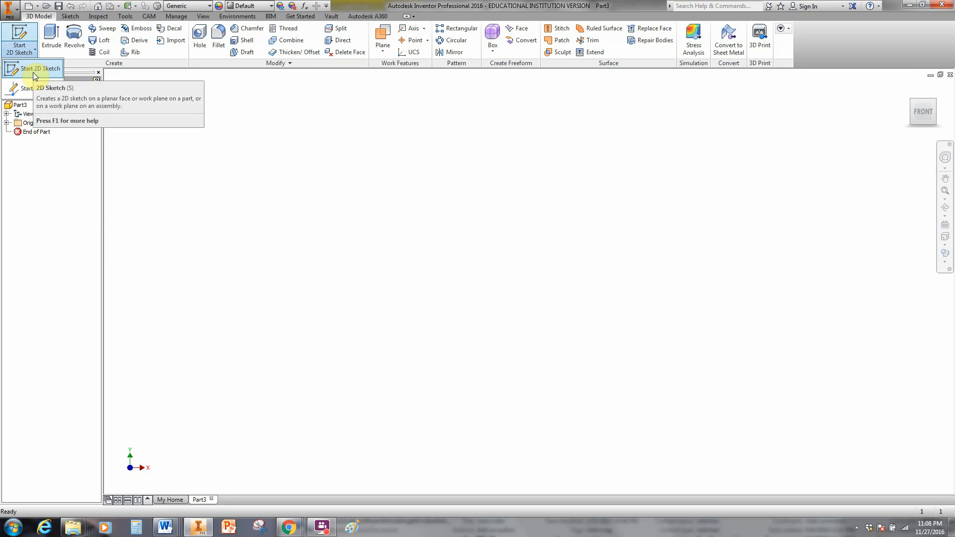
mouse_move(34, 76)
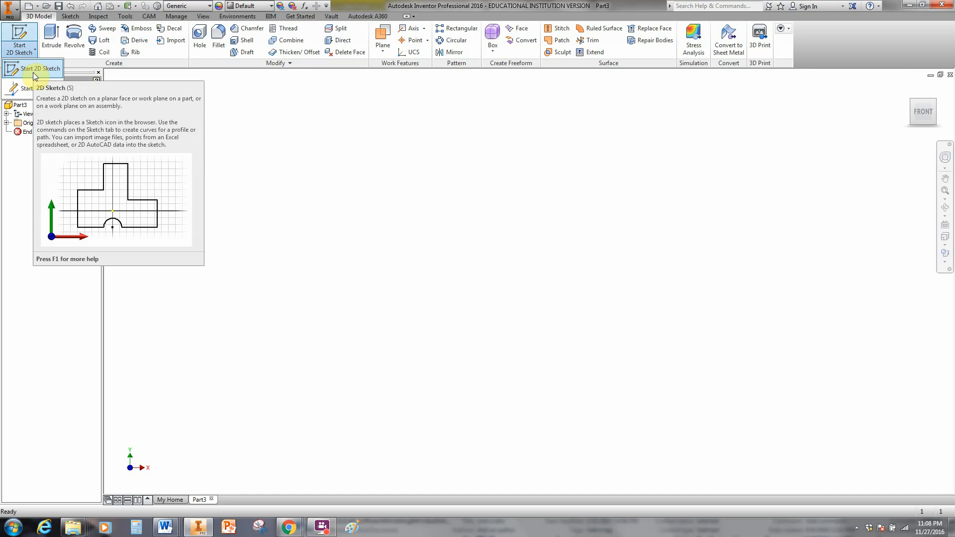
left_click(19, 40)
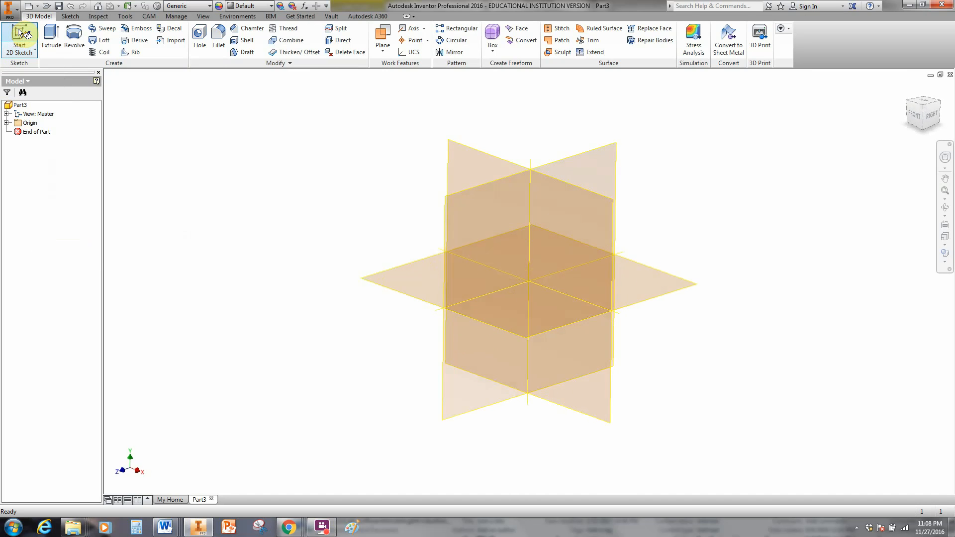
left_click(19, 37)
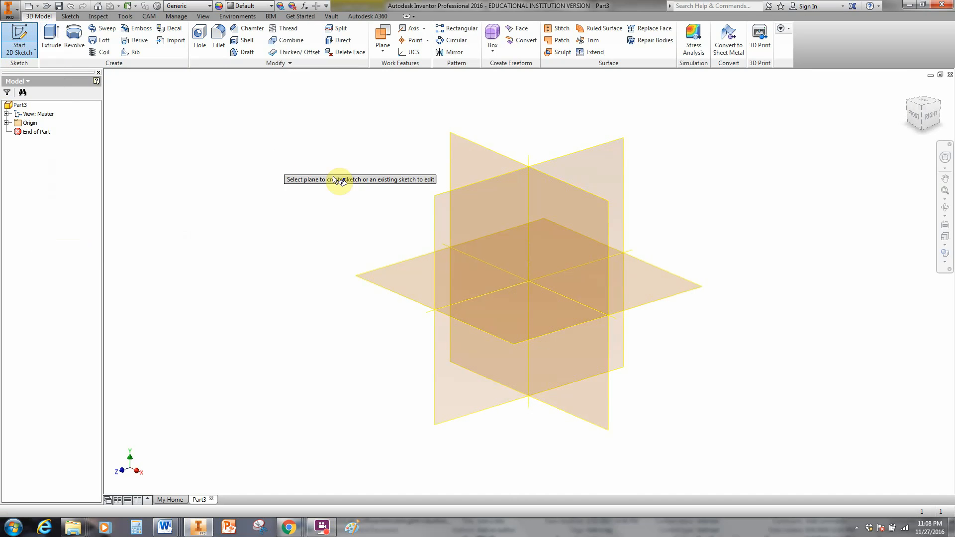
mouse_move(471, 149)
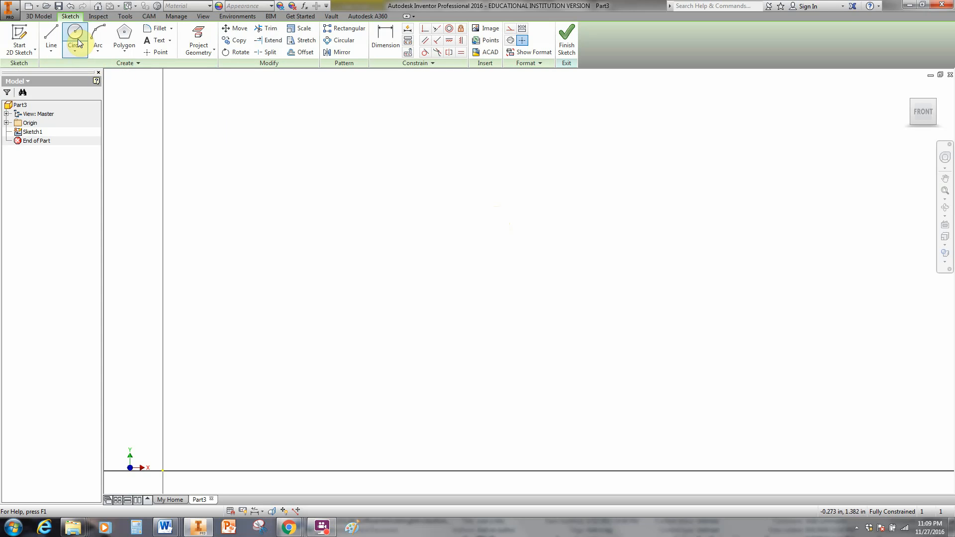
Draw a .440-diameter circle for the hub bore in the sketch.
left_click(74, 40)
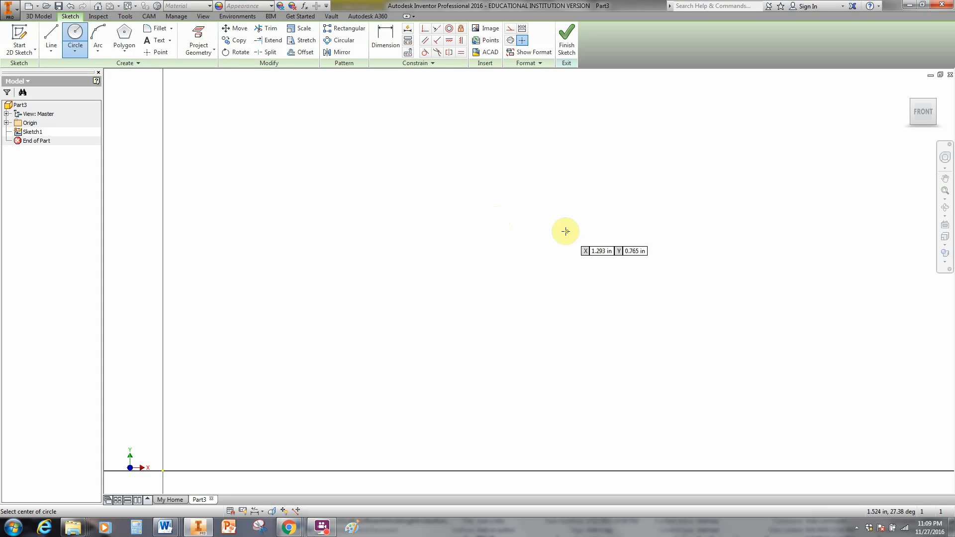
left_click(565, 232)
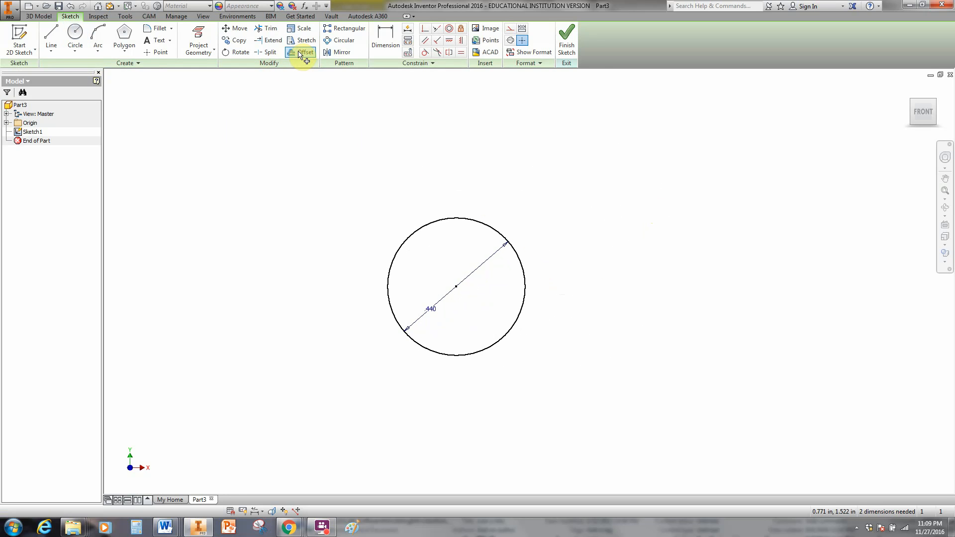
left_click(304, 52)
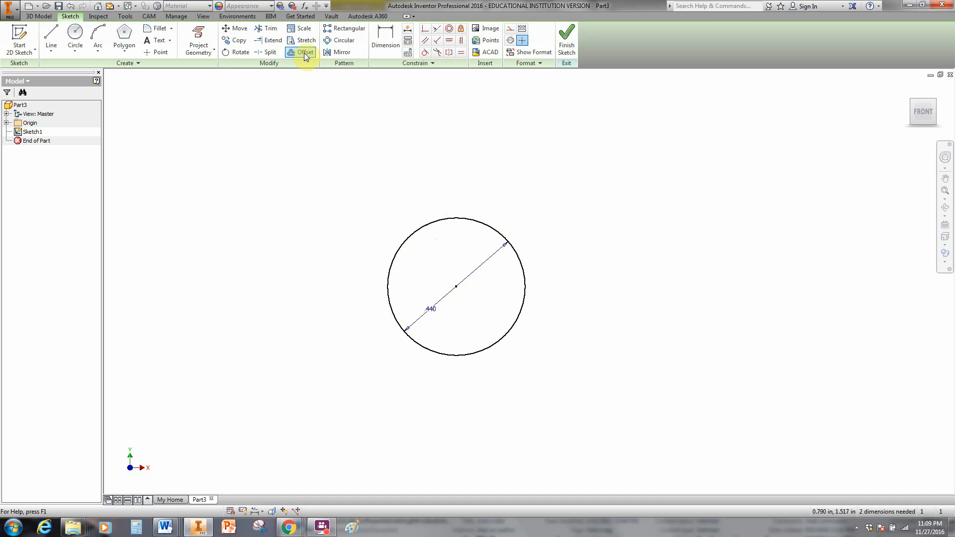
mouse_move(304, 52)
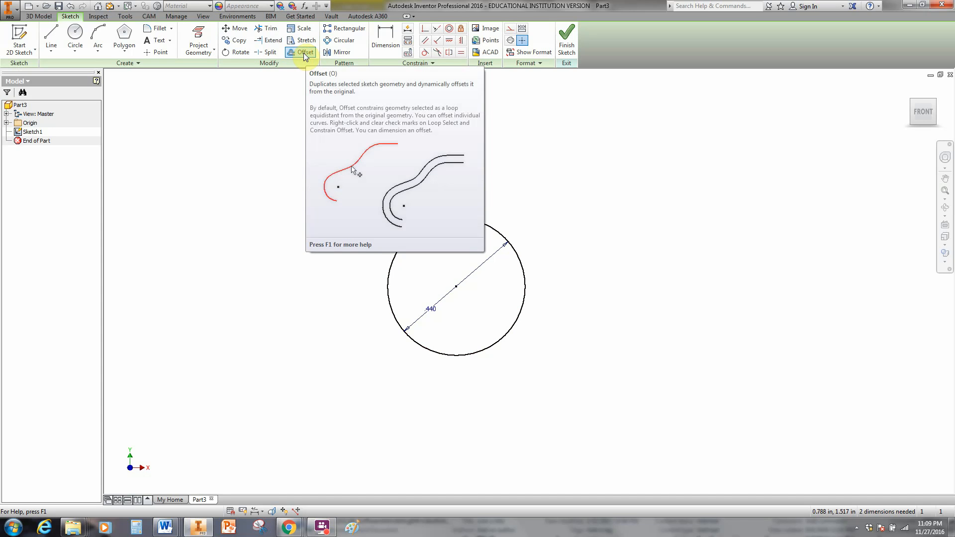
Offset the .440 circle outward by .050 to form the hub wall.
left_click(305, 52)
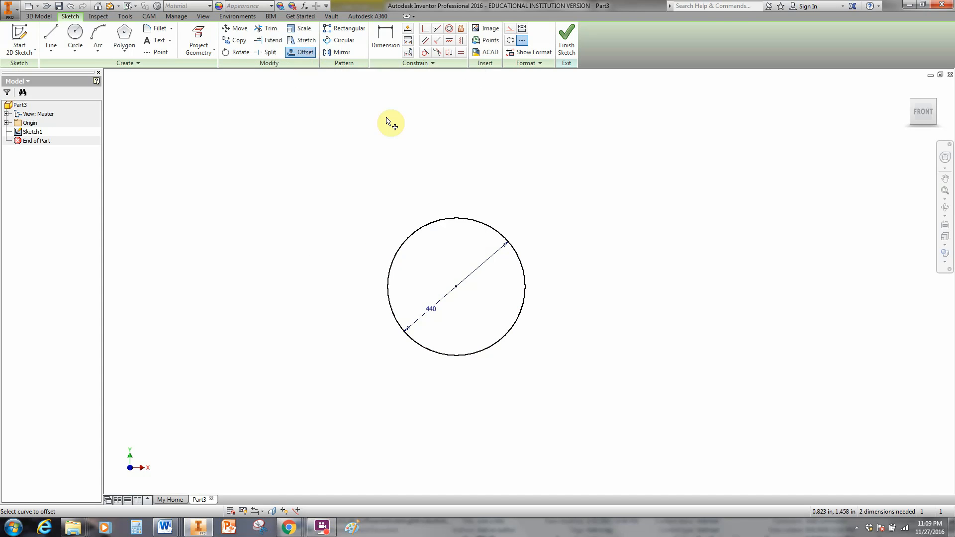
mouse_move(456, 222)
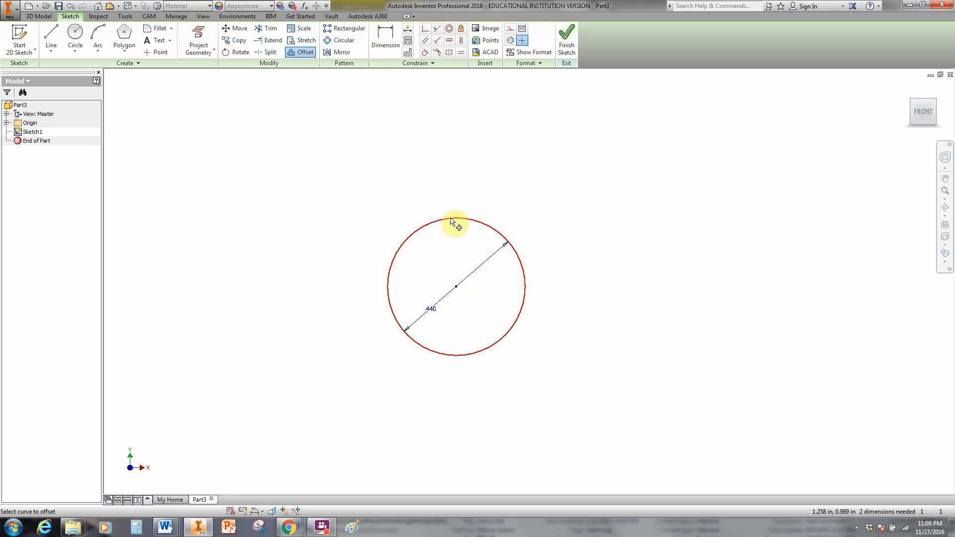
left_click(455, 222)
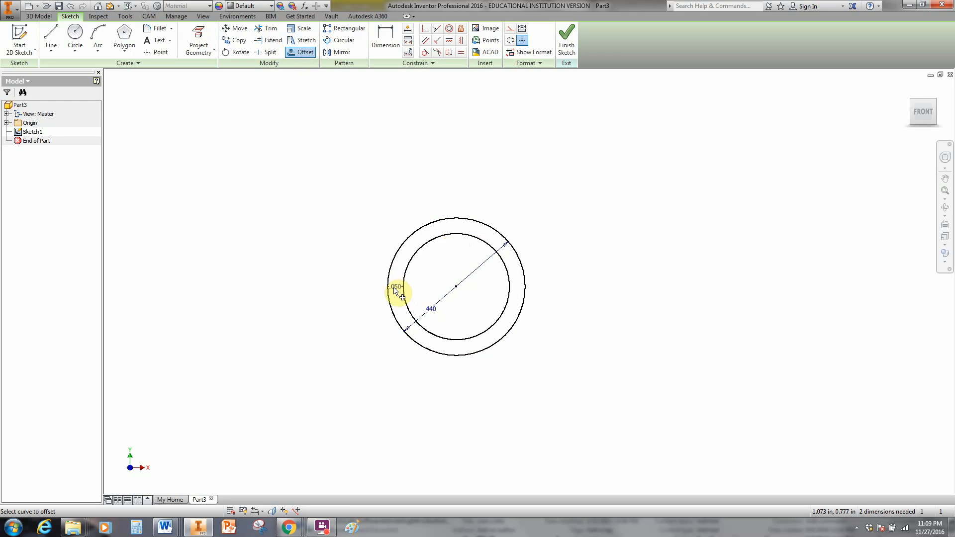
mouse_move(558, 240)
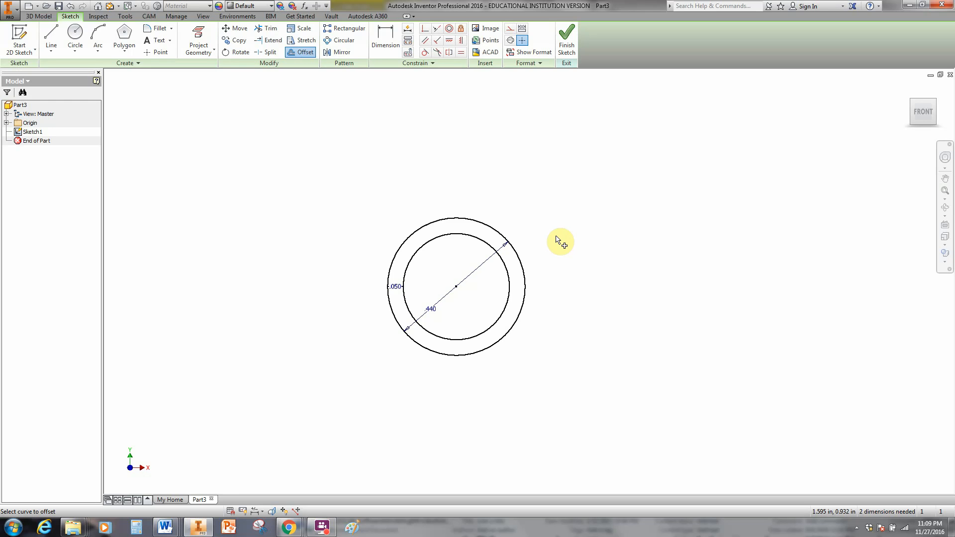
mouse_move(396, 289)
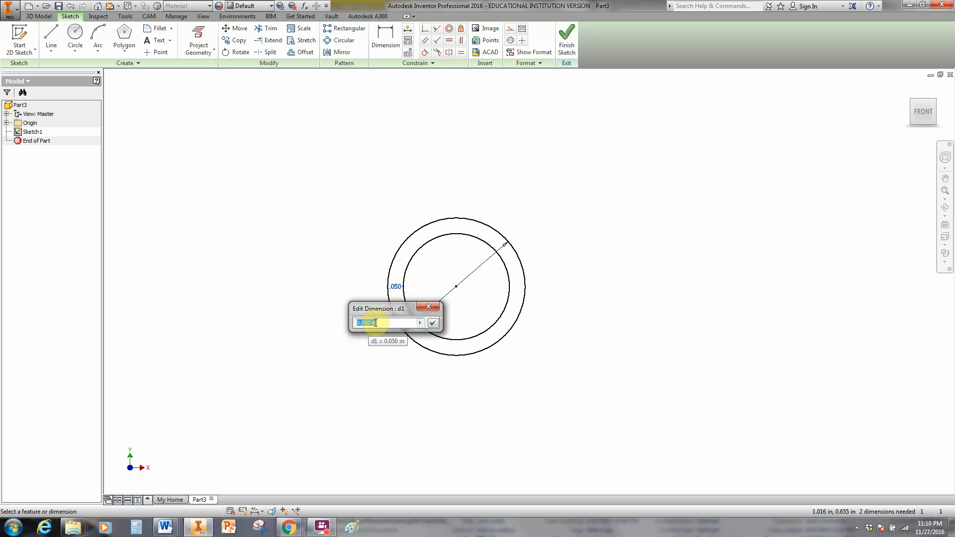
left_click(432, 323)
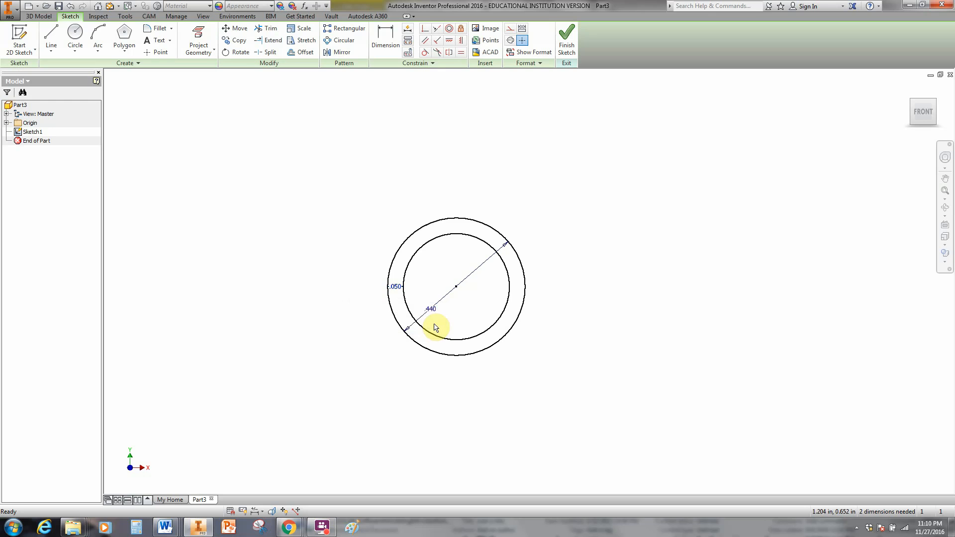
mouse_move(396, 291)
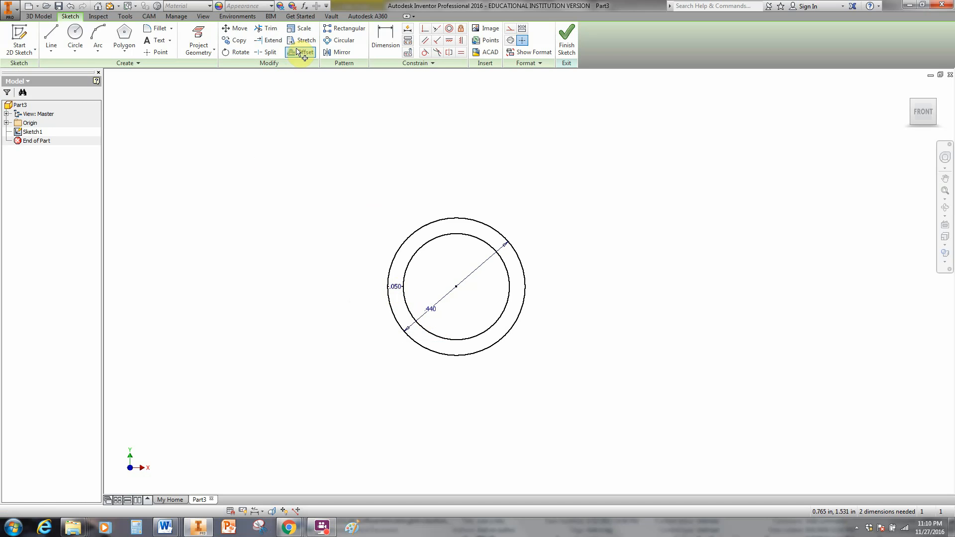
Offset two more circles at .350 and .050 for web and rim, then finish the sketch.
left_click(305, 52)
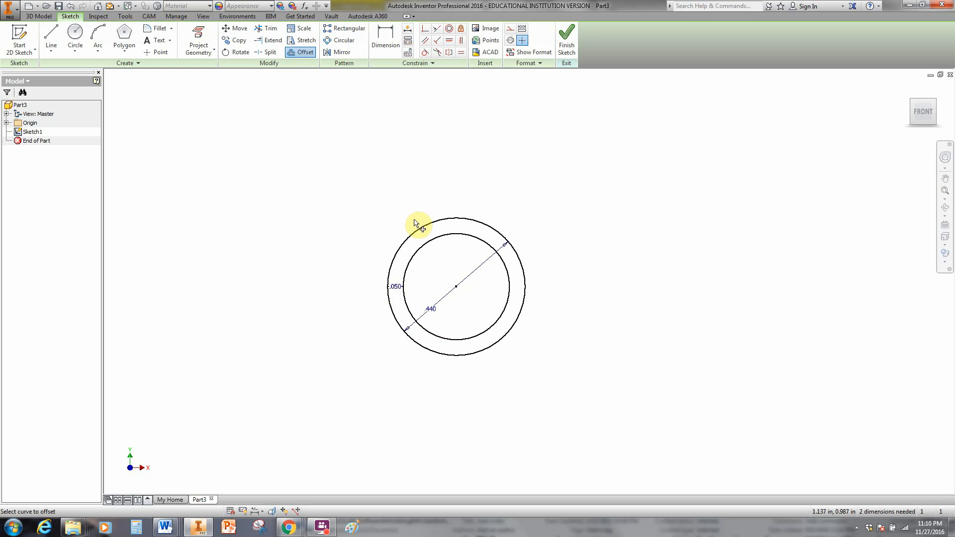
left_click(418, 224)
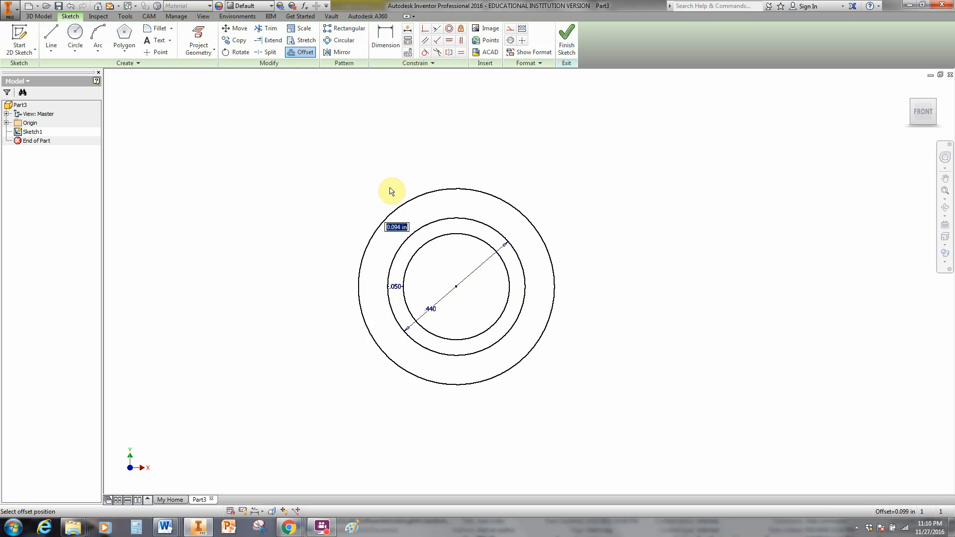
mouse_move(363, 172)
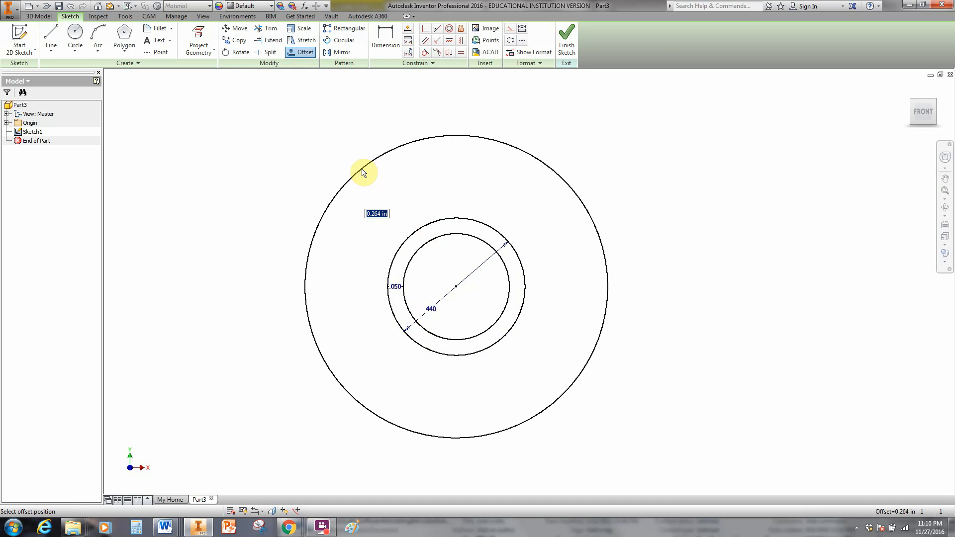
type(".350")
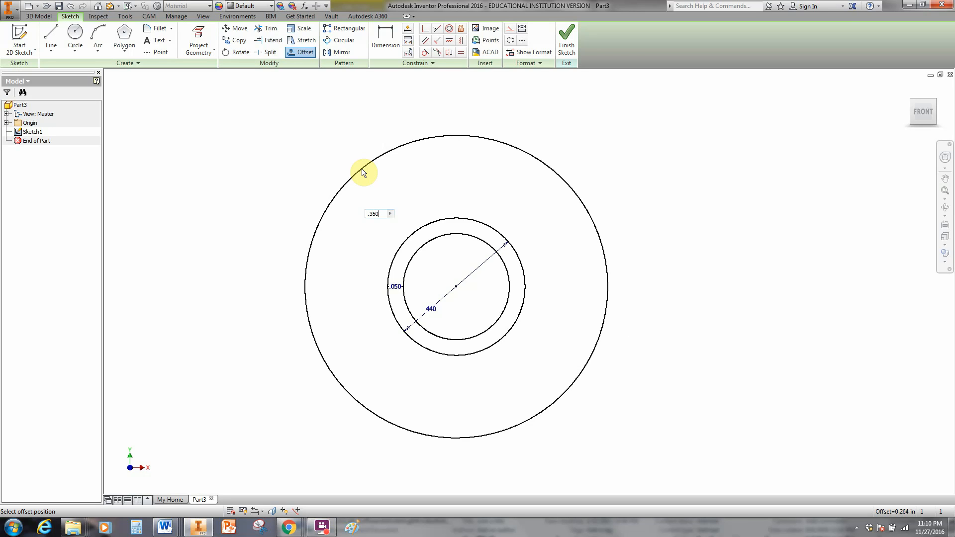
left_click(363, 172)
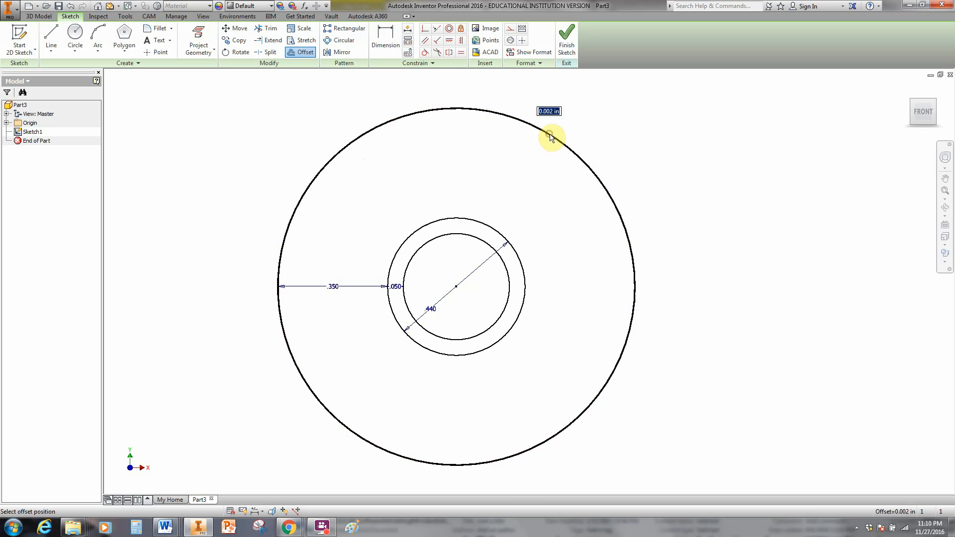
mouse_move(567, 121)
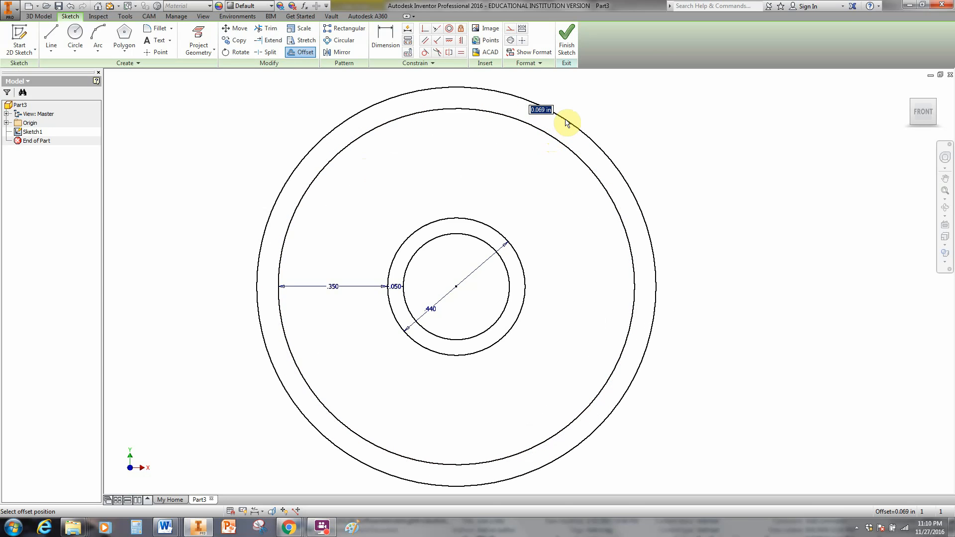
type(".050")
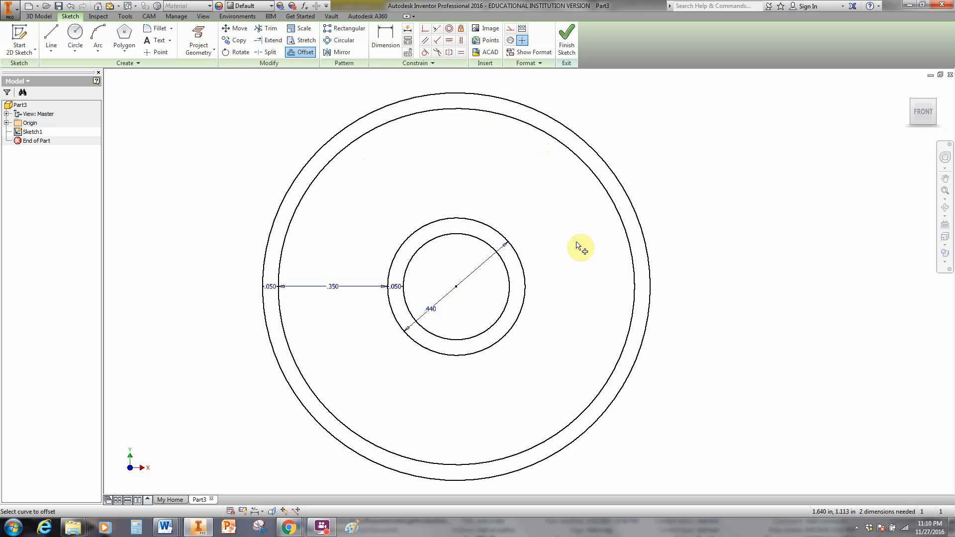
mouse_move(724, 172)
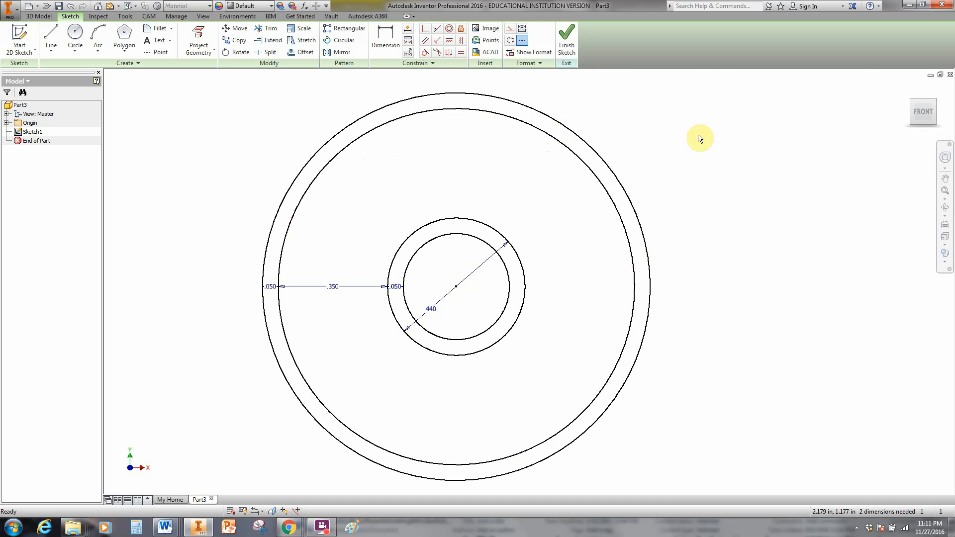
left_click(566, 40)
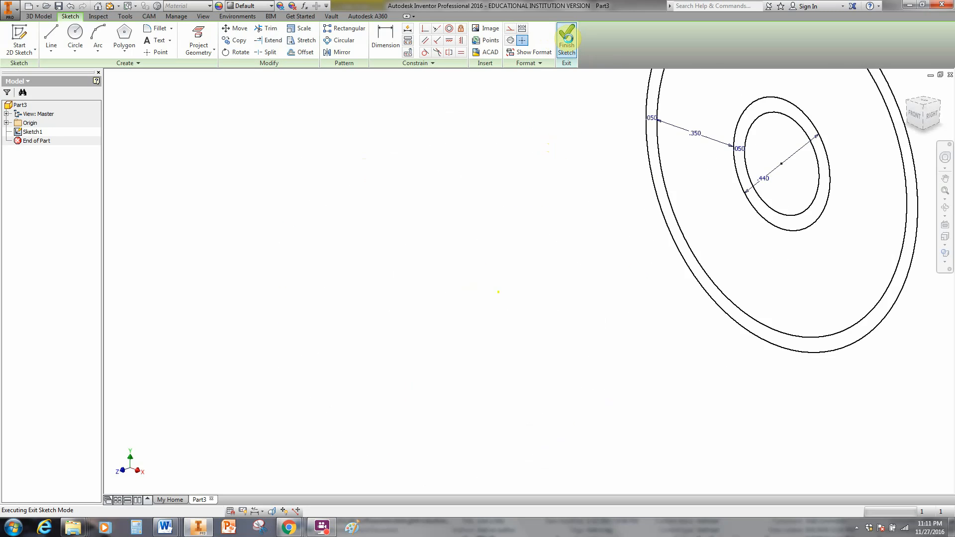
left_click(566, 40)
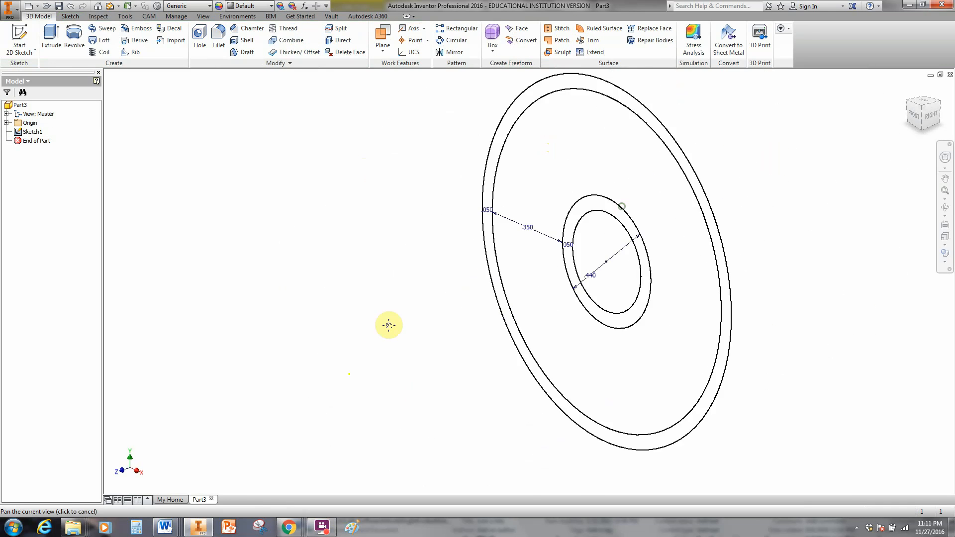
Extrude the hub and rim ring profiles .57 in into a solid tube and ring.
left_click(50, 36)
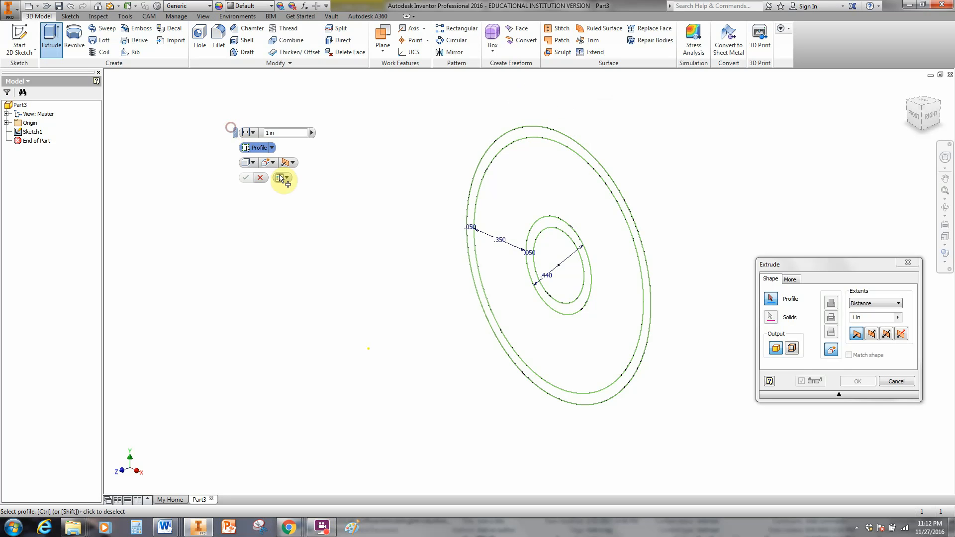
left_click(511, 275)
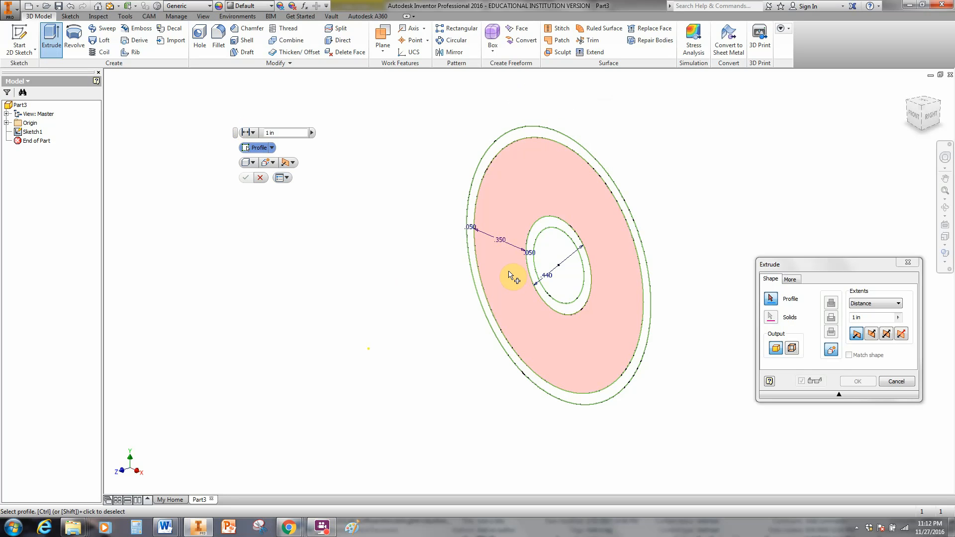
mouse_move(594, 226)
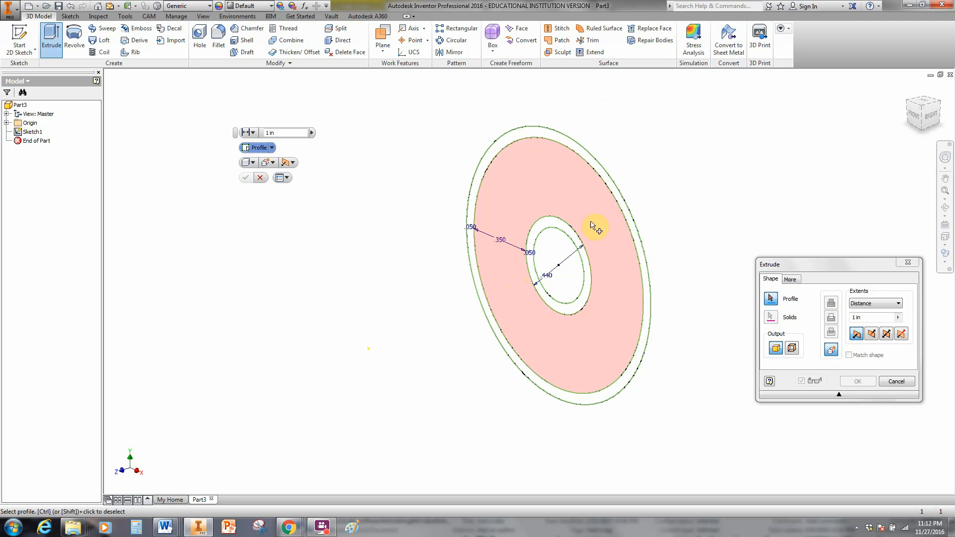
mouse_move(622, 246)
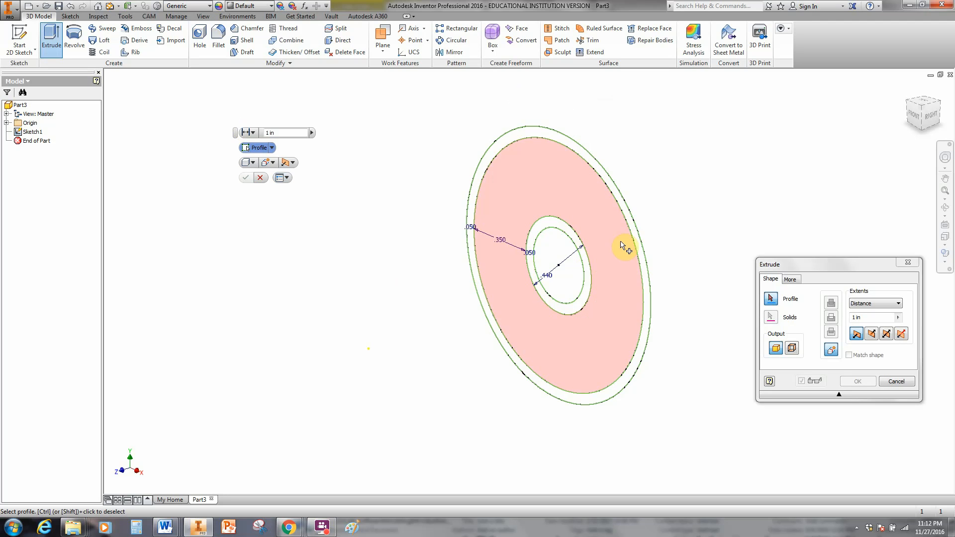
mouse_move(590, 274)
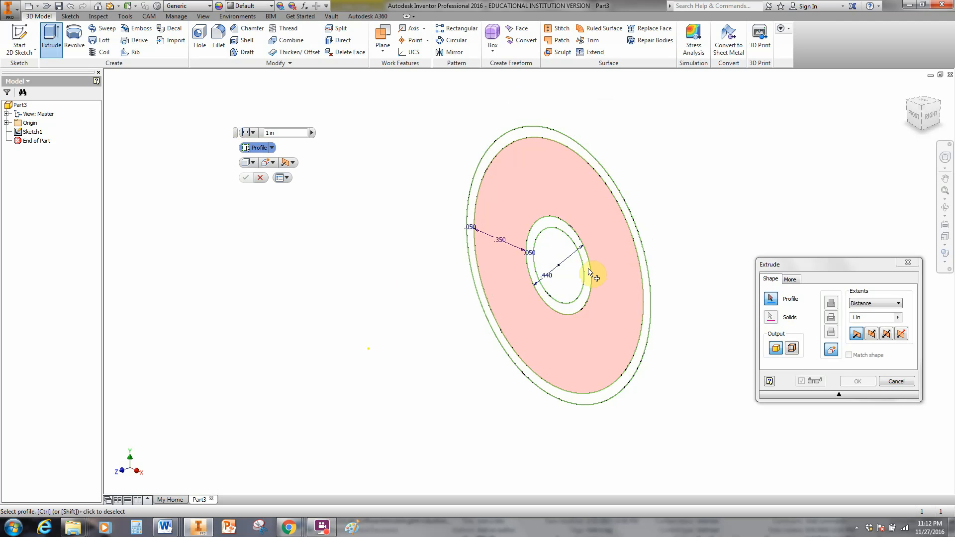
left_click(590, 276)
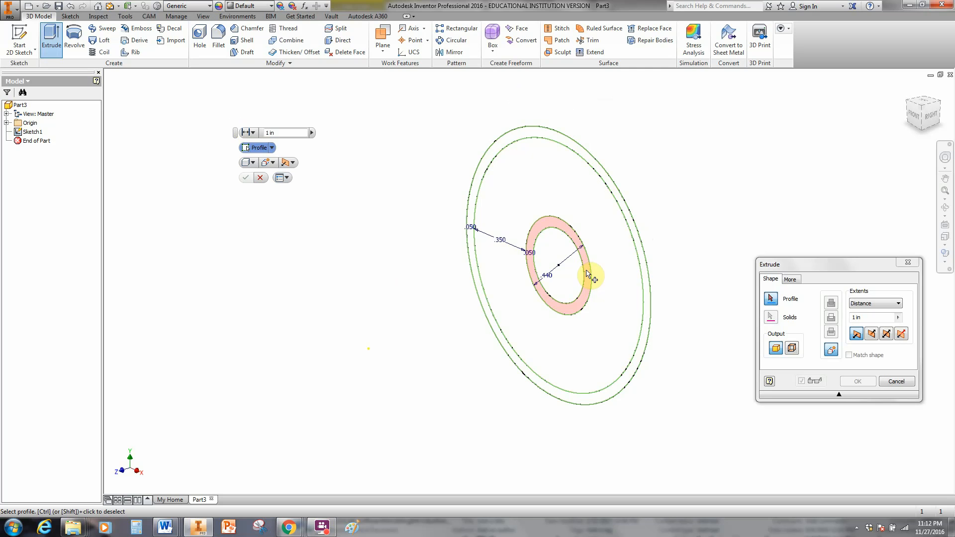
left_click(588, 275)
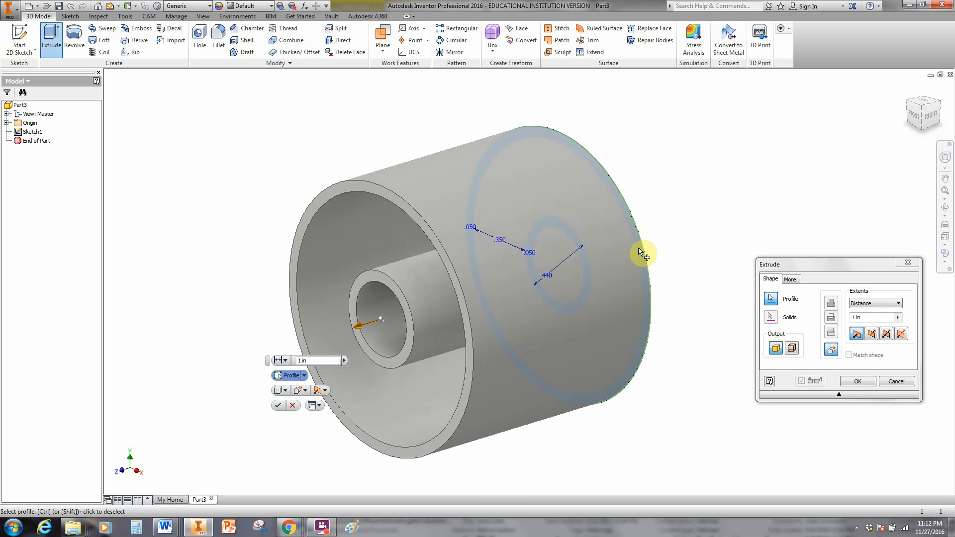
mouse_move(871, 335)
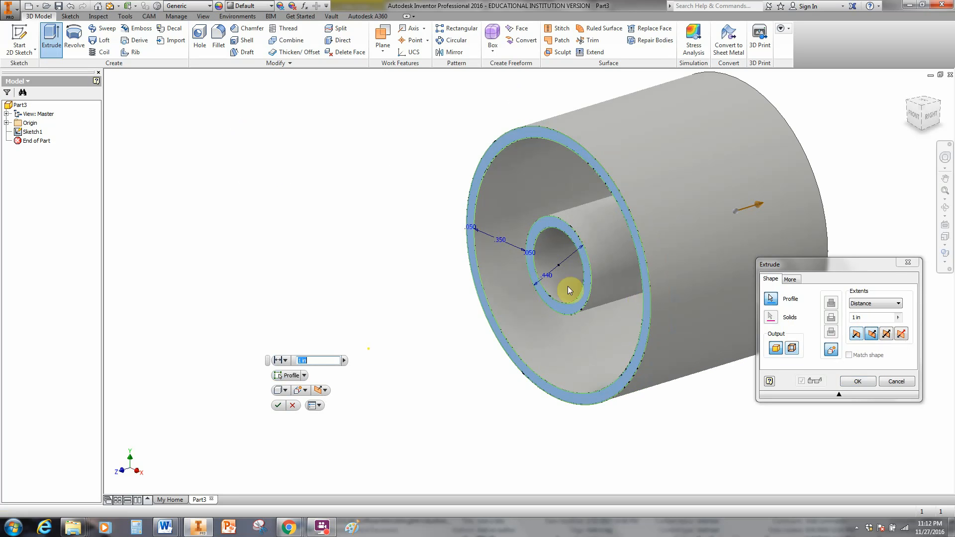
mouse_move(625, 384)
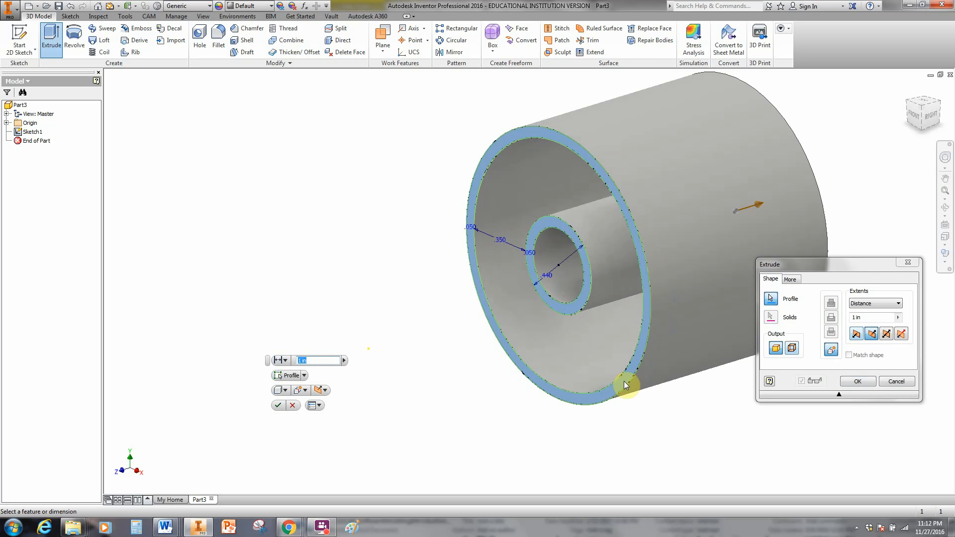
mouse_move(655, 395)
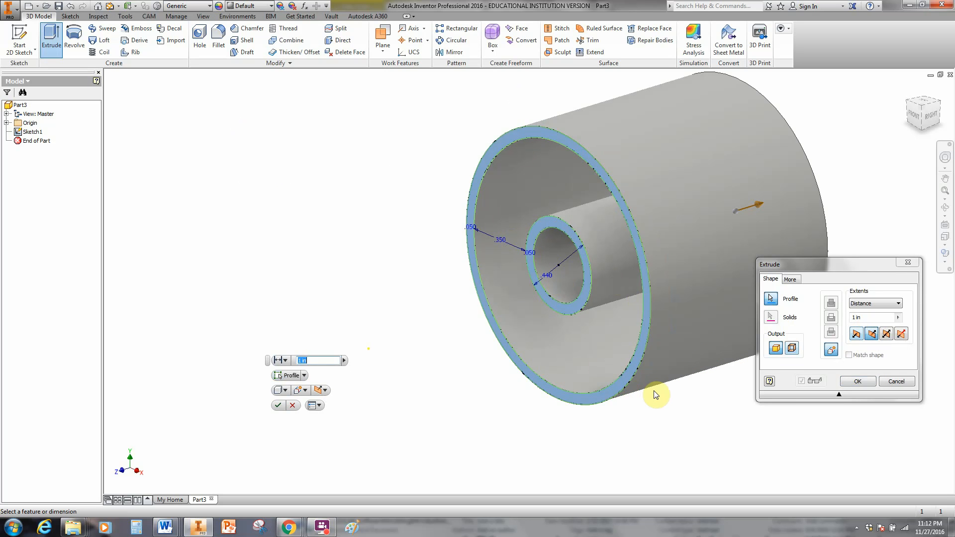
mouse_move(539, 287)
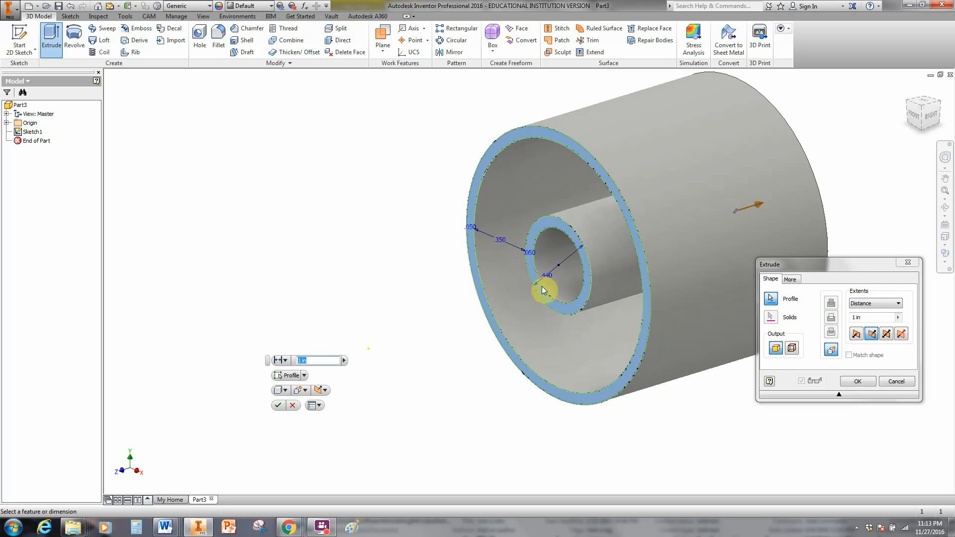
mouse_move(563, 267)
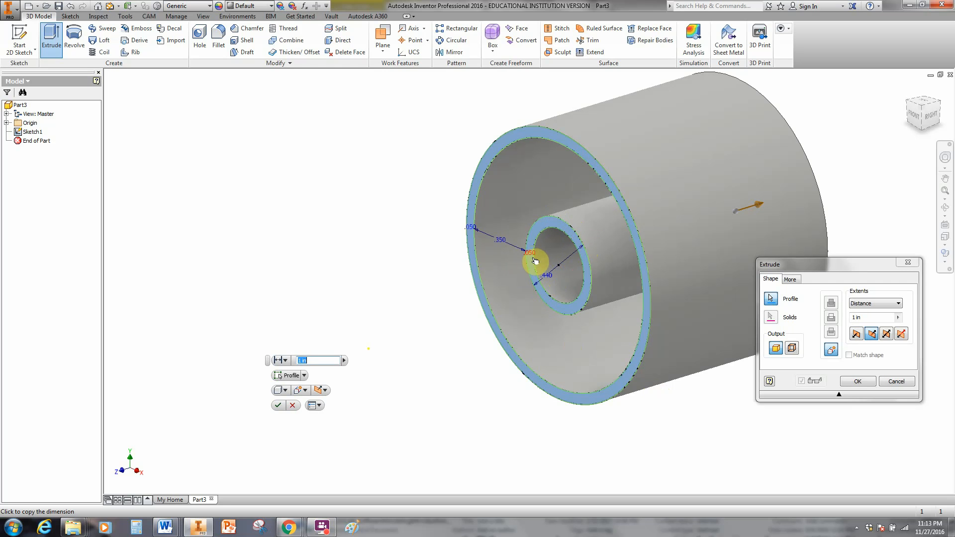
mouse_move(472, 222)
type(".57")
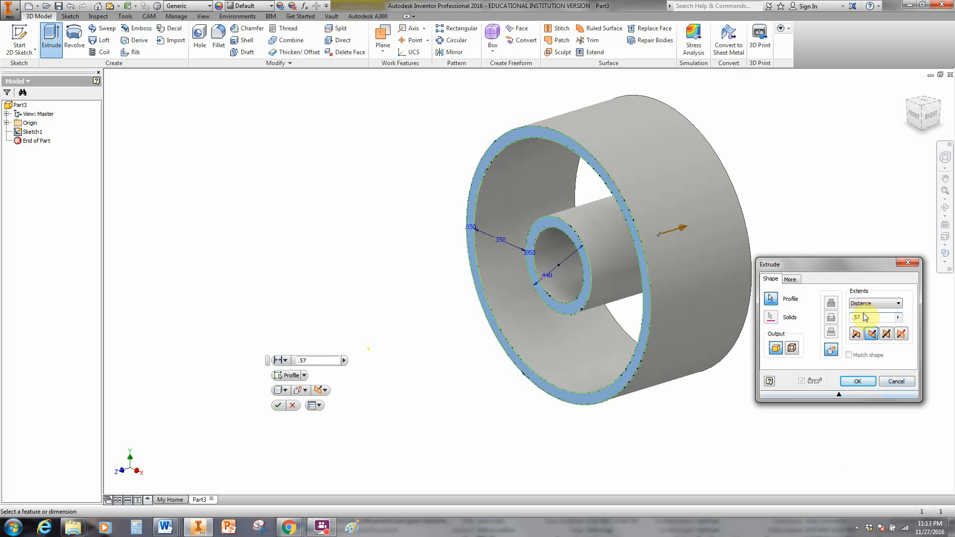
mouse_move(875, 317)
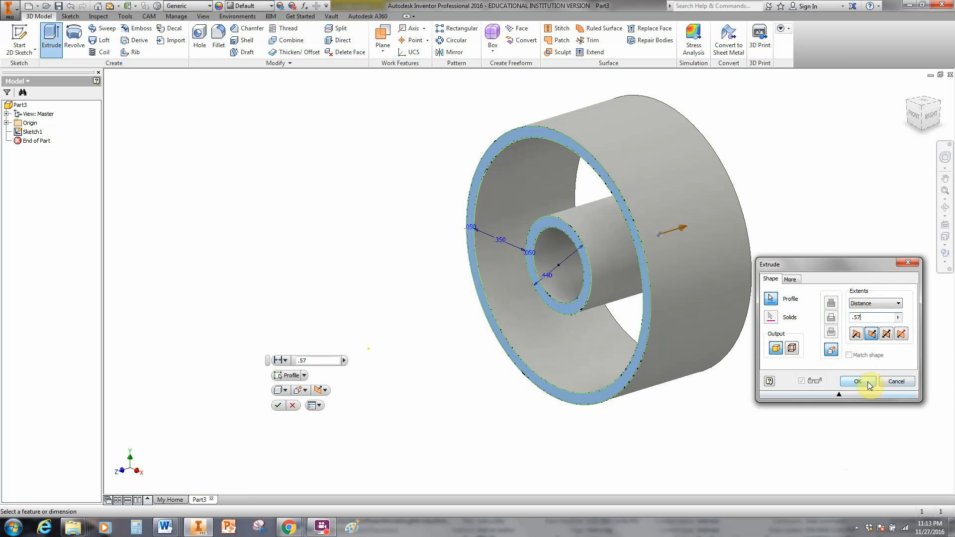
left_click(857, 381)
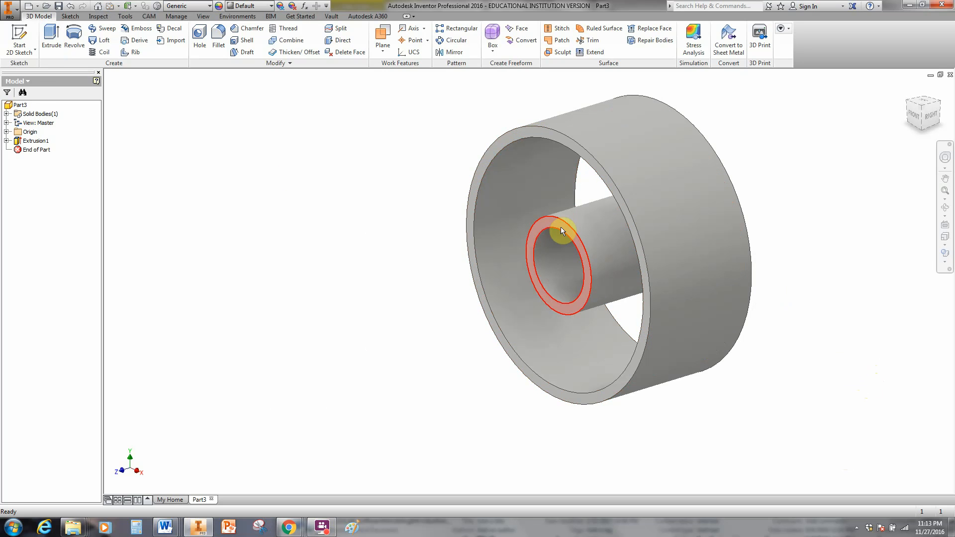
Sketch on the front face, project the rim and hub edges, and finish the sketch.
left_click(545, 161)
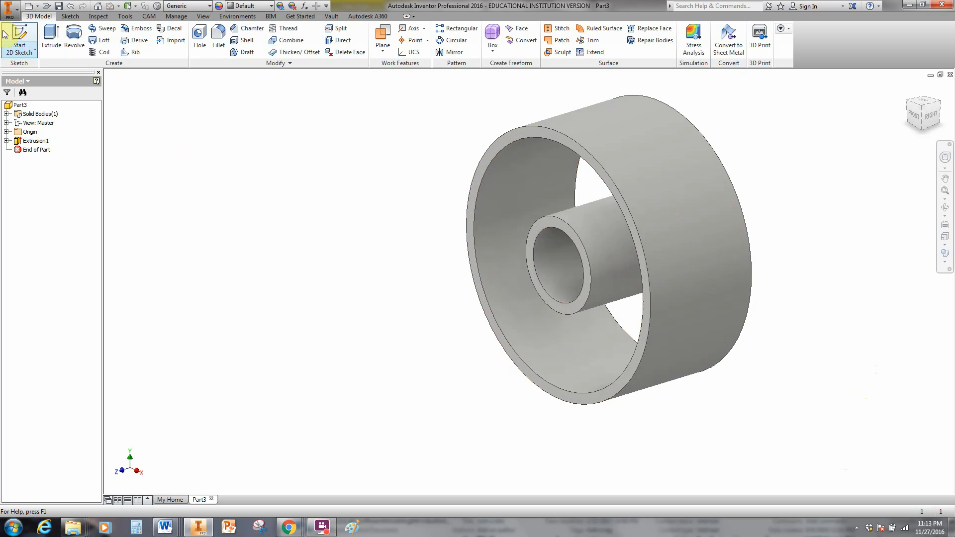
mouse_move(18, 34)
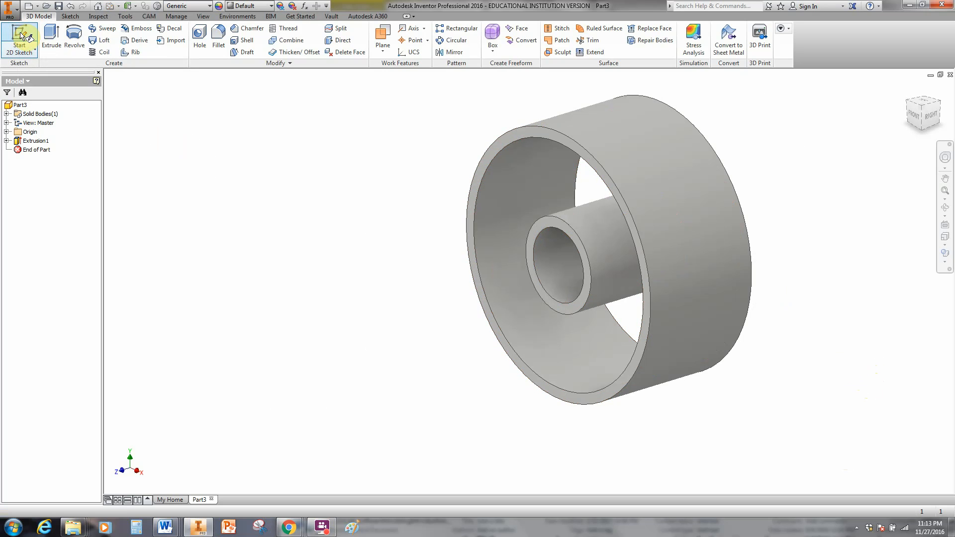
left_click(19, 37)
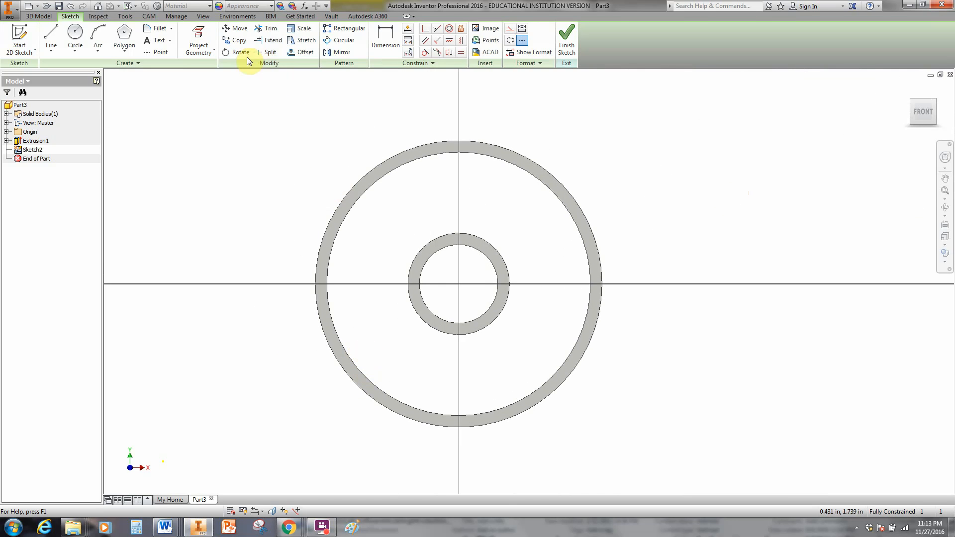
mouse_move(198, 39)
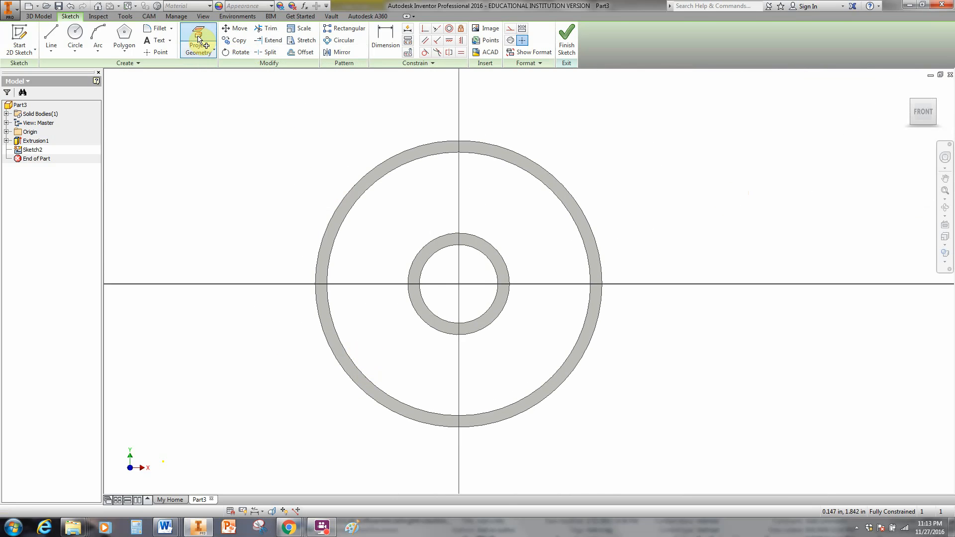
left_click(197, 39)
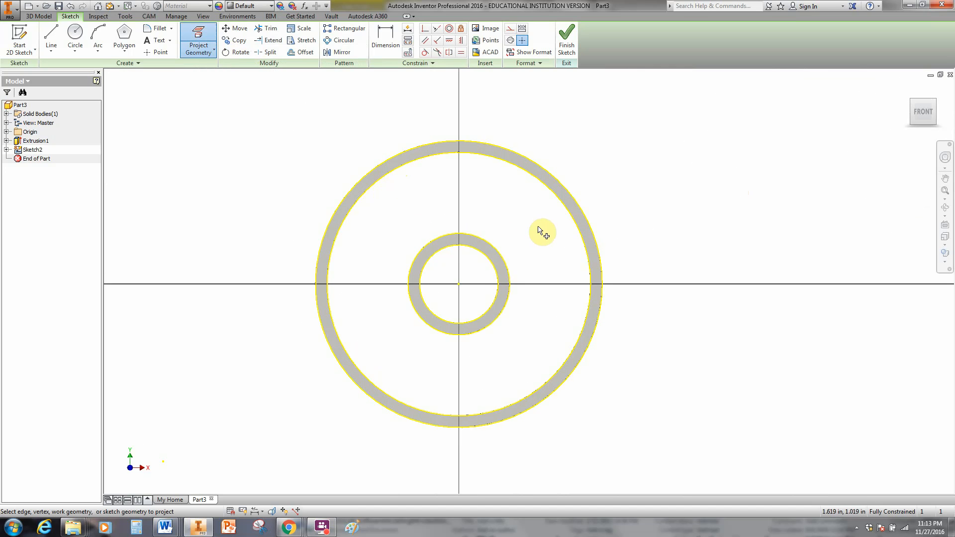
mouse_move(547, 75)
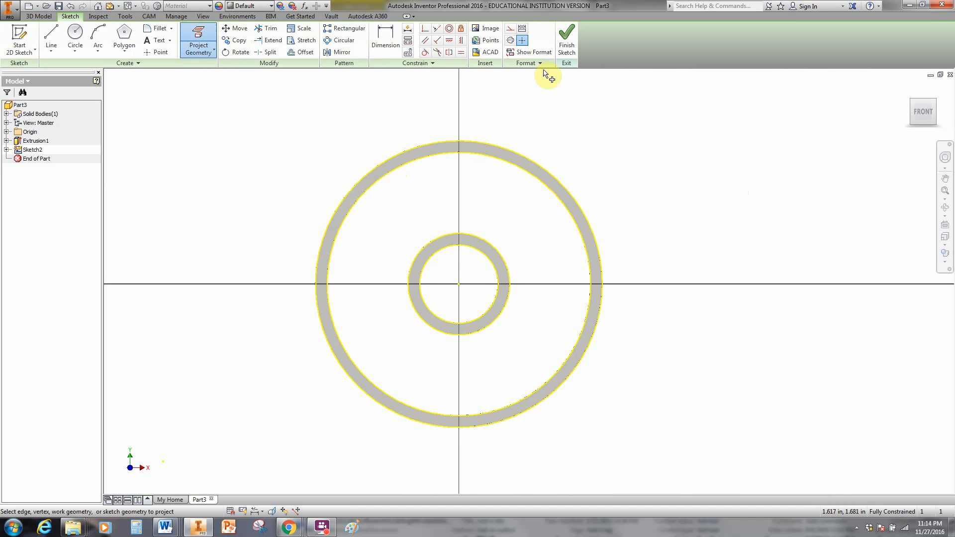
mouse_move(566, 33)
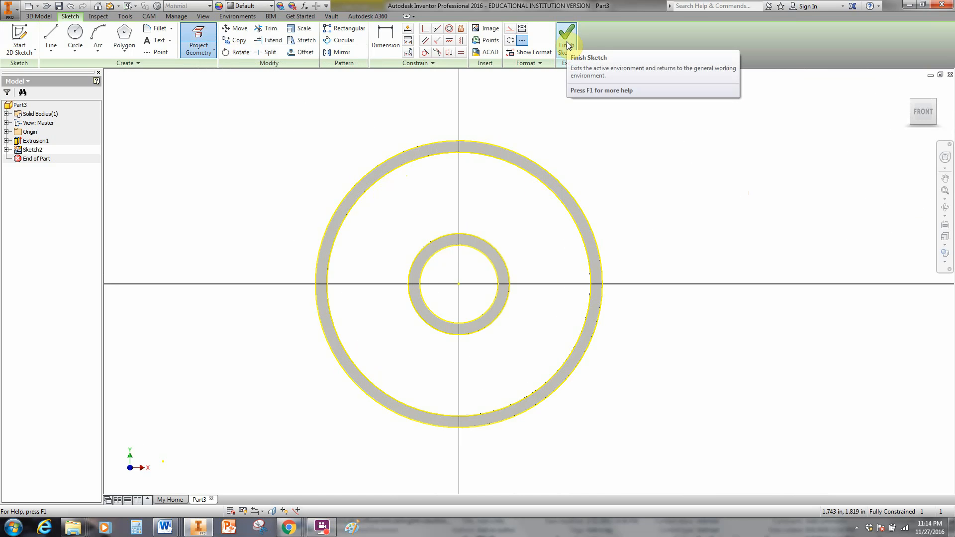
left_click(566, 34)
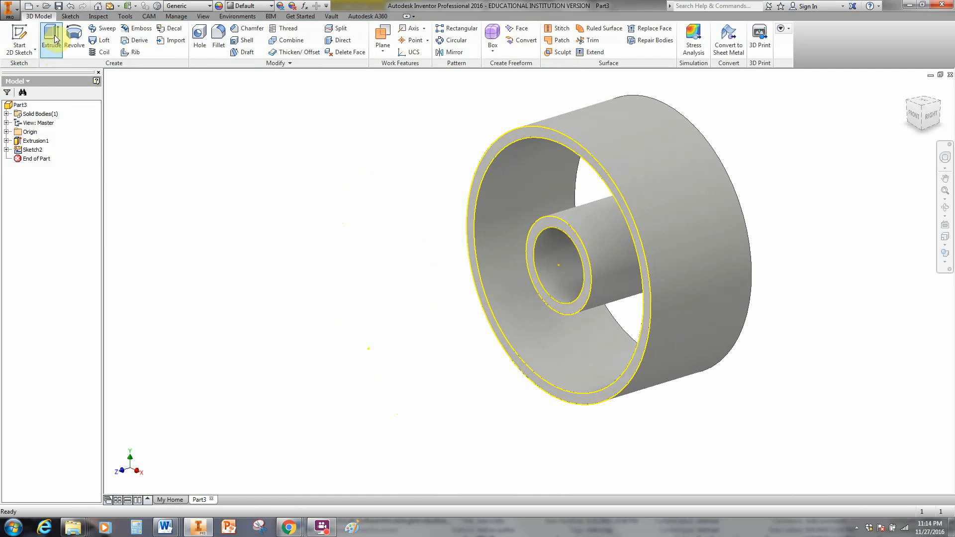
Extrude the region between hub and rim .050 symmetrically, recessing the front web face.
left_click(52, 37)
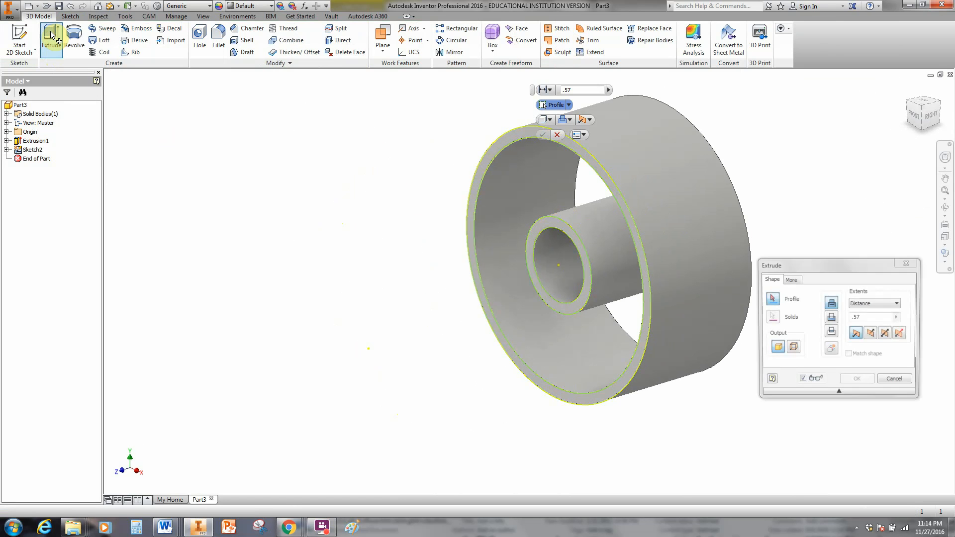
left_click(507, 192)
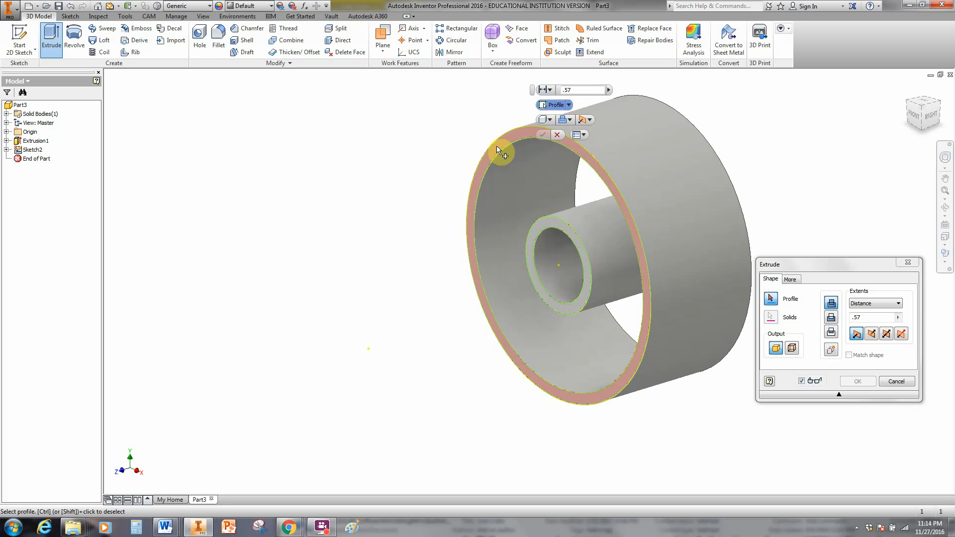
left_click(541, 221)
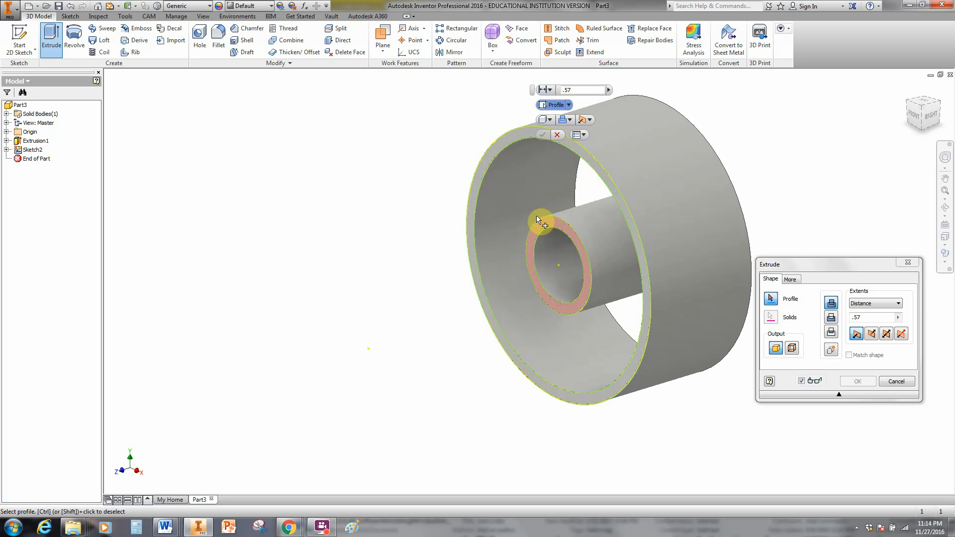
left_click(533, 197)
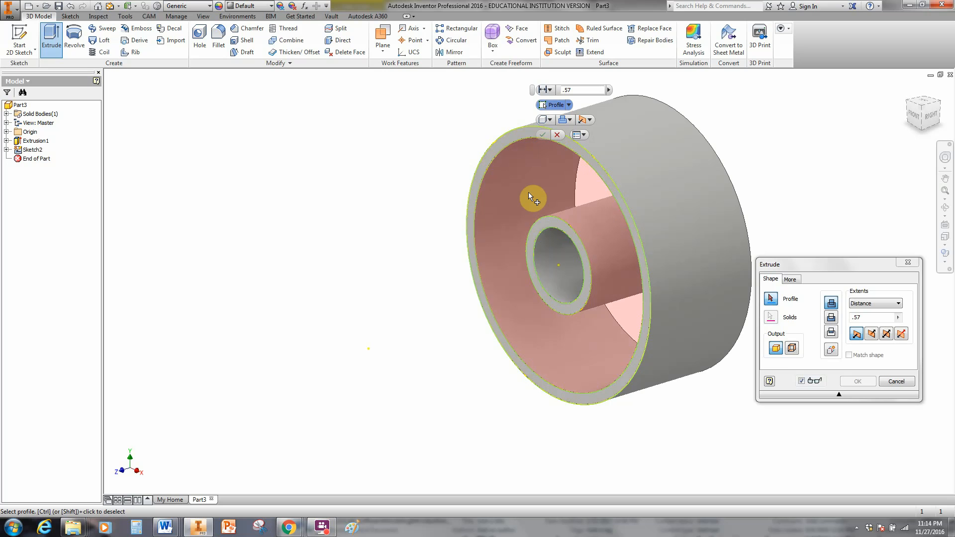
left_click(534, 198)
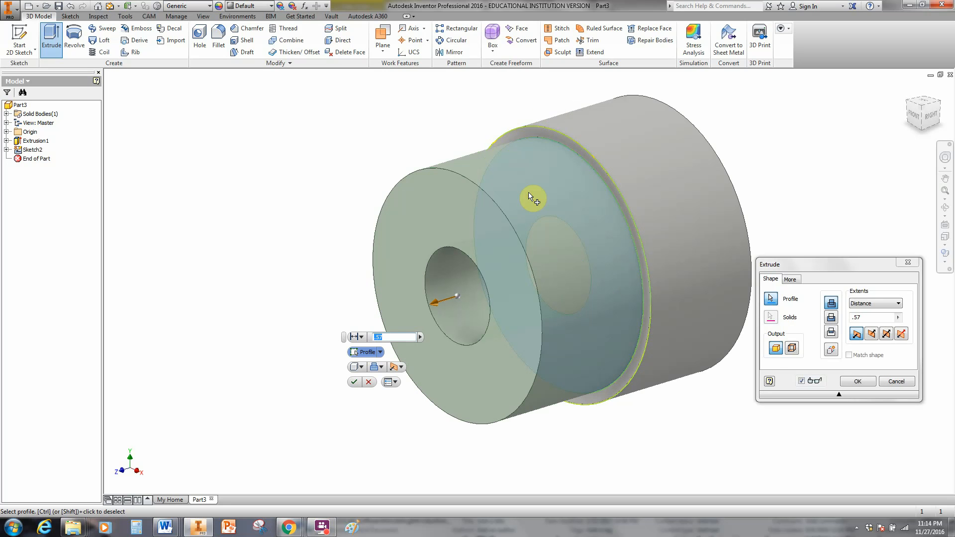
mouse_move(617, 435)
type(".050")
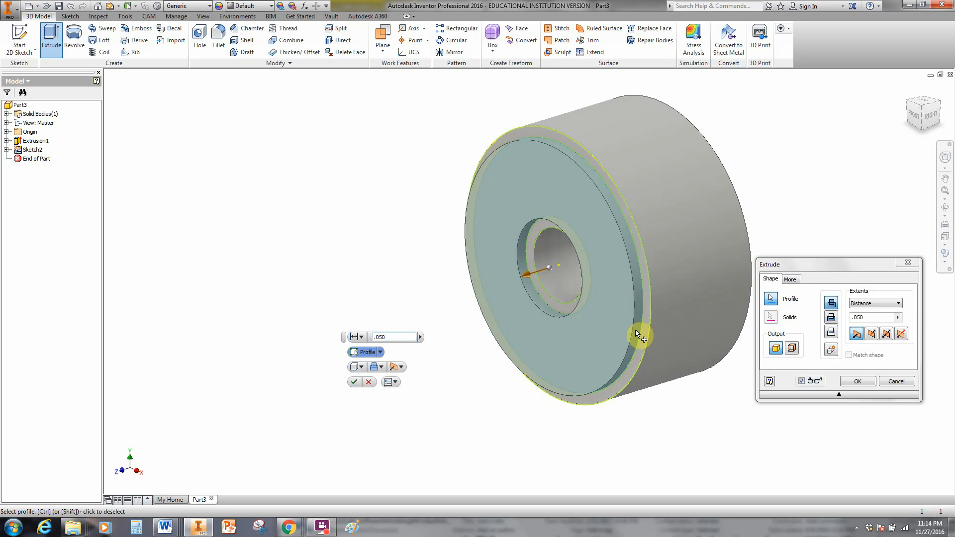
mouse_move(601, 353)
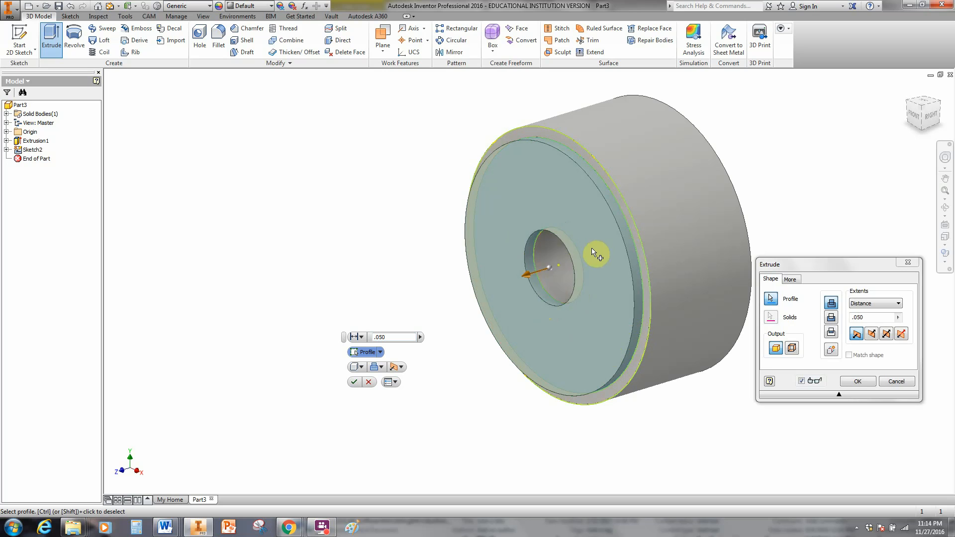
mouse_move(513, 281)
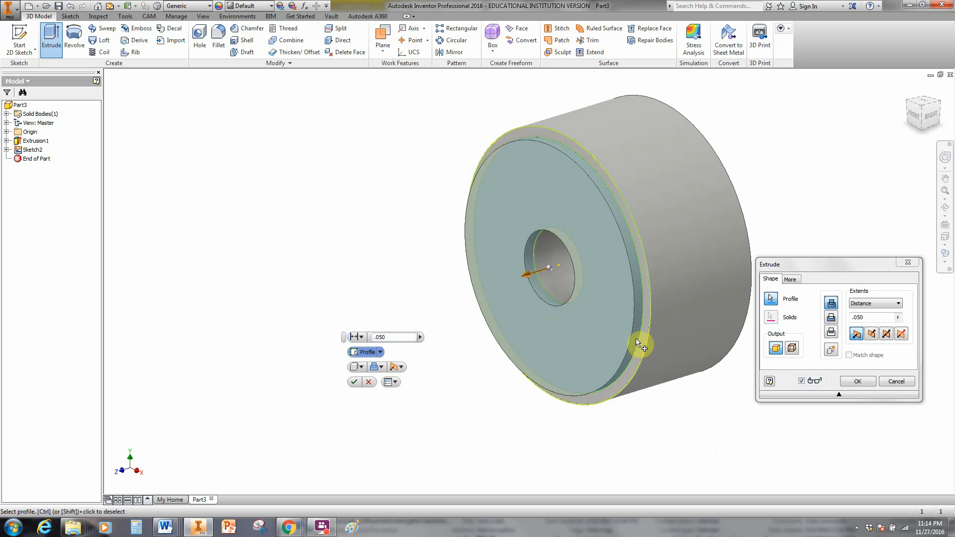
mouse_move(638, 337)
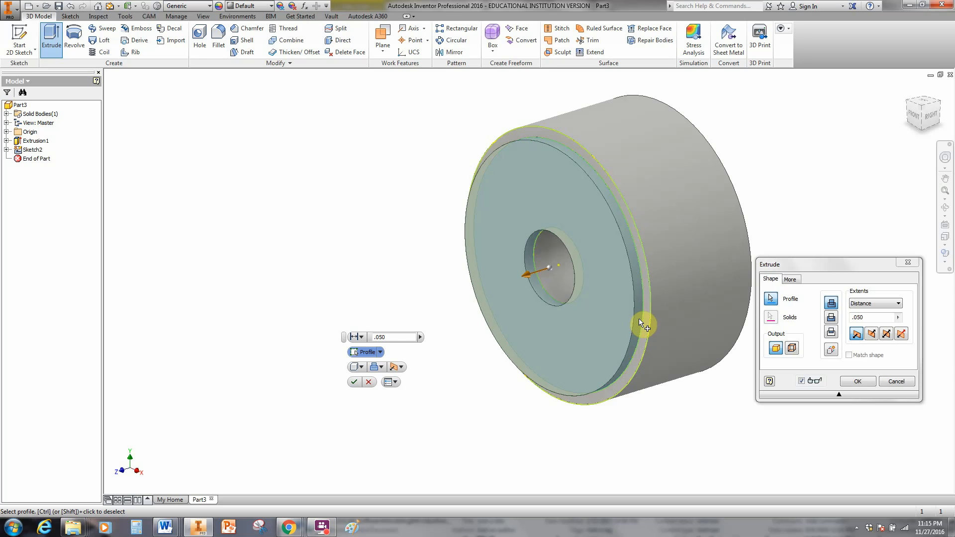
mouse_move(645, 322)
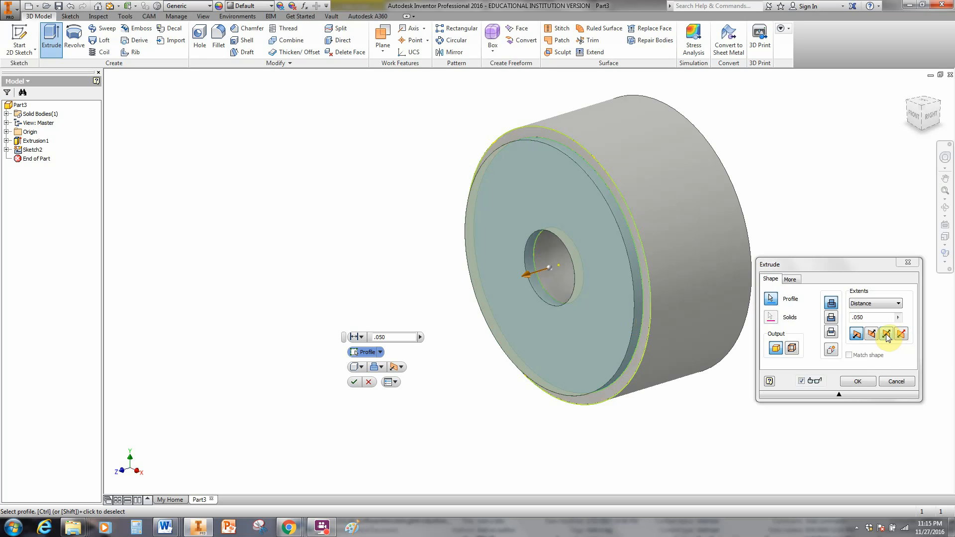
mouse_move(886, 340)
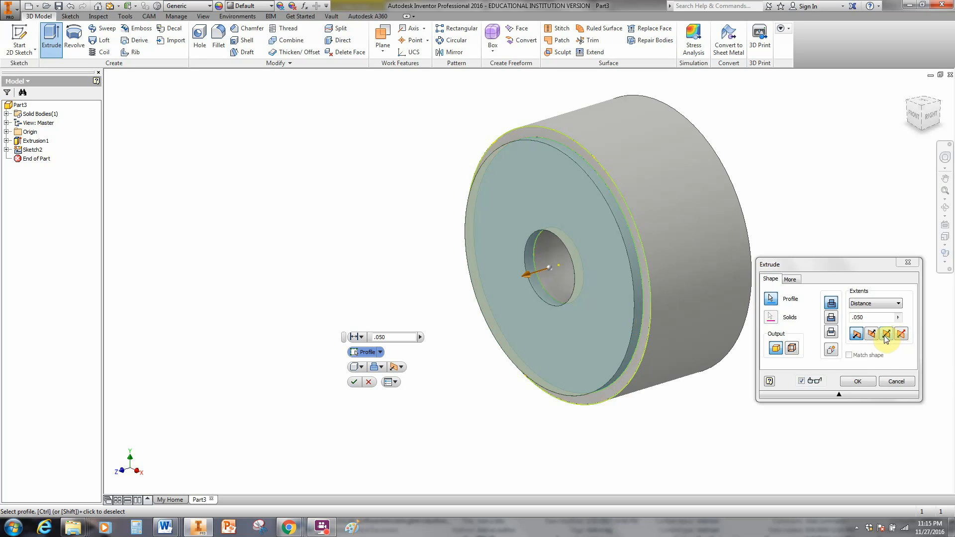
mouse_move(895, 345)
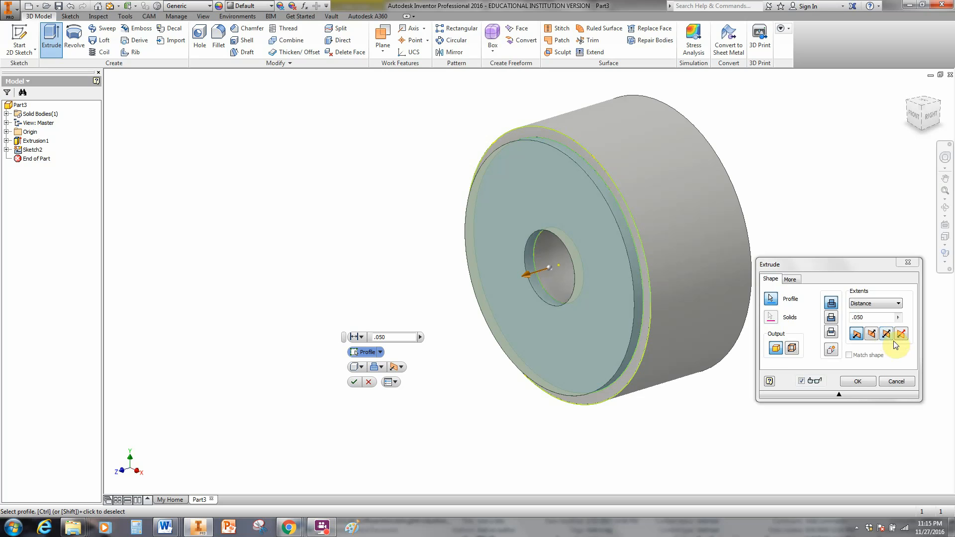
mouse_move(901, 334)
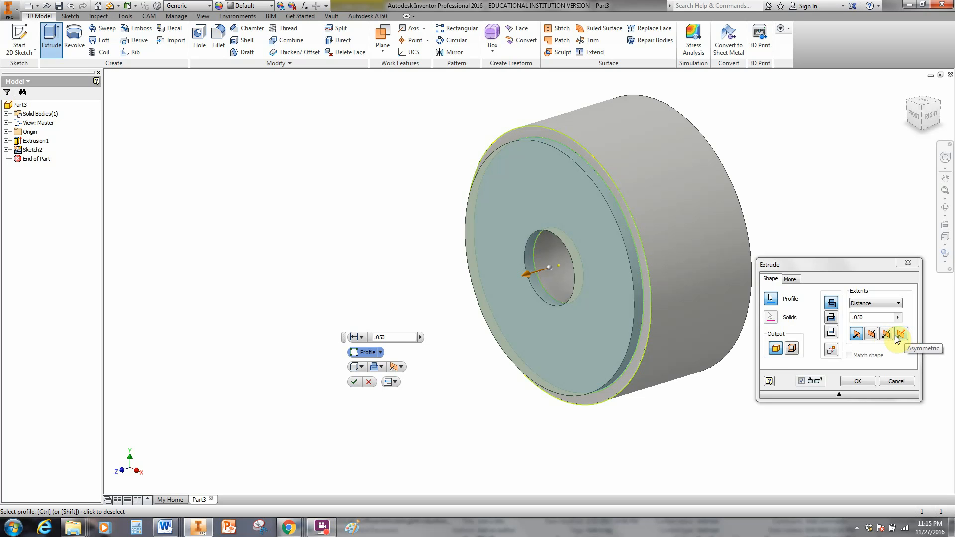
mouse_move(886, 334)
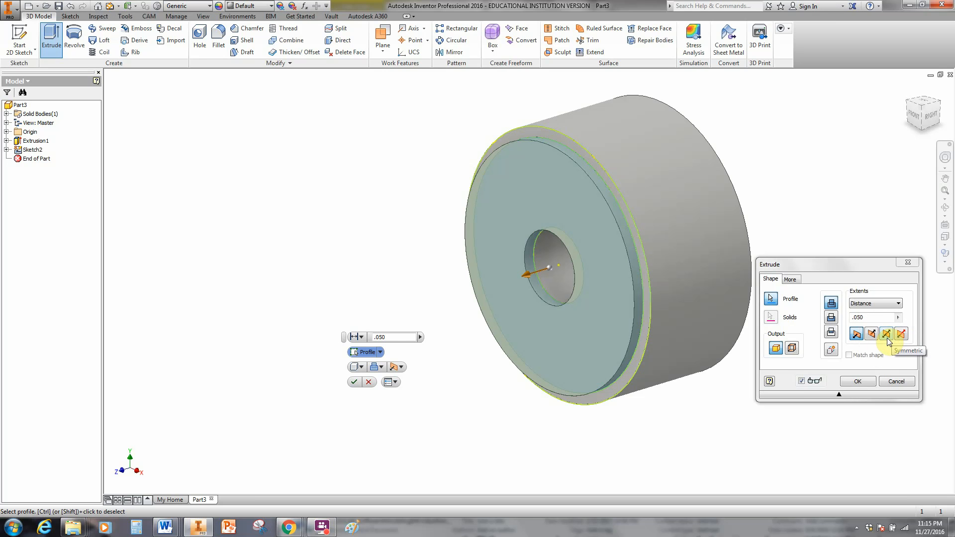
left_click(887, 334)
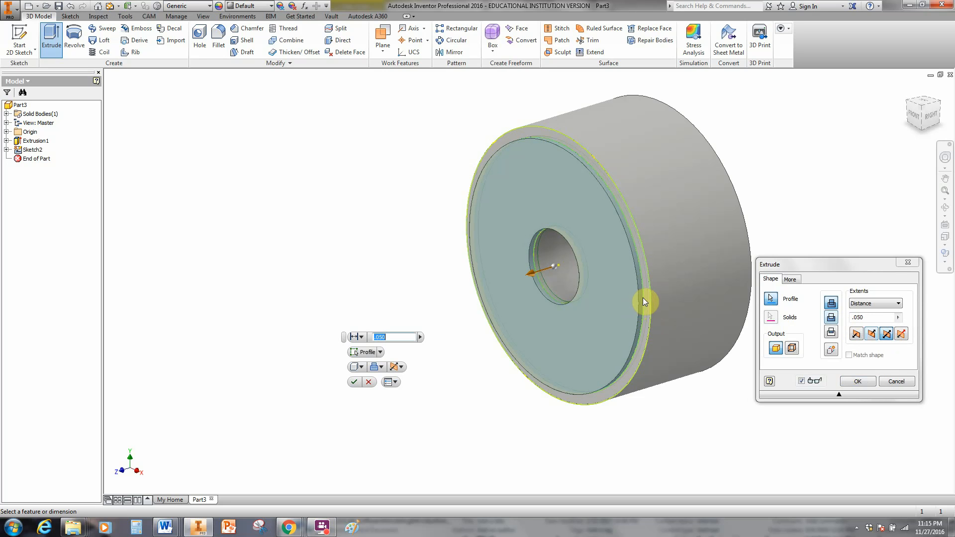
mouse_move(660, 300)
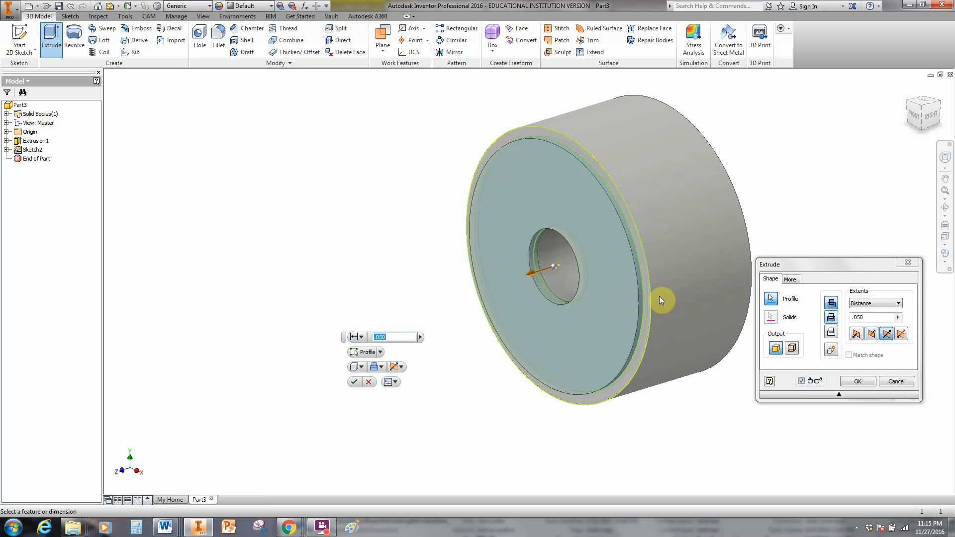
mouse_move(651, 307)
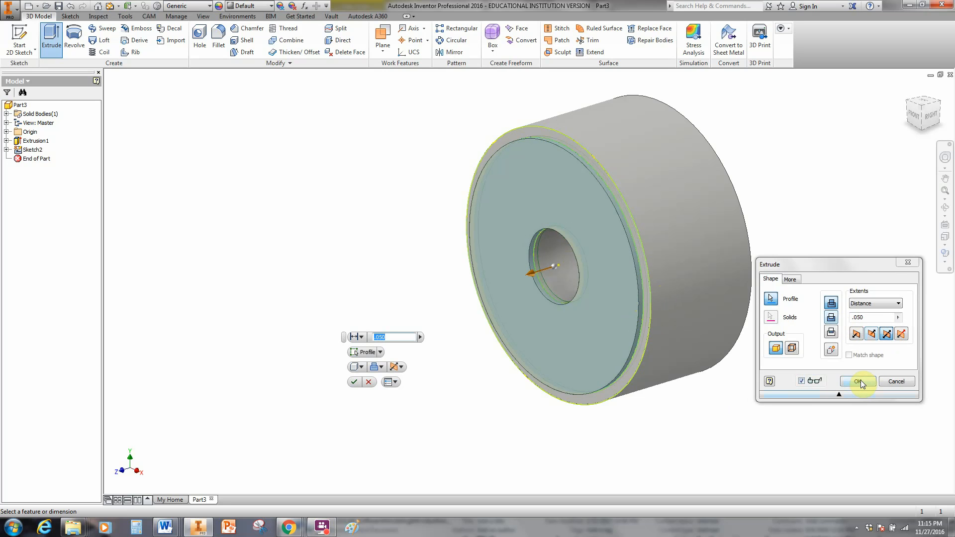
left_click(858, 381)
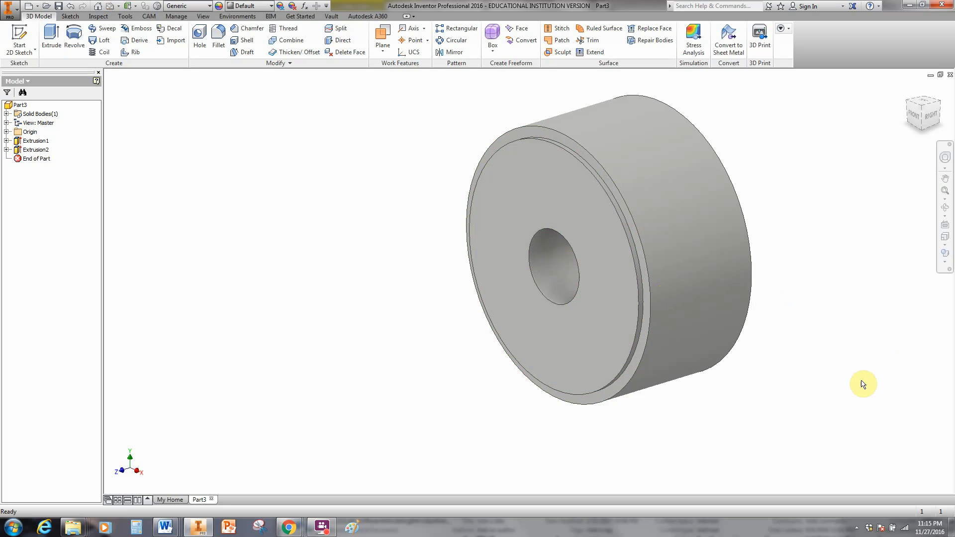
left_click(495, 178)
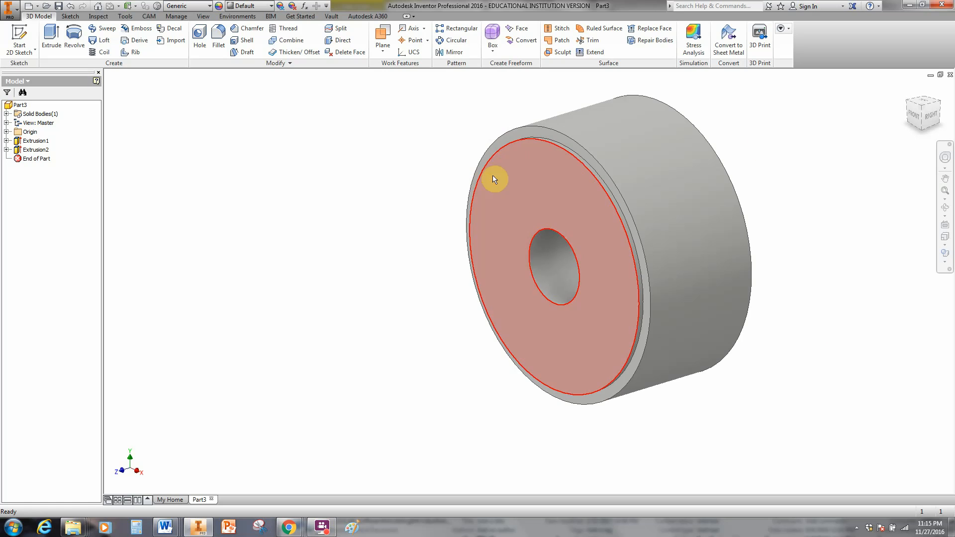
mouse_move(505, 183)
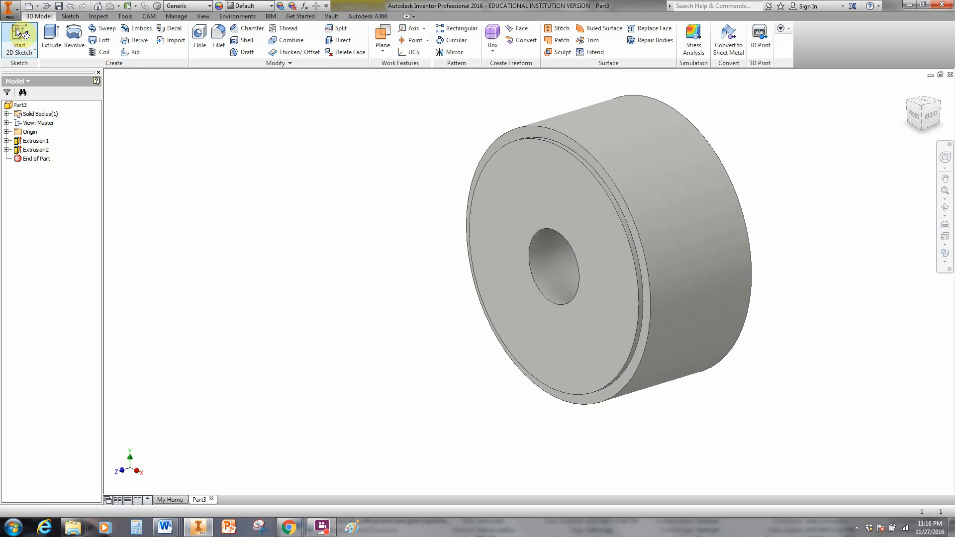
Start a third sketch on the recessed front face and ready the Circle tool.
left_click(19, 40)
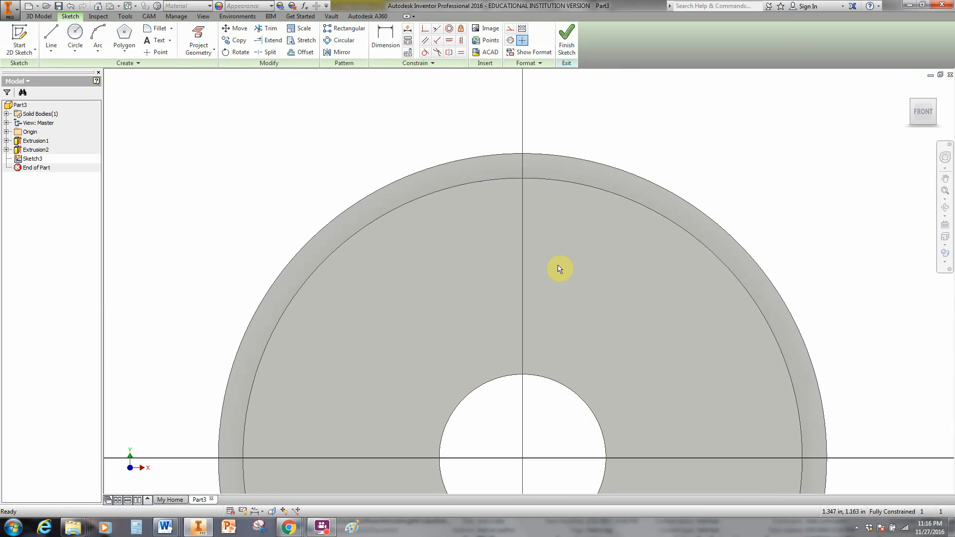
mouse_move(422, 220)
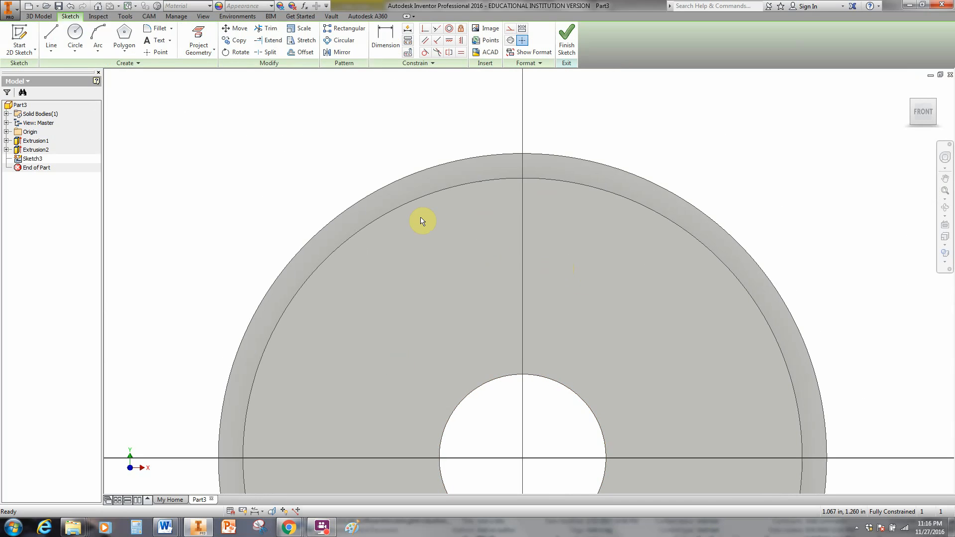
left_click(75, 39)
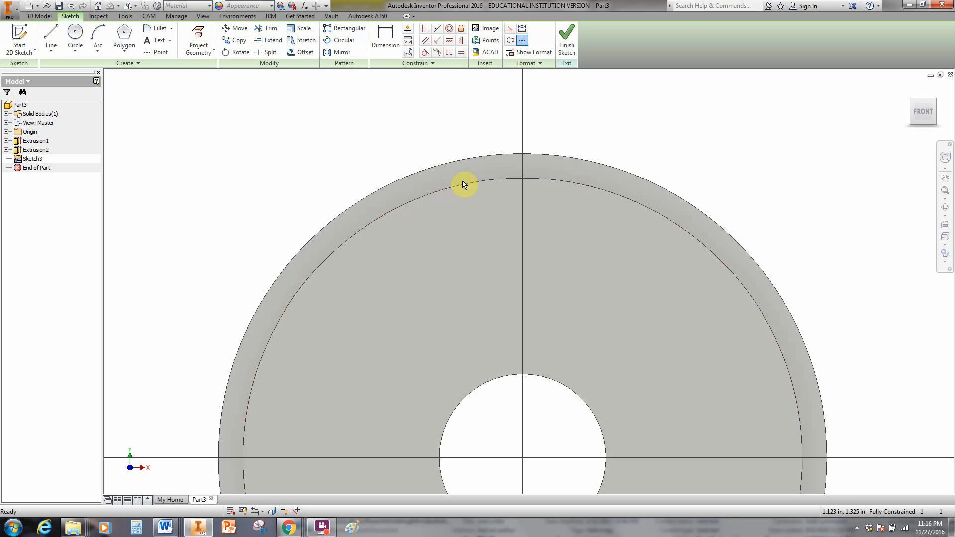
mouse_move(683, 221)
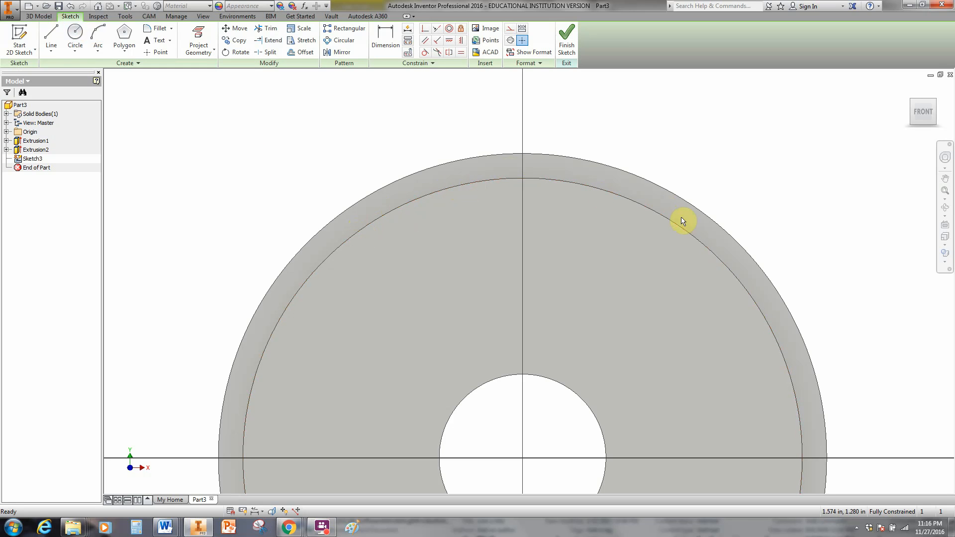
mouse_move(664, 224)
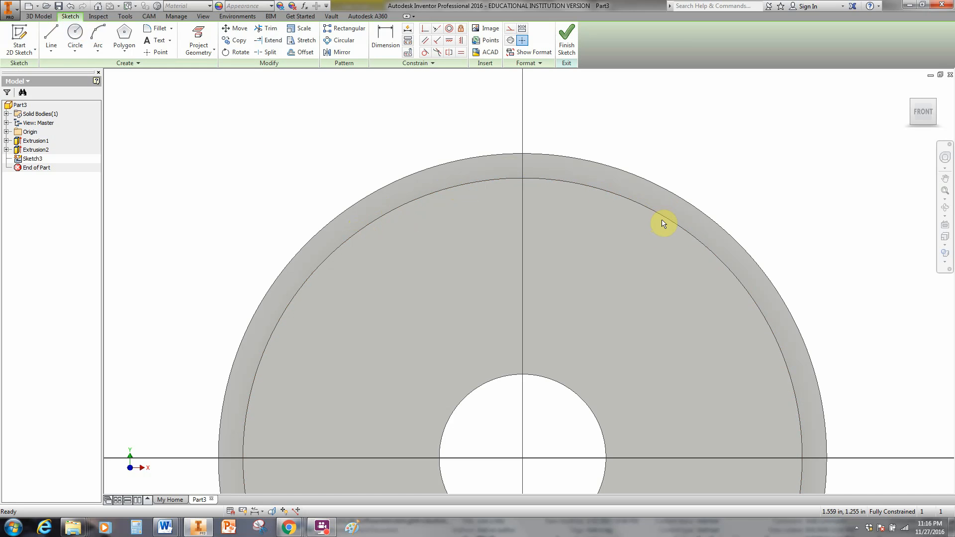
left_click(74, 40)
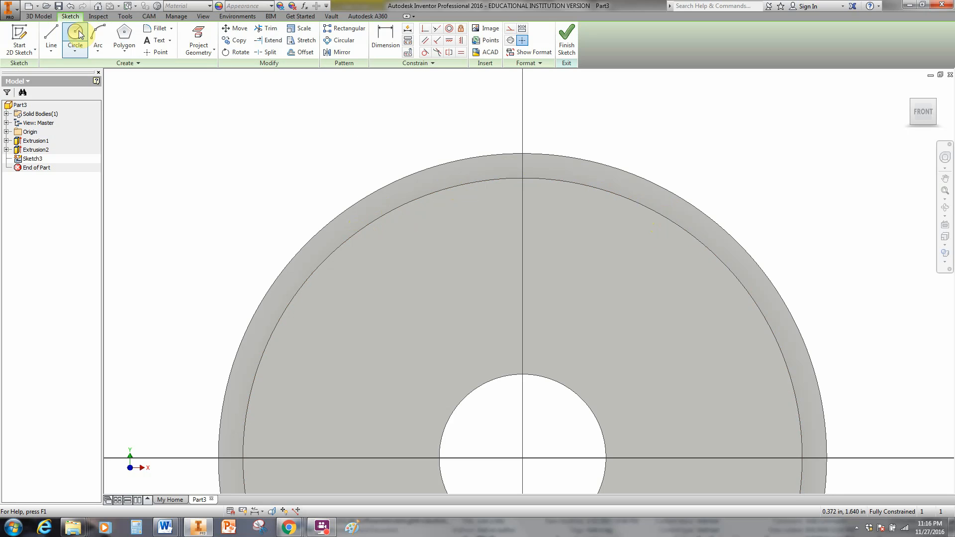
left_click(75, 39)
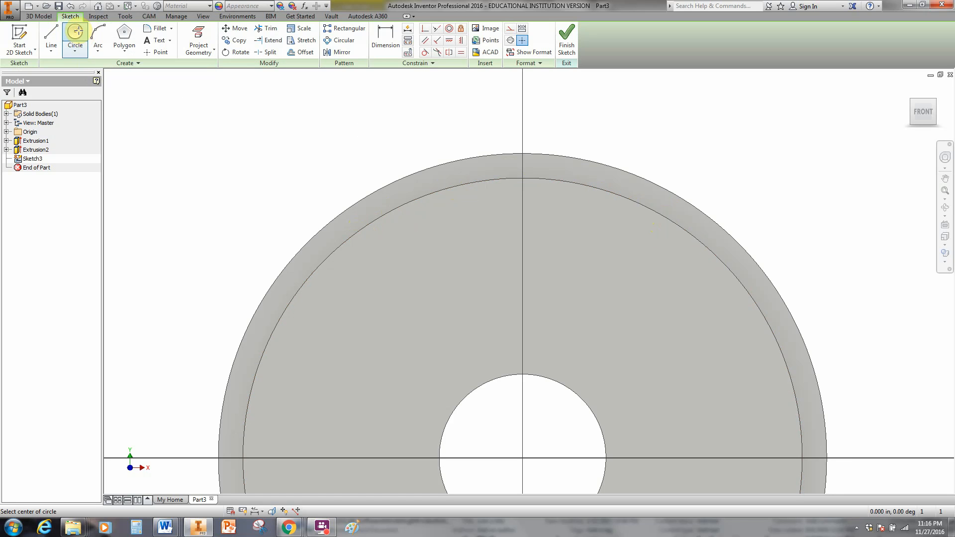
mouse_move(522, 177)
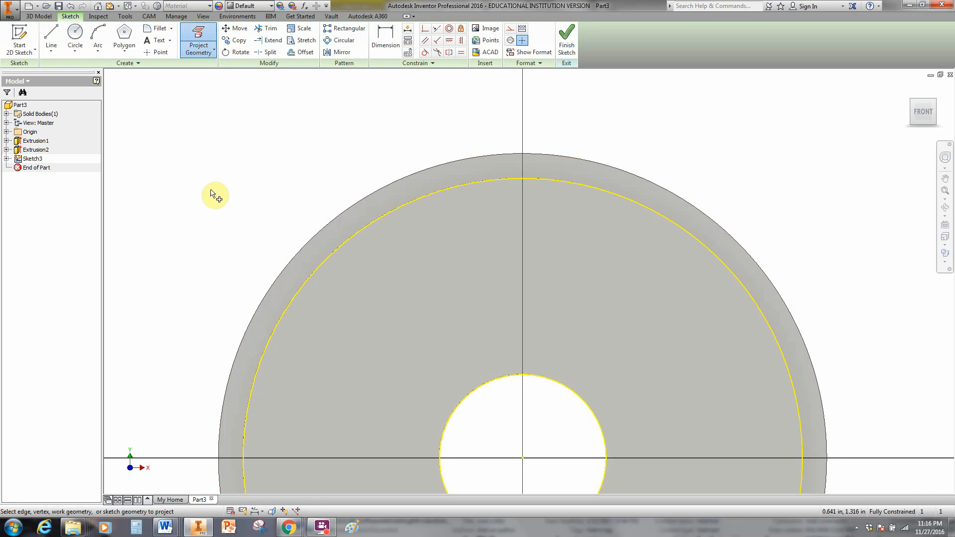
Draw a .250-radius circle centred on the top point of the inner rim edge.
left_click(75, 40)
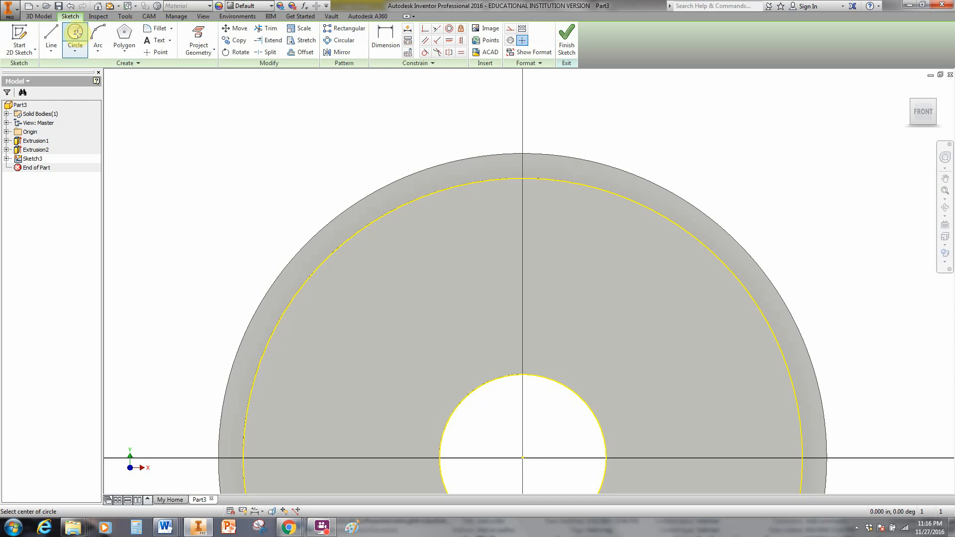
mouse_move(343, 162)
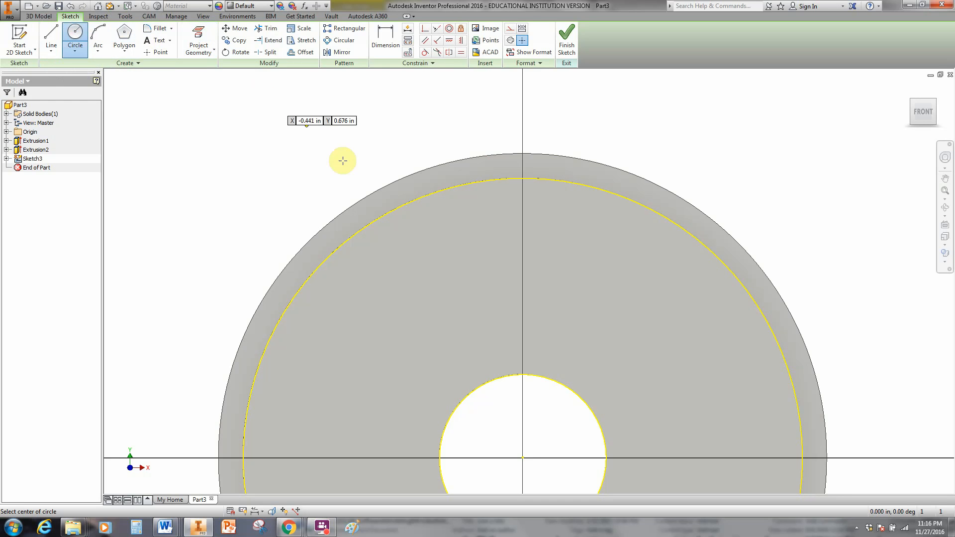
mouse_move(402, 281)
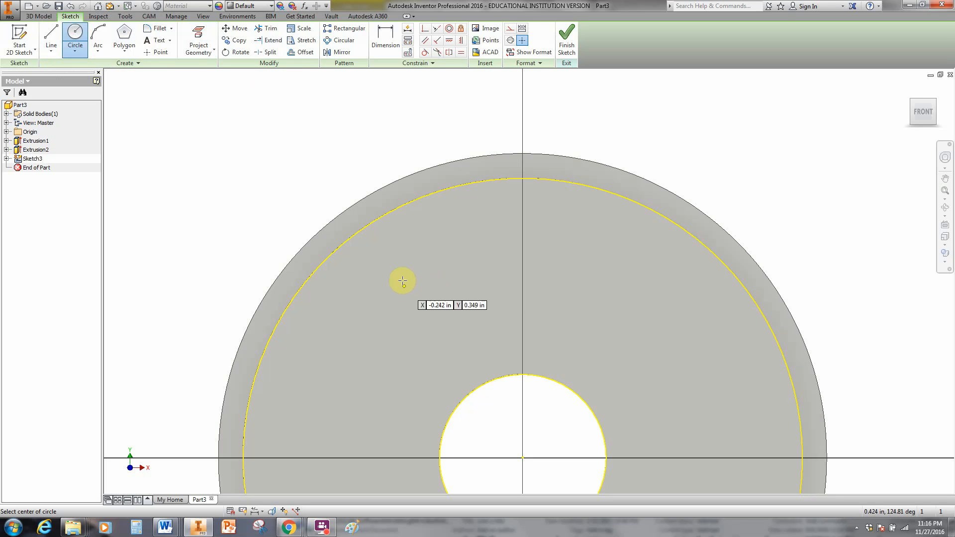
mouse_move(74, 38)
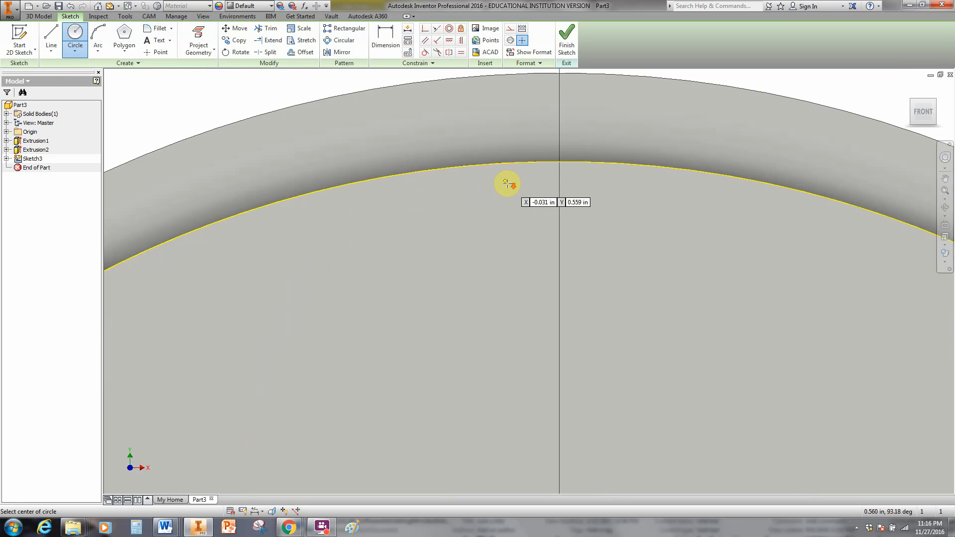
mouse_move(559, 161)
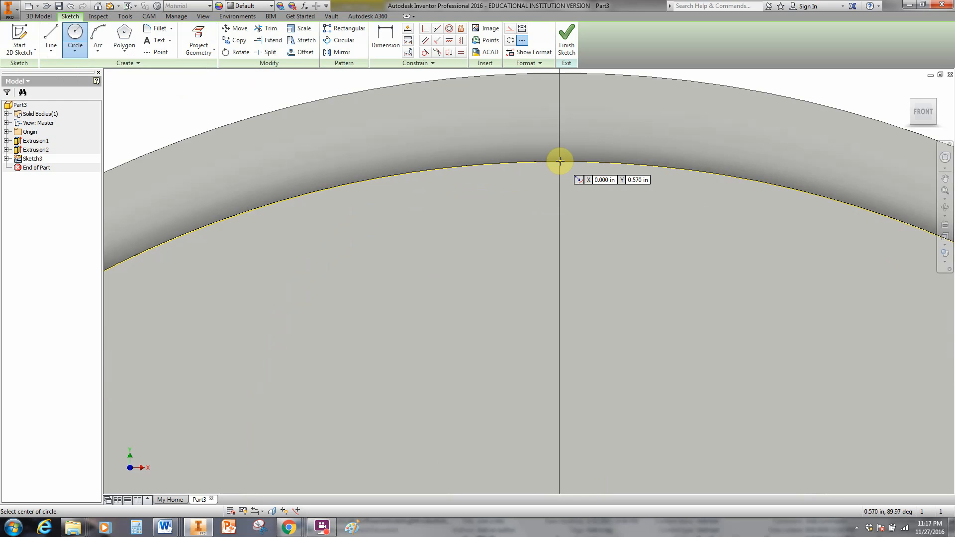
mouse_move(559, 161)
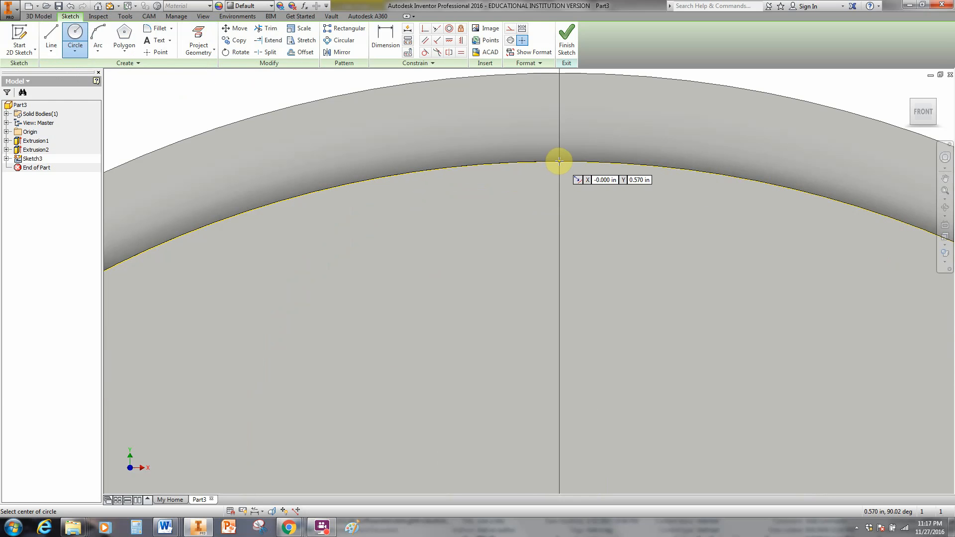
left_click(558, 161)
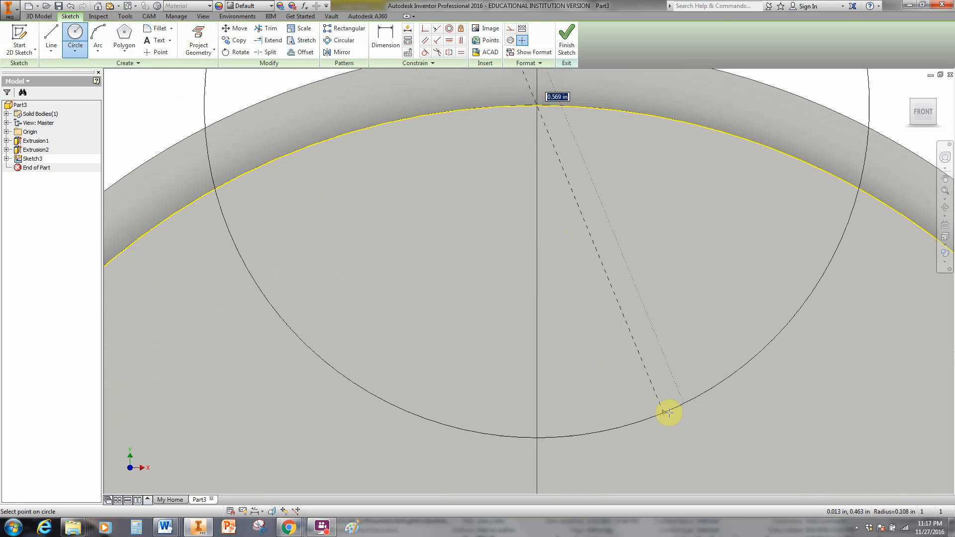
mouse_move(745, 359)
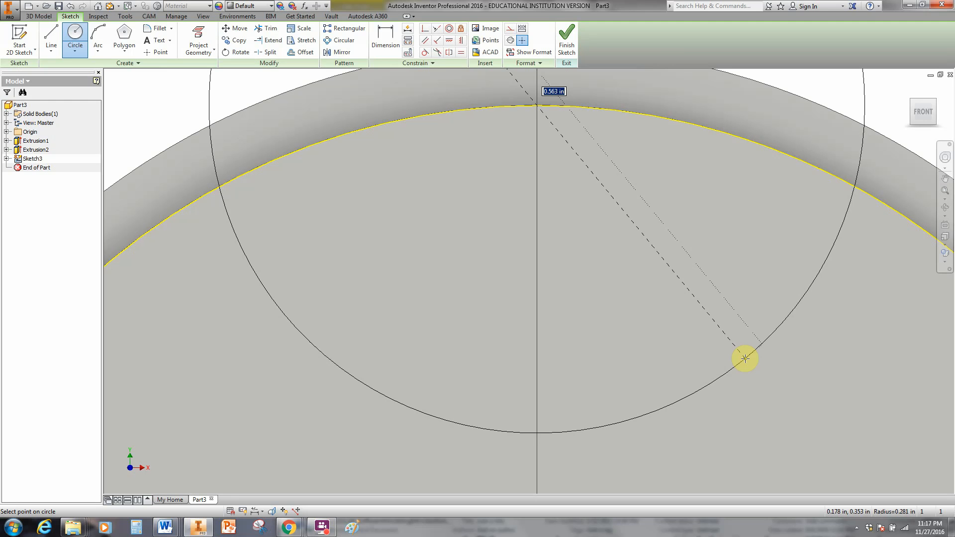
right_click(745, 359)
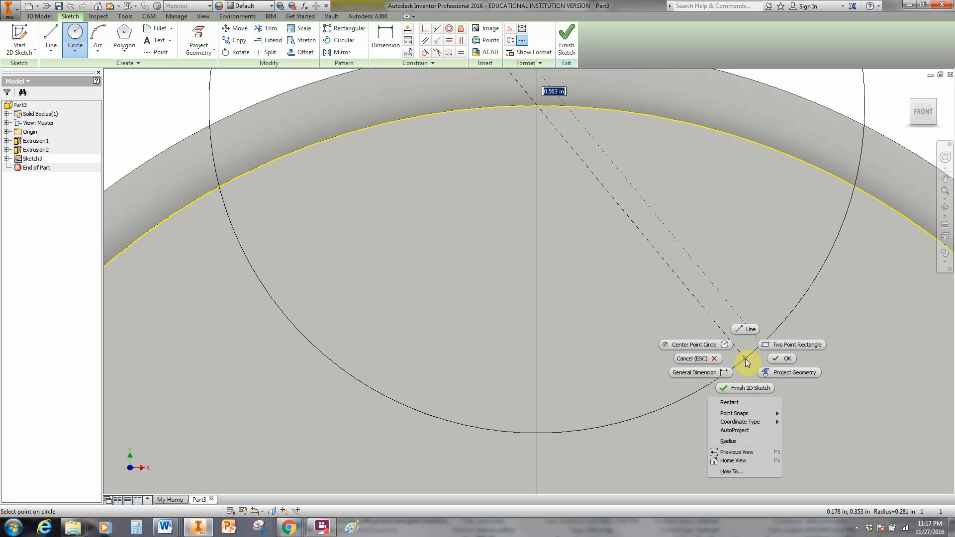
mouse_move(745, 371)
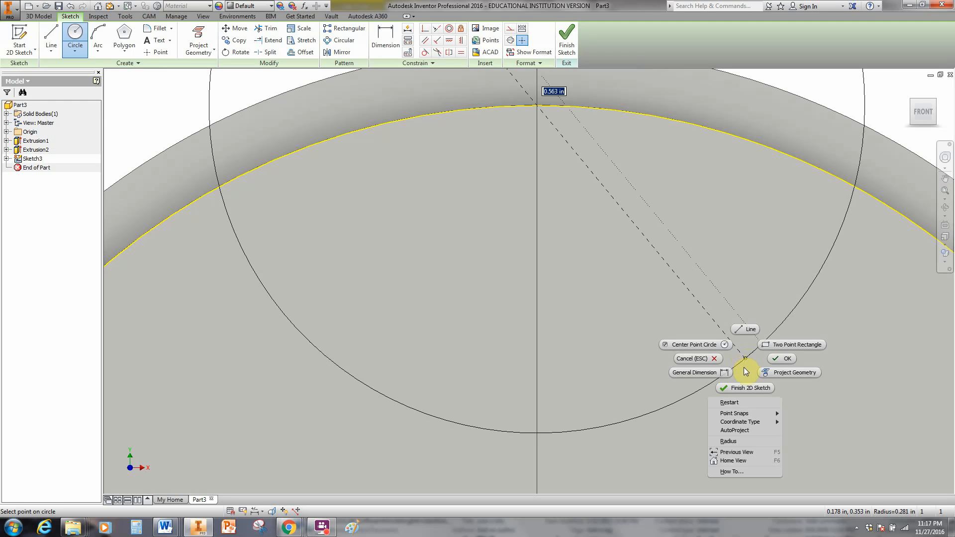
mouse_move(729, 442)
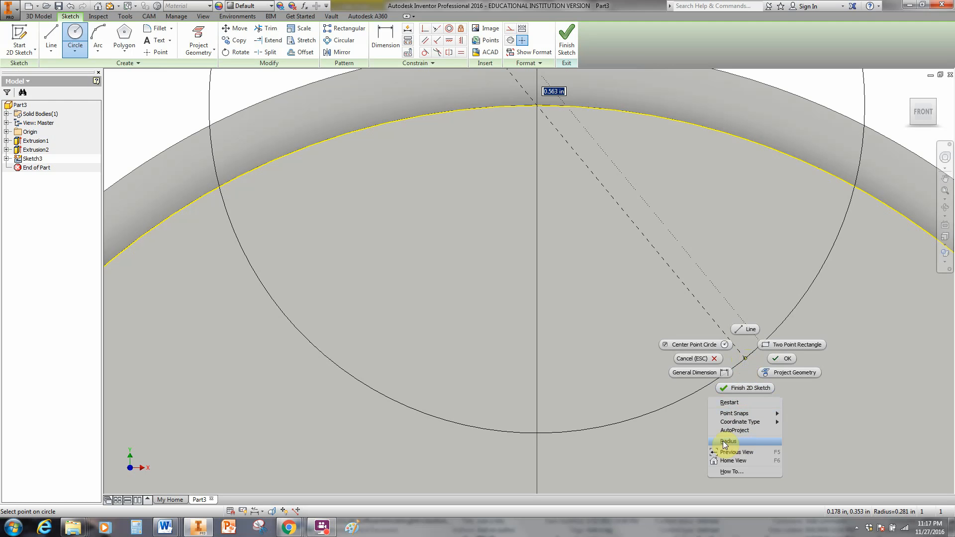
mouse_move(734, 431)
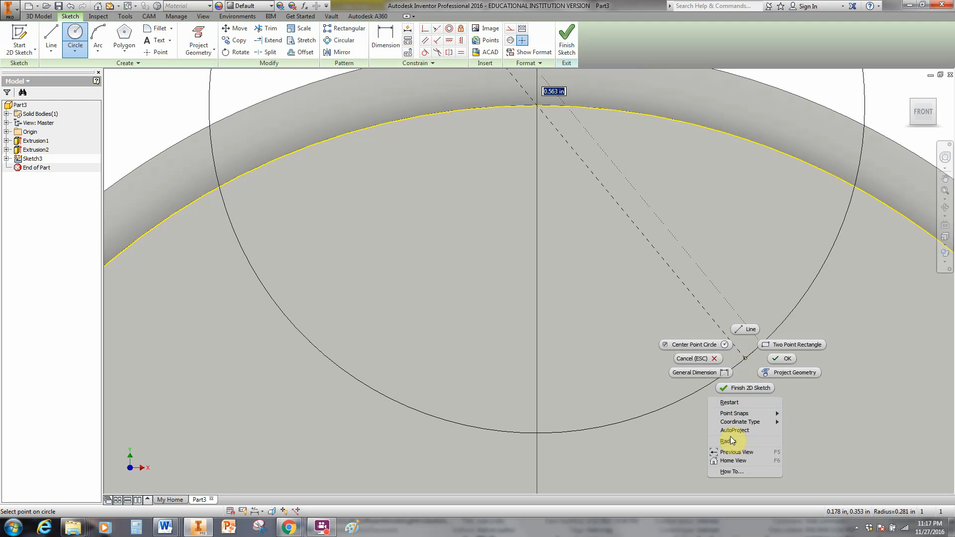
mouse_move(731, 442)
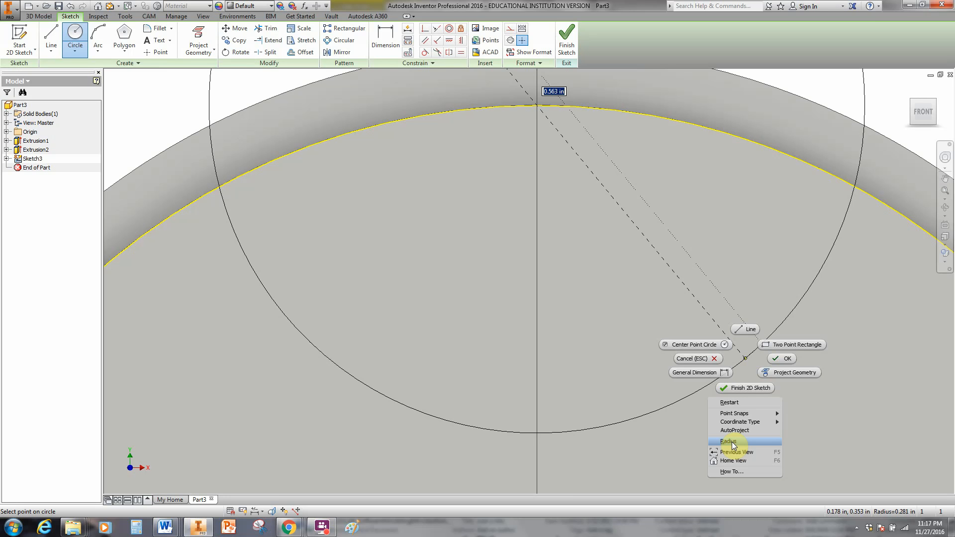
left_click(728, 441)
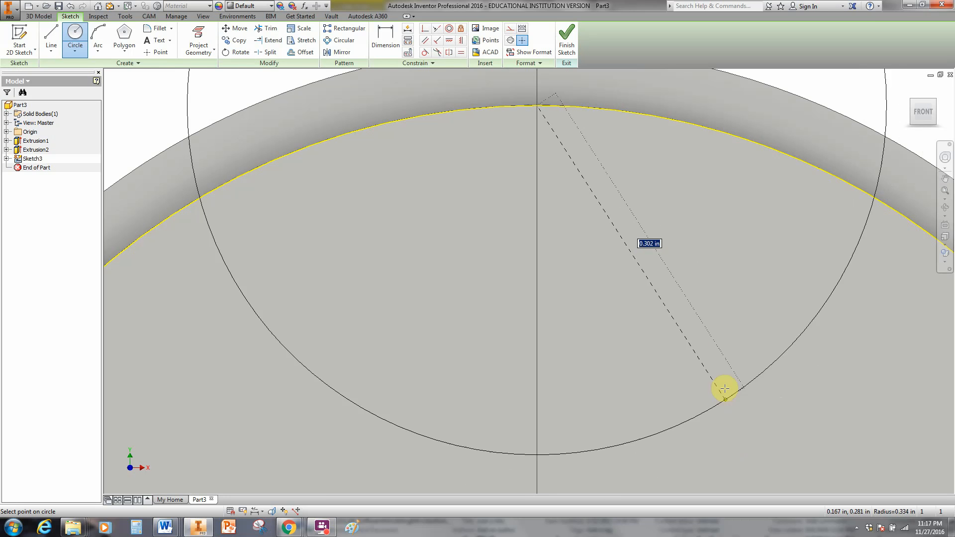
mouse_move(746, 301)
type(".250")
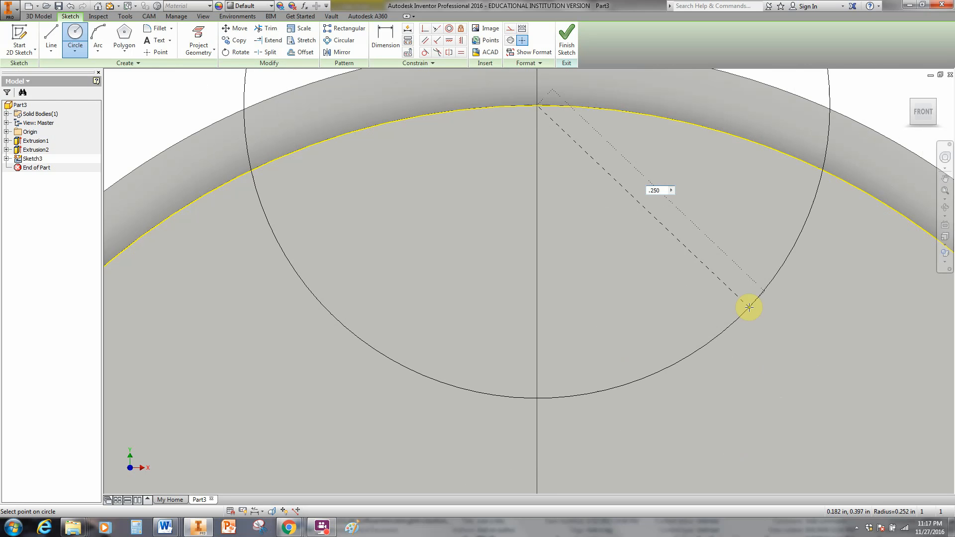
left_click(749, 308)
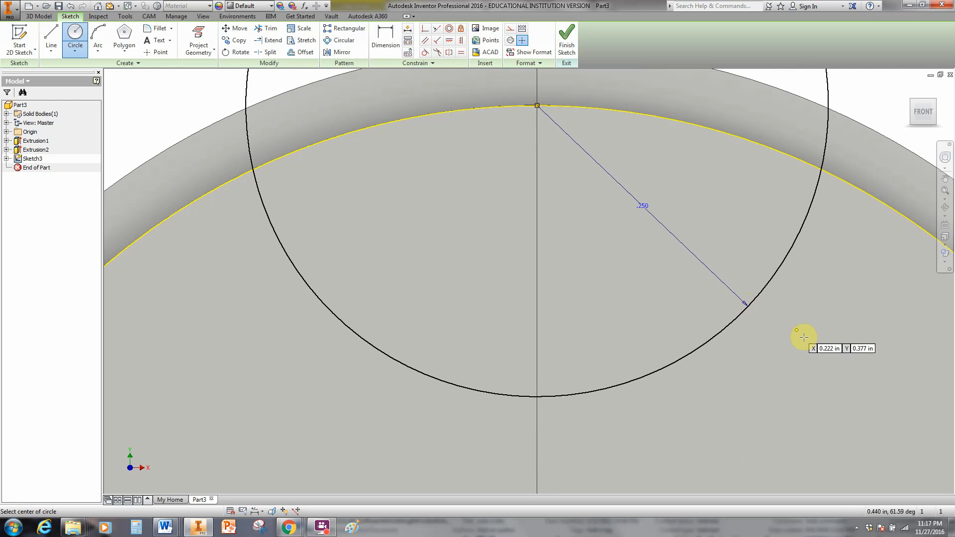
right_click(804, 338)
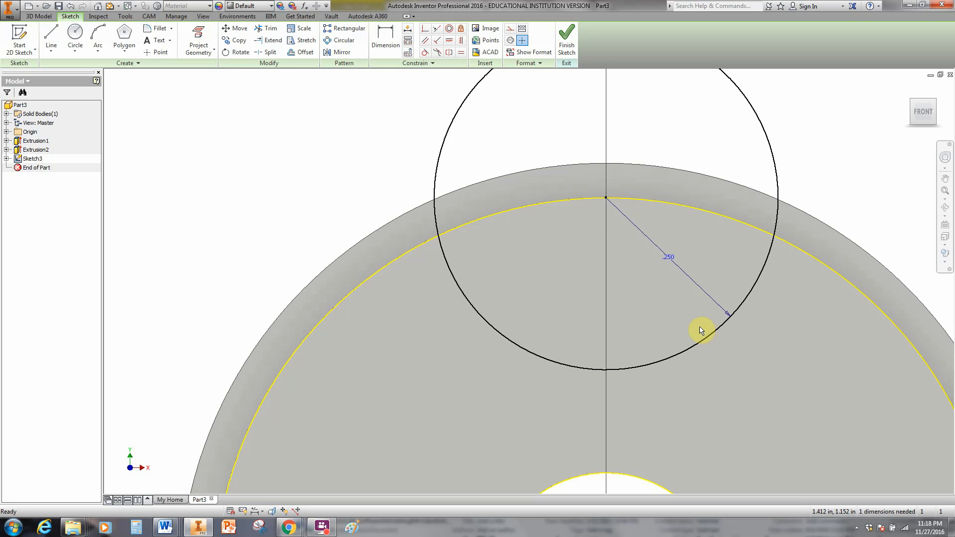
mouse_move(522, 238)
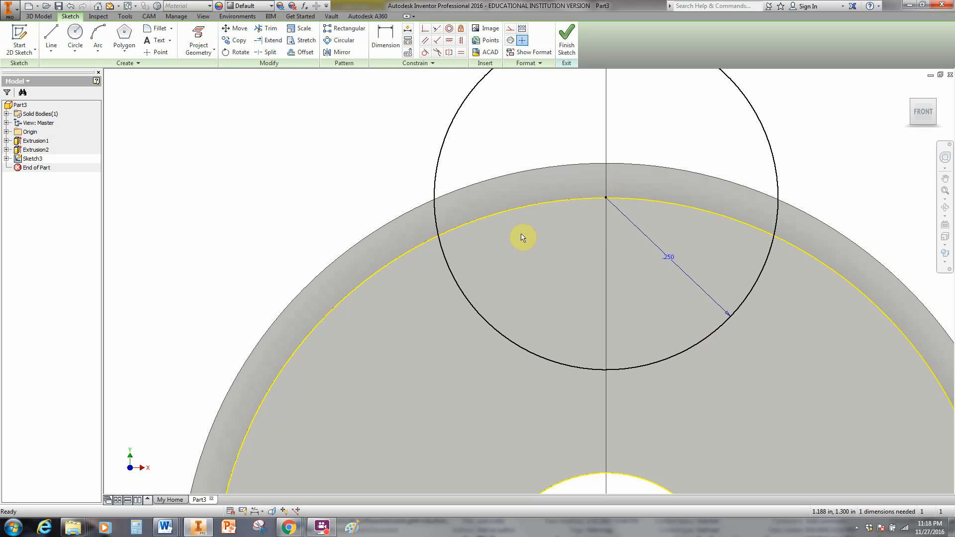
mouse_move(452, 249)
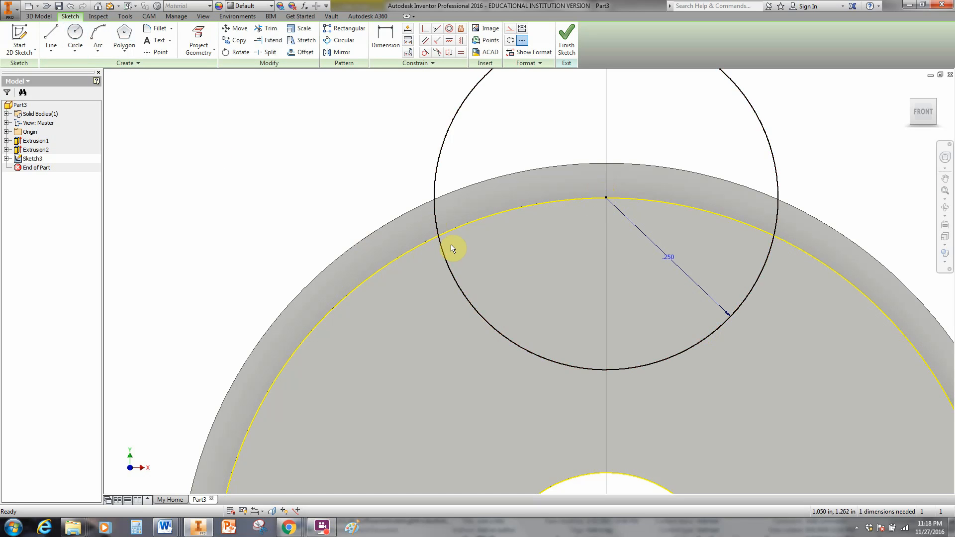
Draw an arc along the inner rim edge between the .250 circle's two crossing points.
left_click(442, 237)
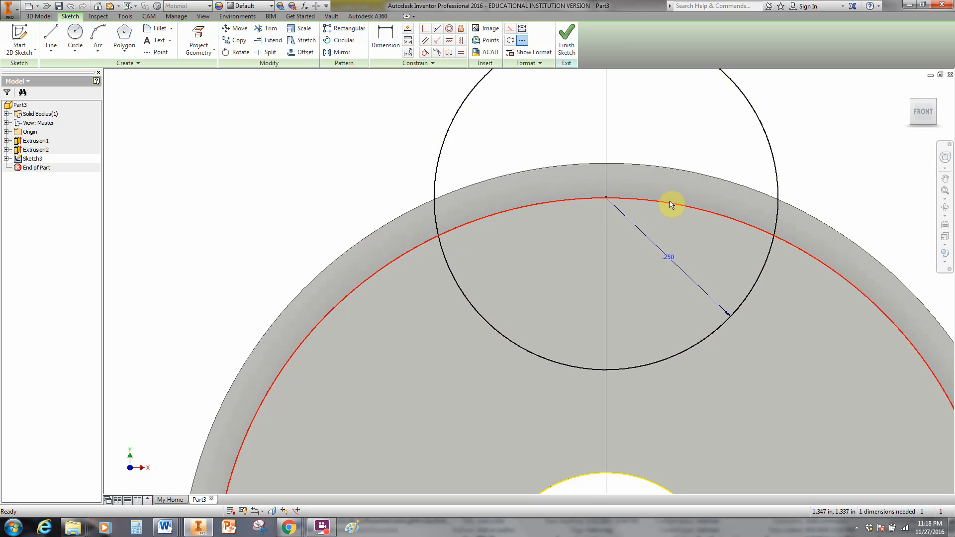
mouse_move(757, 232)
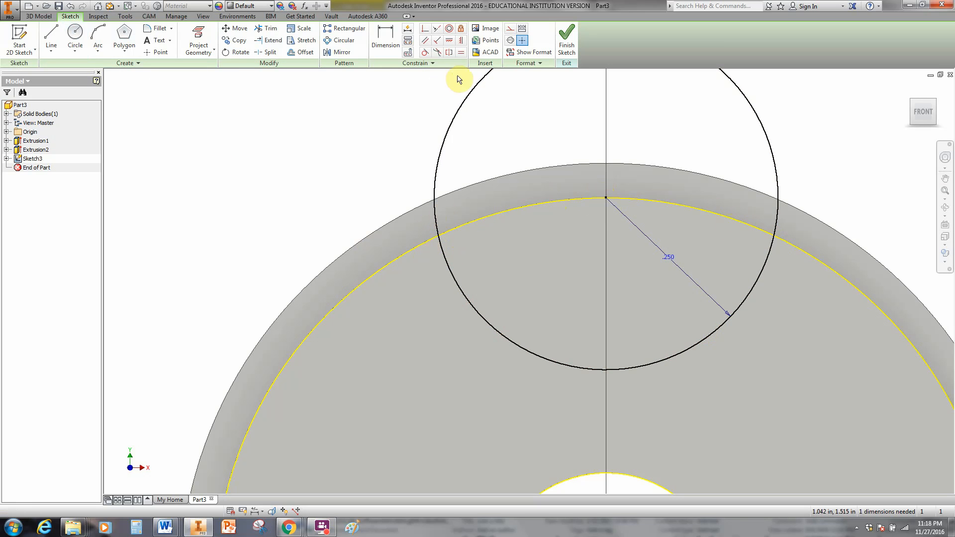
mouse_move(573, 299)
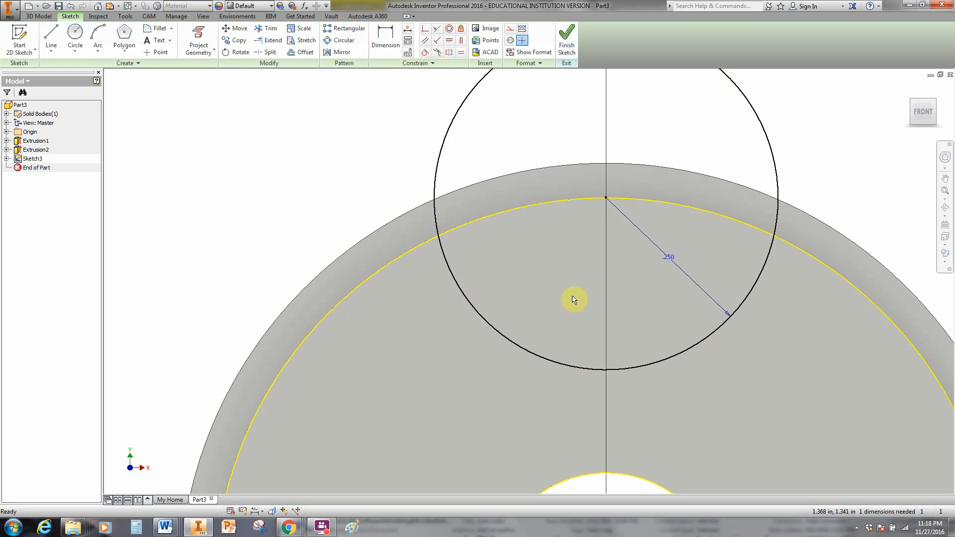
mouse_move(491, 227)
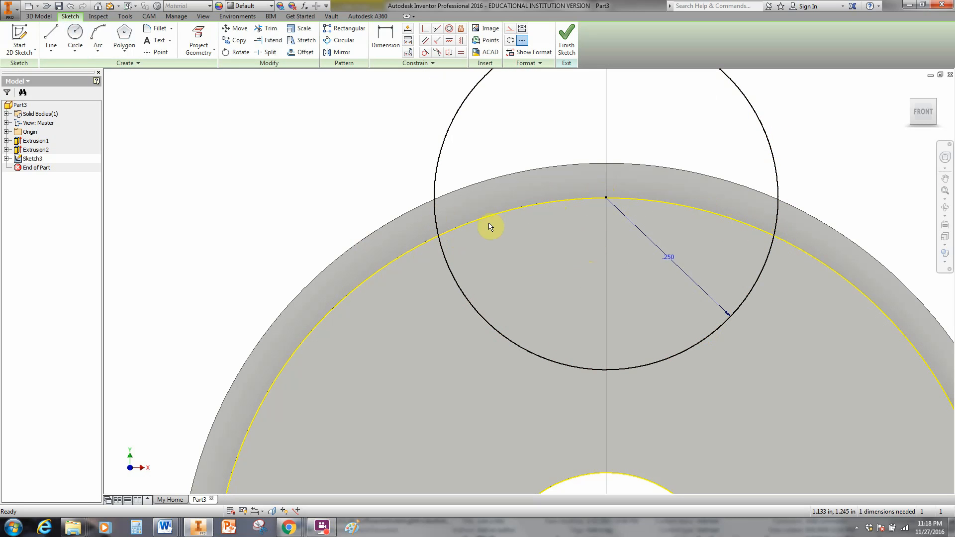
mouse_move(316, 164)
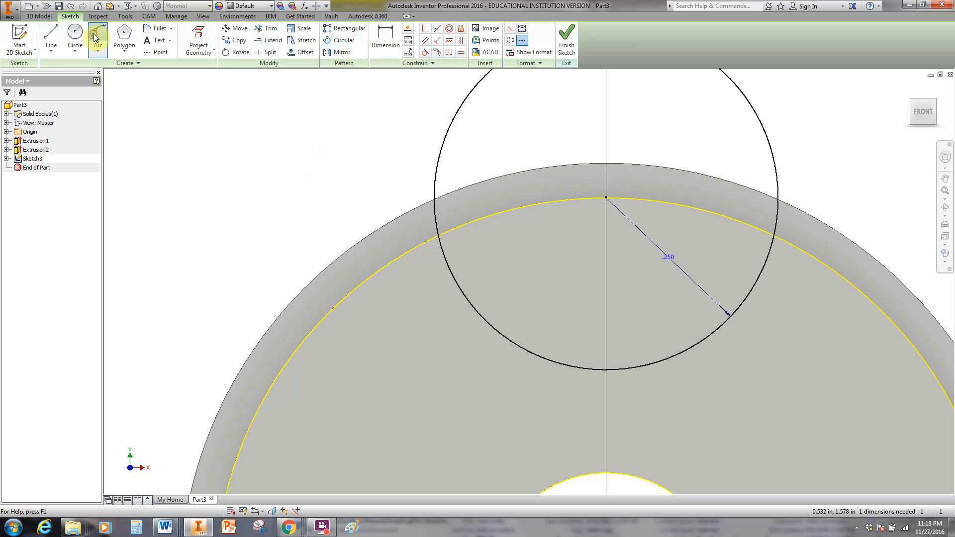
left_click(98, 40)
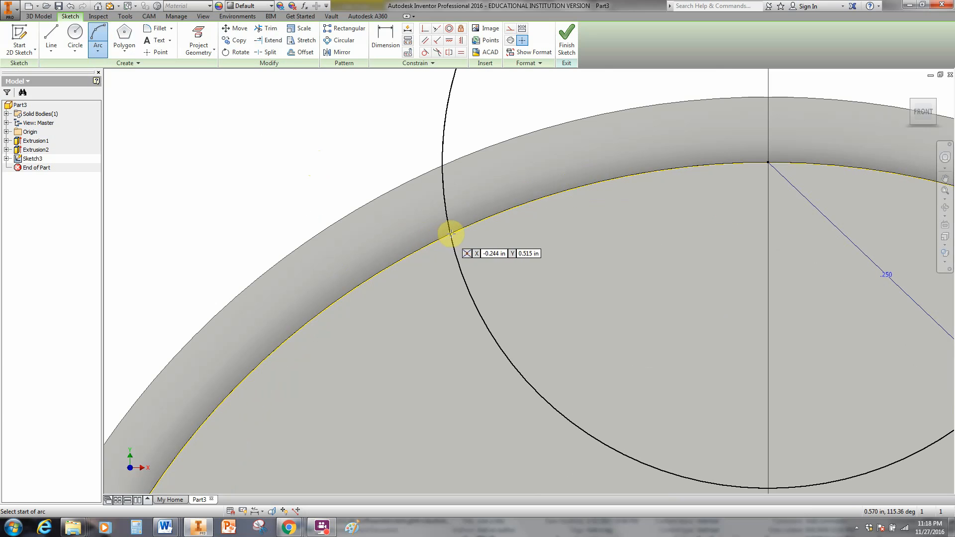
mouse_move(451, 233)
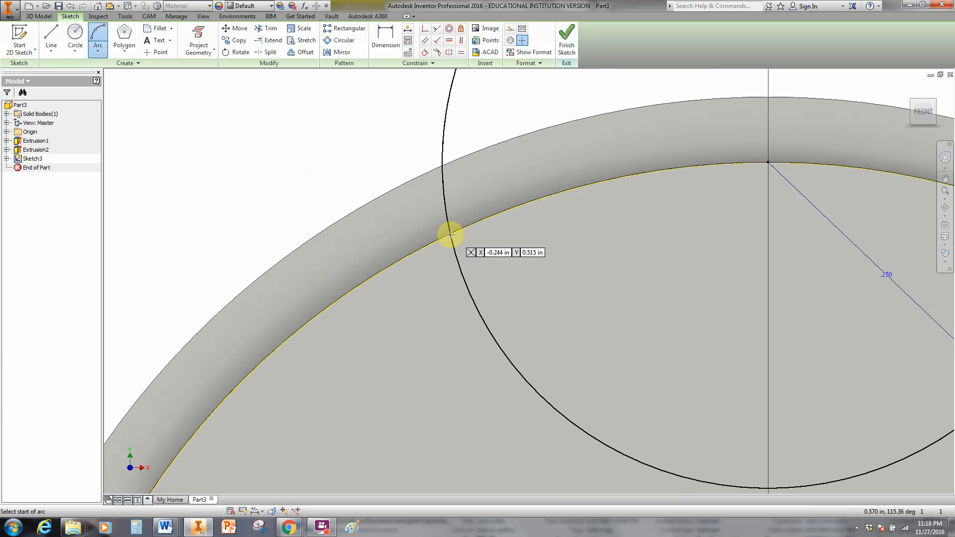
left_click(451, 234)
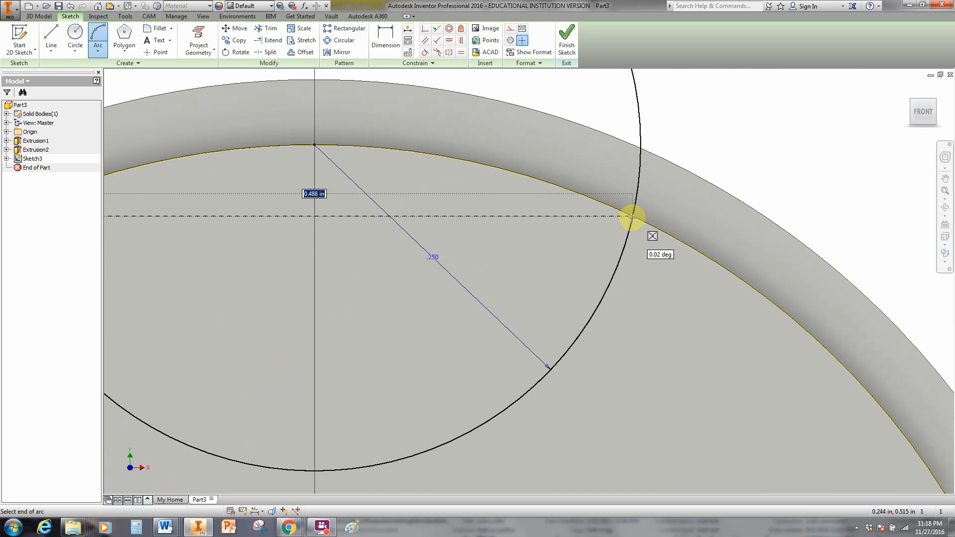
left_click(633, 218)
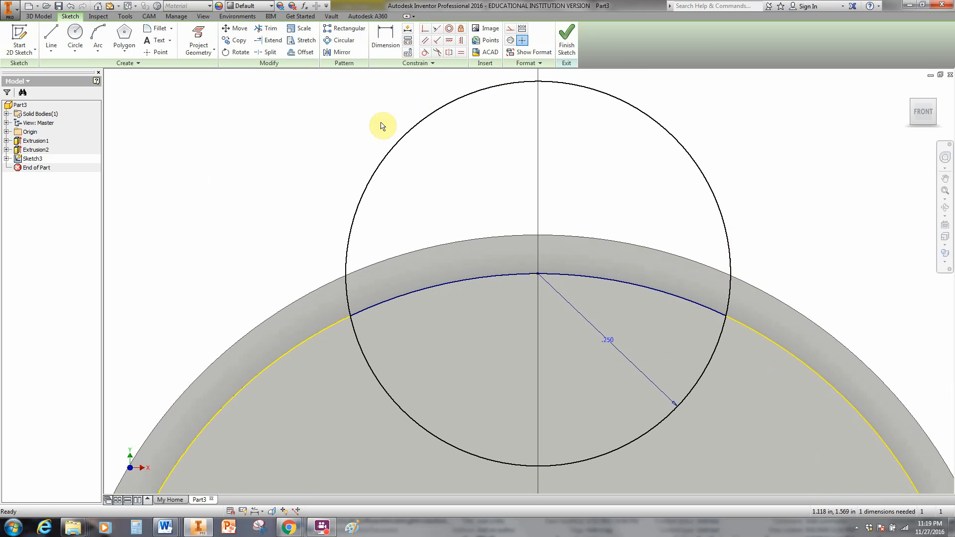
mouse_move(358, 232)
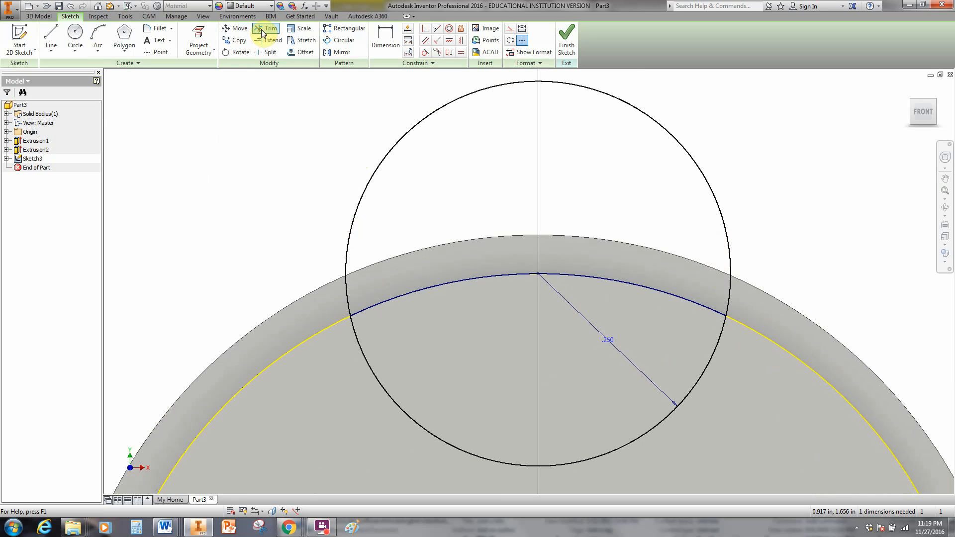
Trim away the .250 circle's portion outside the rim, leaving the inner arc.
left_click(266, 27)
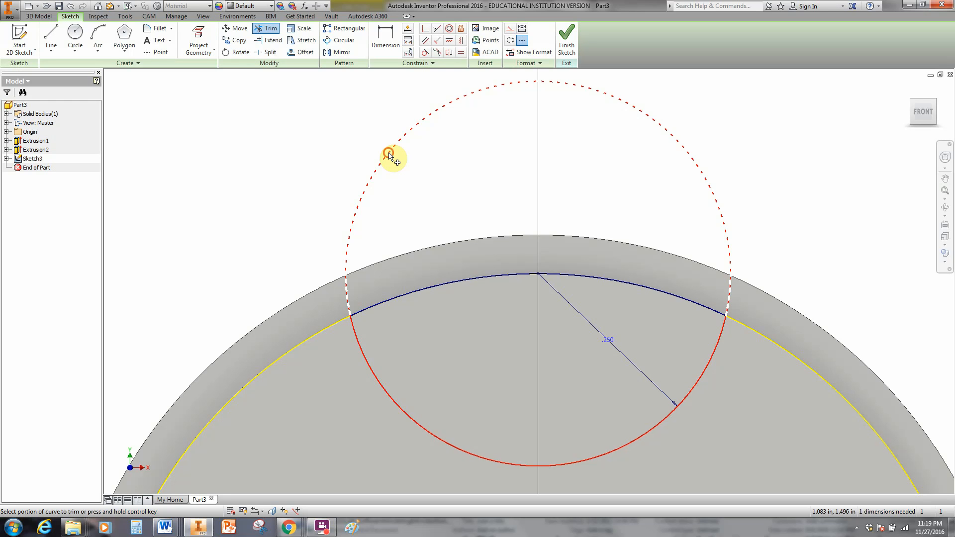
left_click(389, 154)
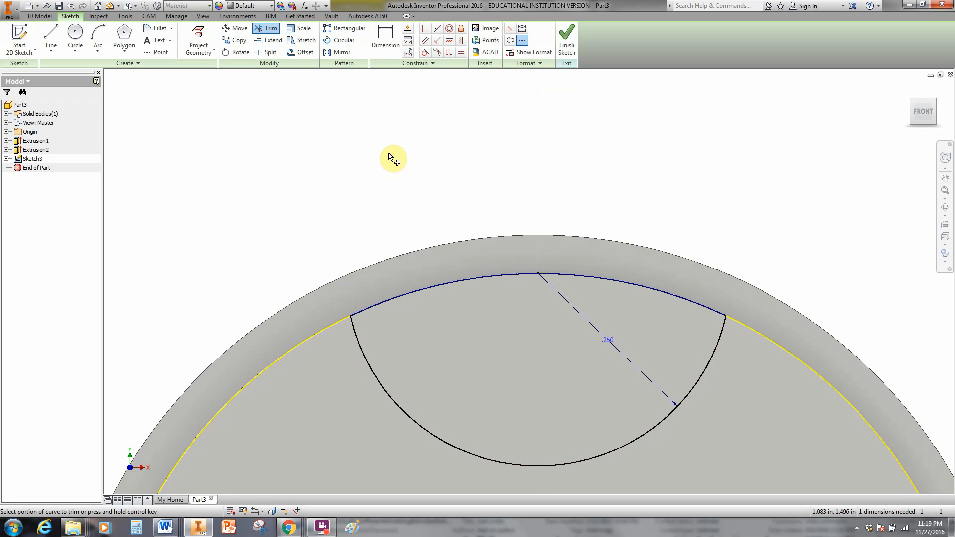
mouse_move(399, 175)
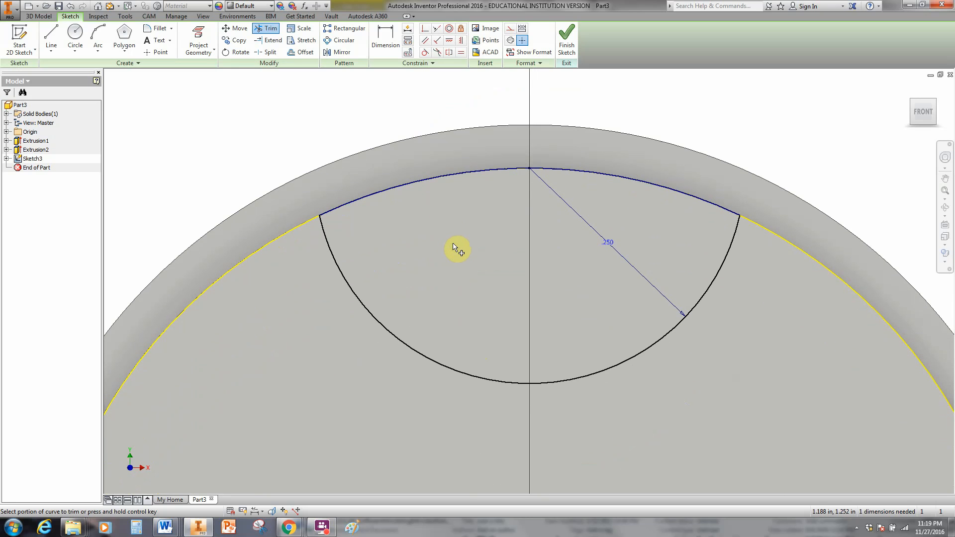
right_click(458, 248)
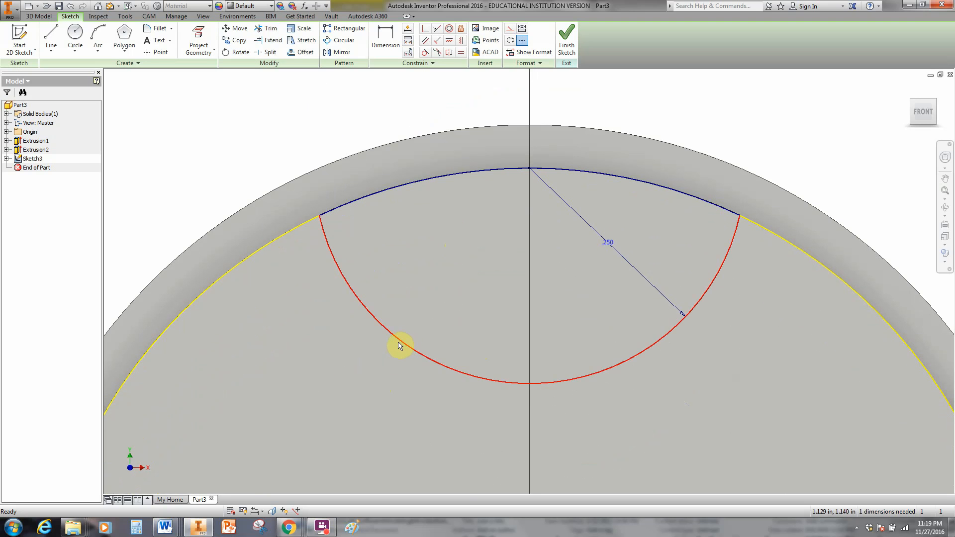
mouse_move(402, 343)
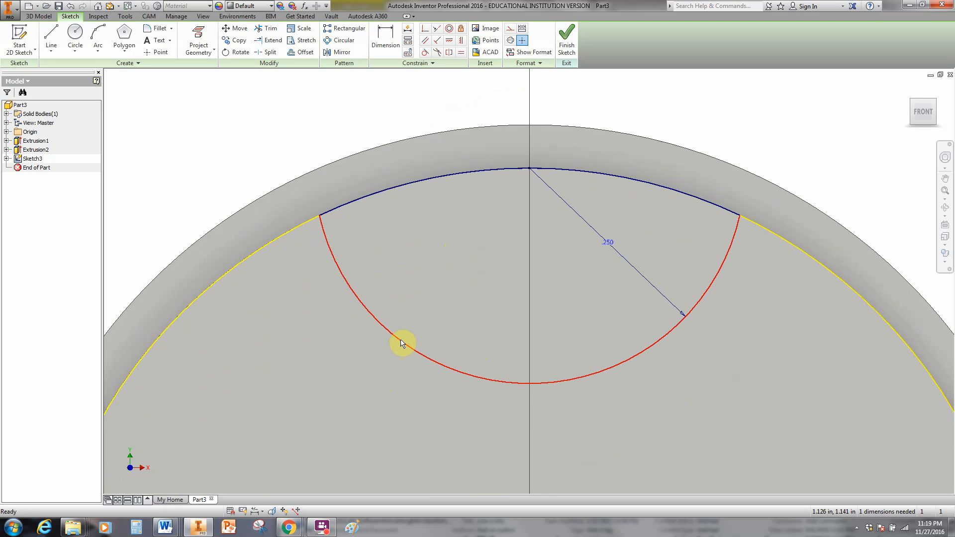
Close the top and bottom arcs into one D-shaped loop via Close Loop.
right_click(402, 343)
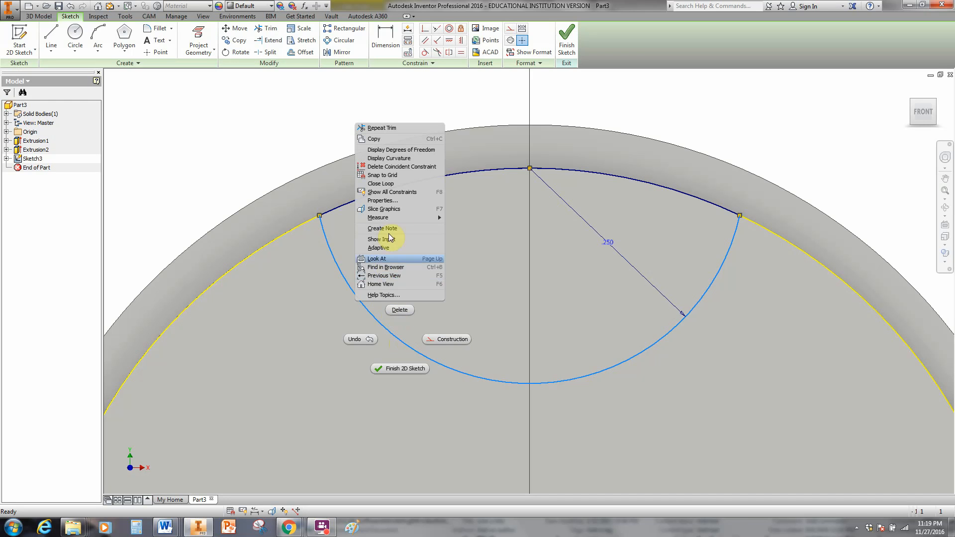
mouse_move(400, 186)
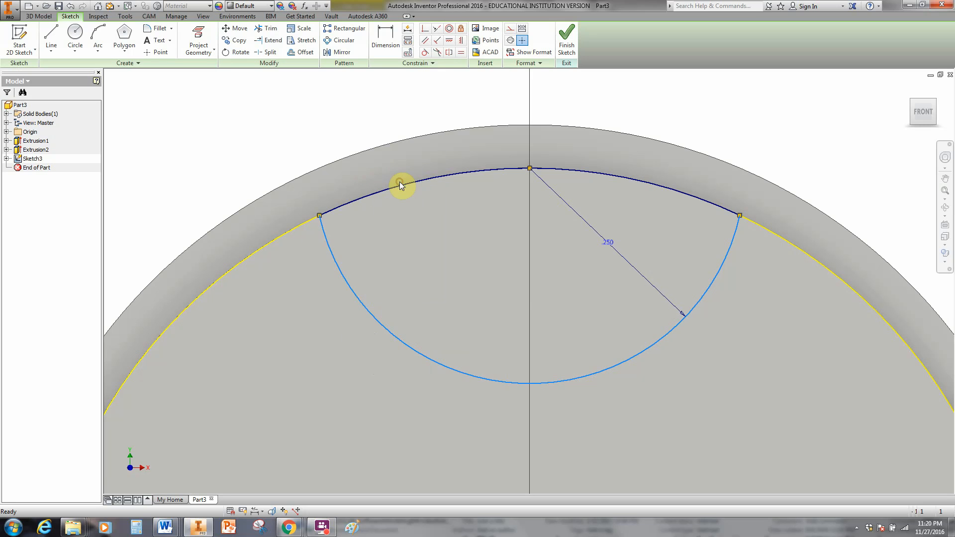
left_click(401, 186)
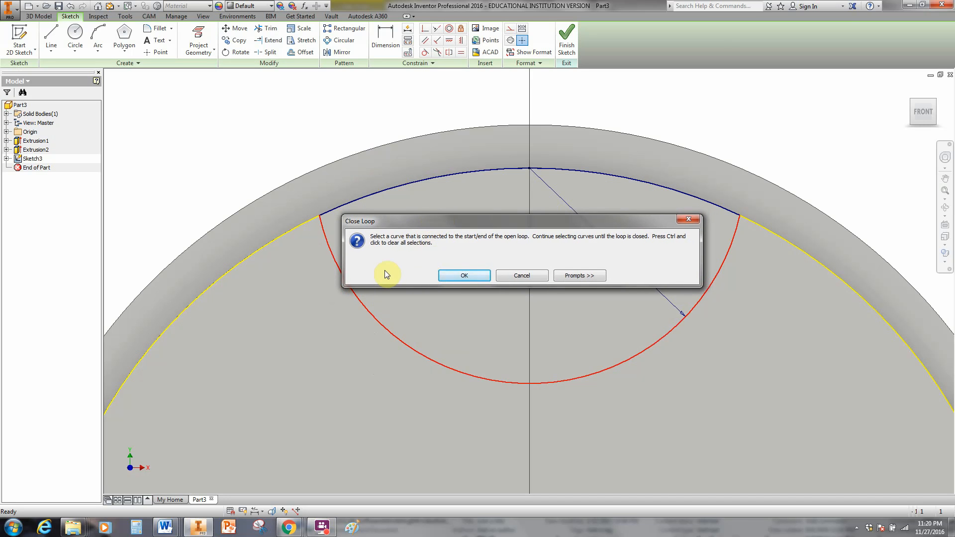
mouse_move(433, 245)
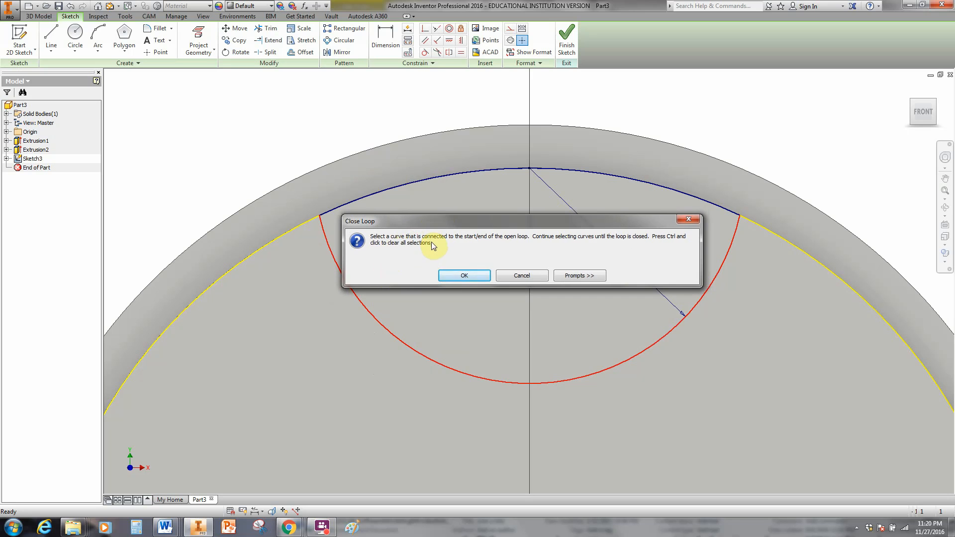
mouse_move(476, 246)
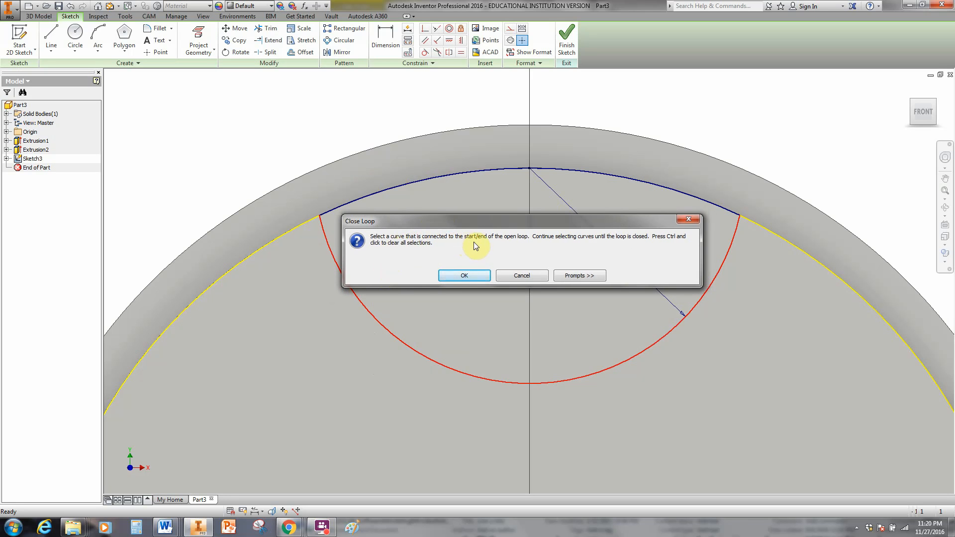
mouse_move(501, 247)
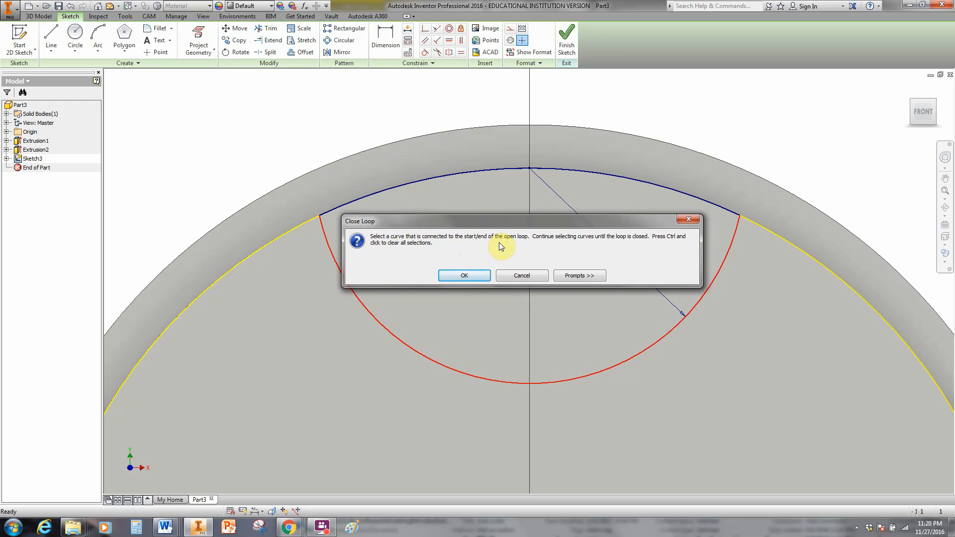
mouse_move(481, 248)
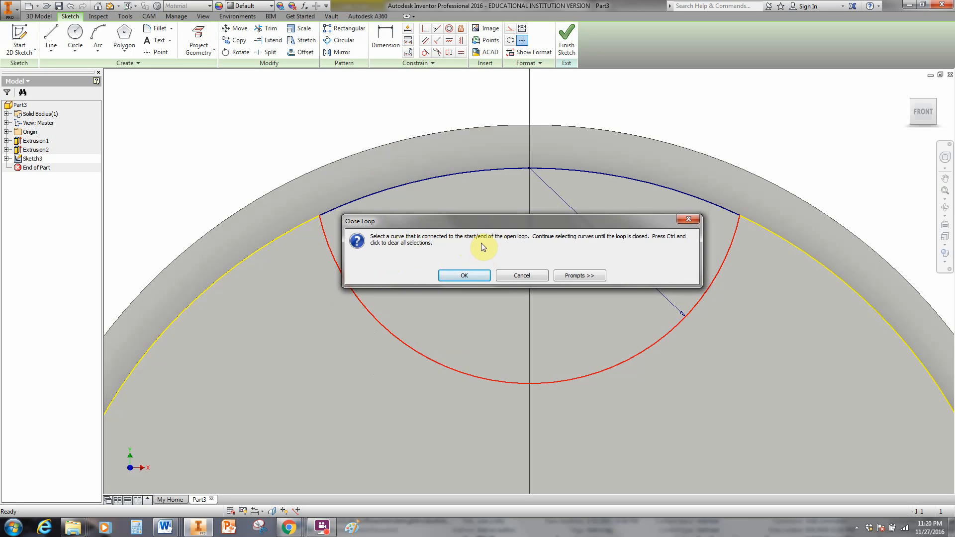
mouse_move(481, 254)
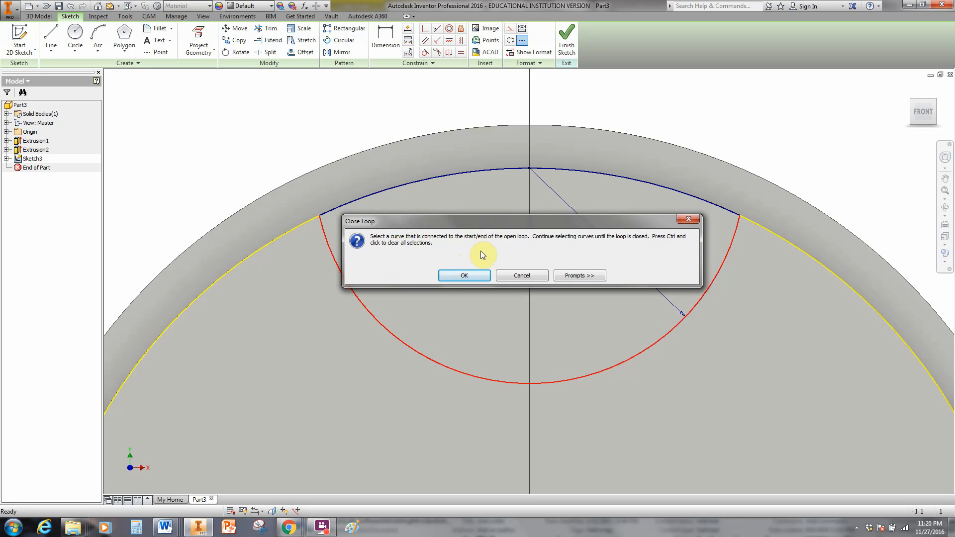
mouse_move(479, 256)
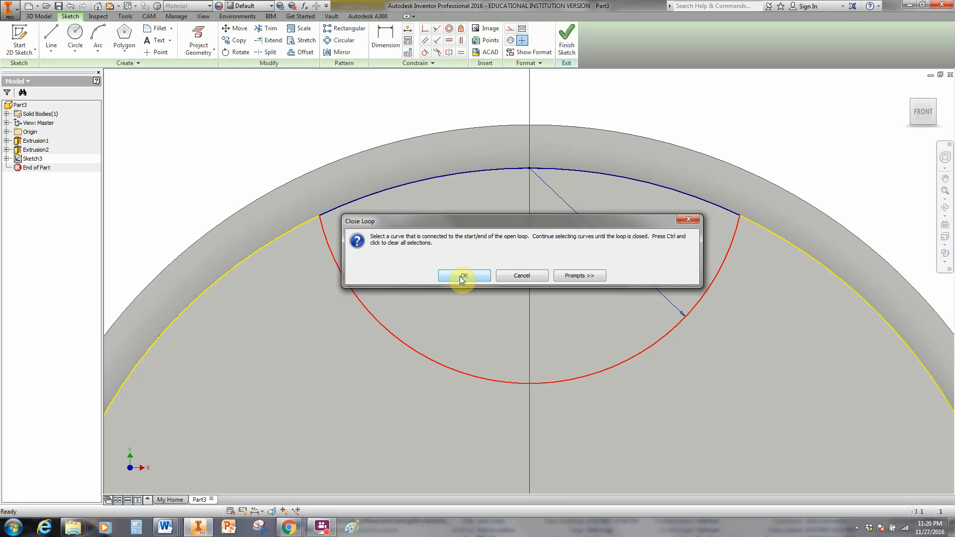
left_click(464, 276)
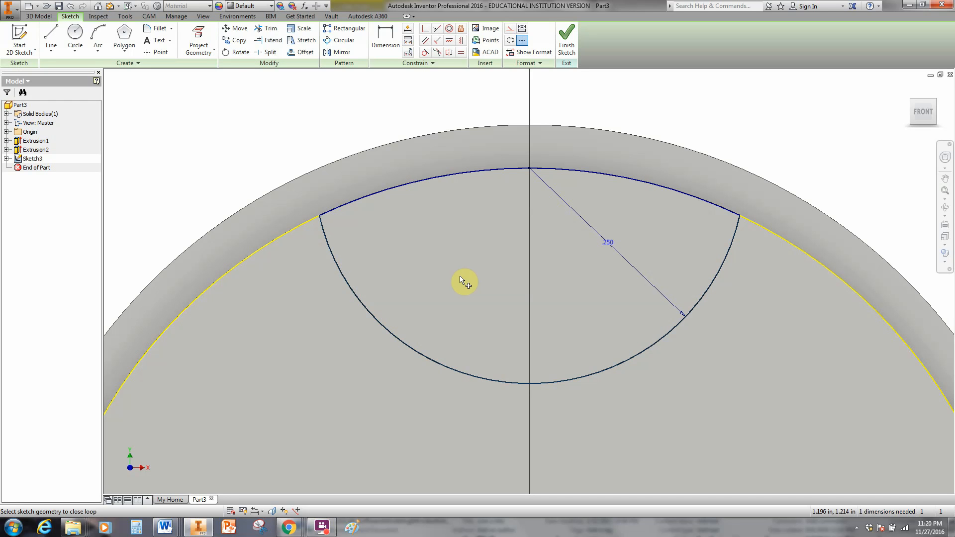
mouse_move(413, 340)
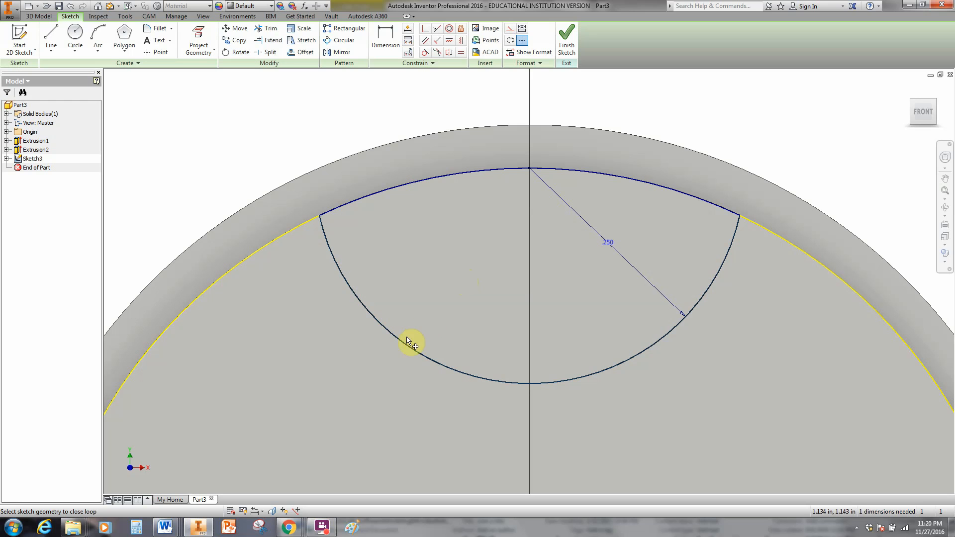
mouse_move(330, 229)
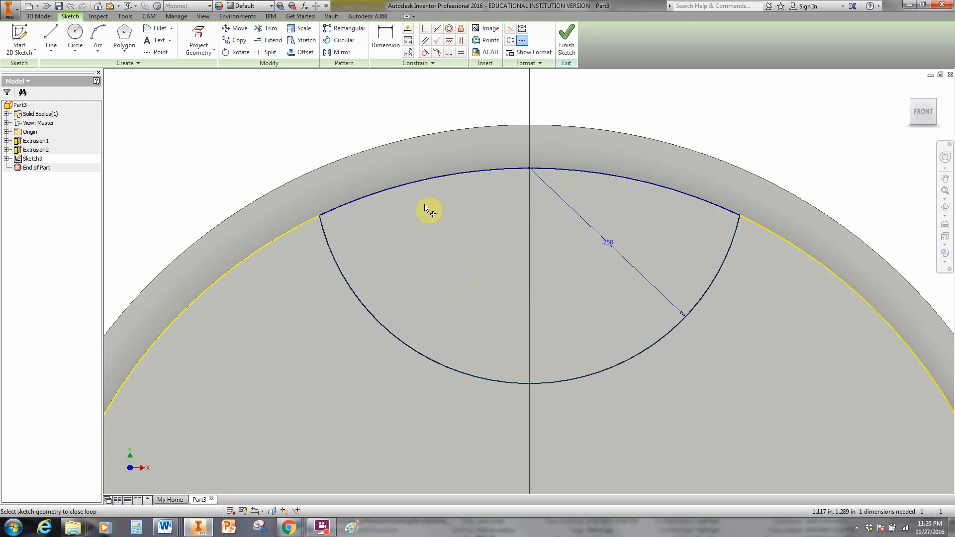
left_click(585, 173)
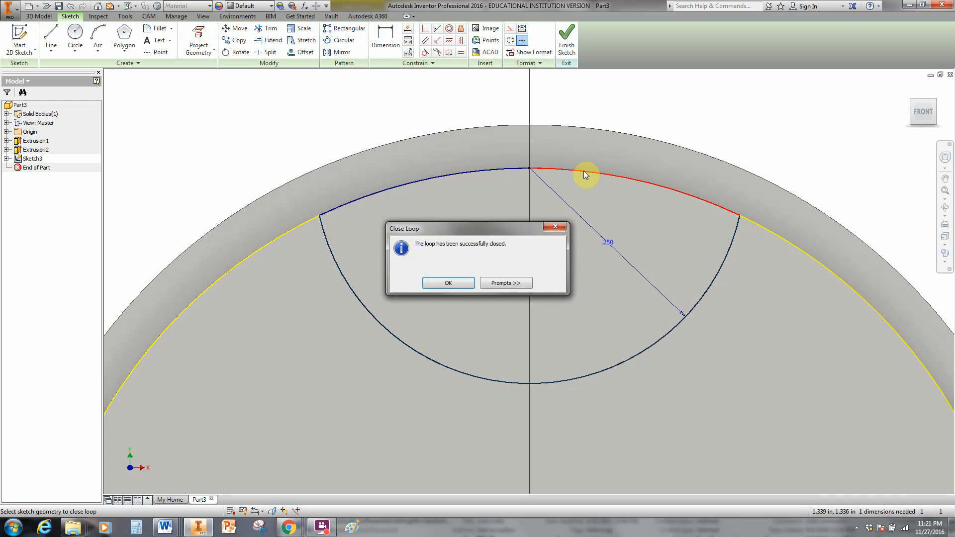
mouse_move(439, 252)
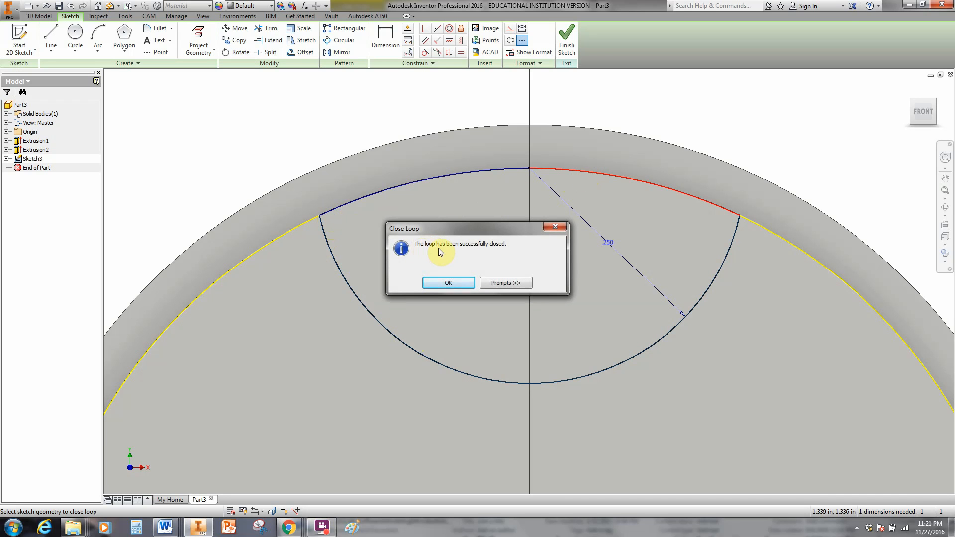
mouse_move(504, 251)
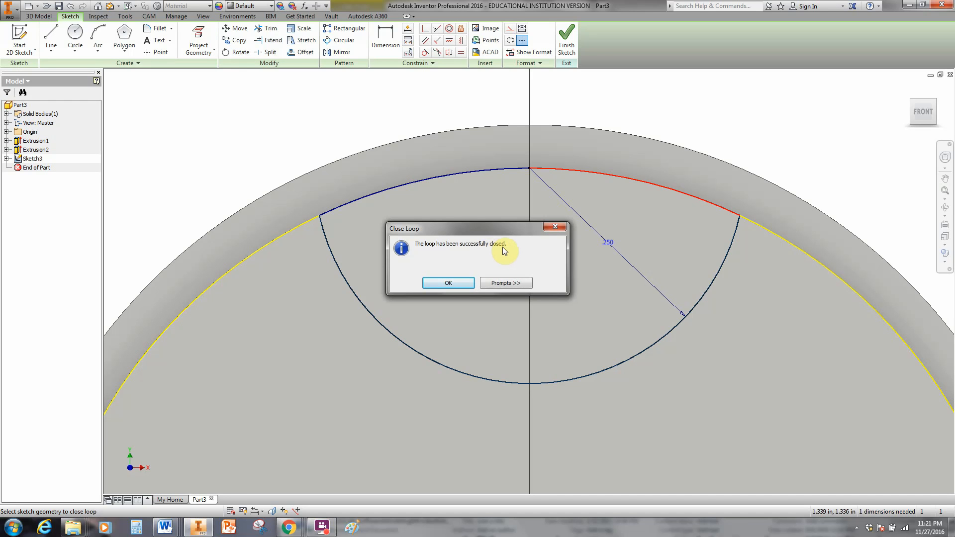
mouse_move(481, 256)
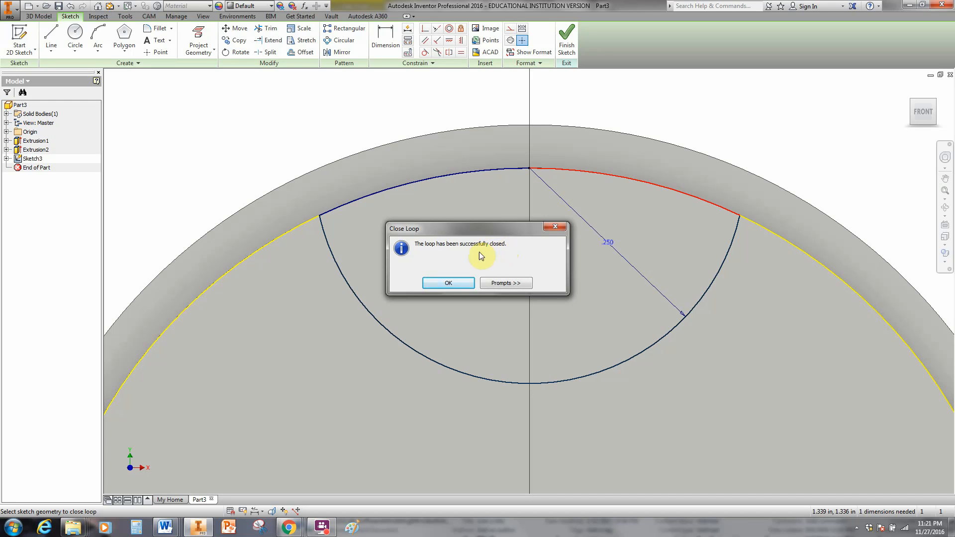
mouse_move(503, 411)
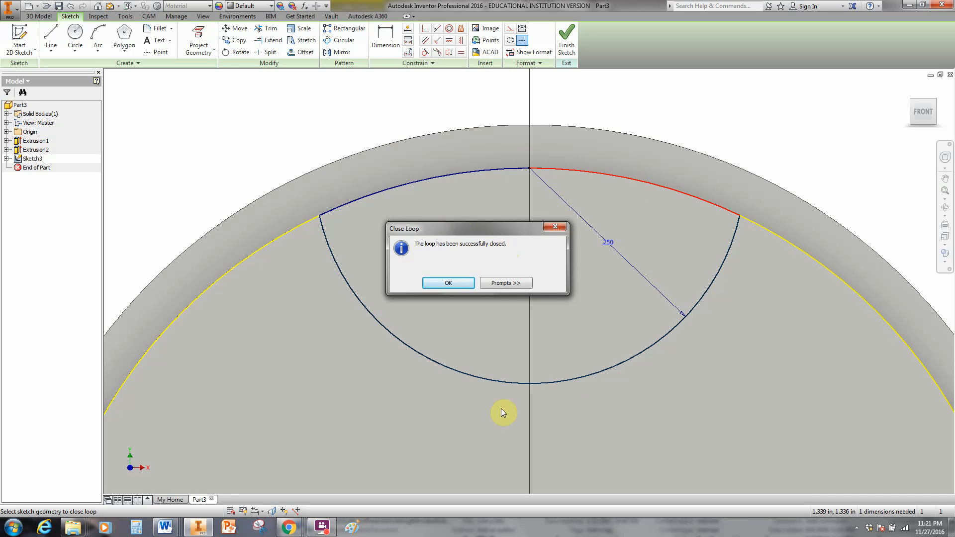
mouse_move(611, 314)
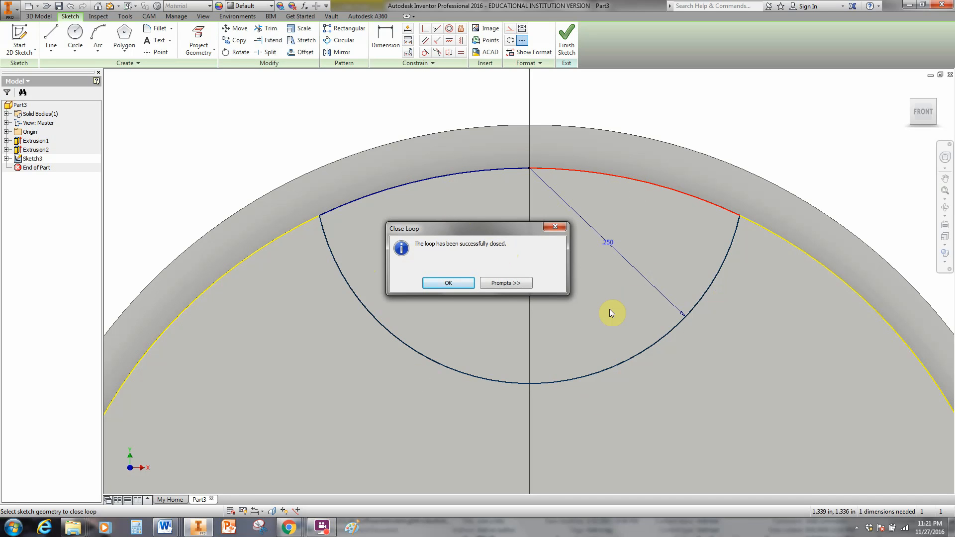
left_click(449, 282)
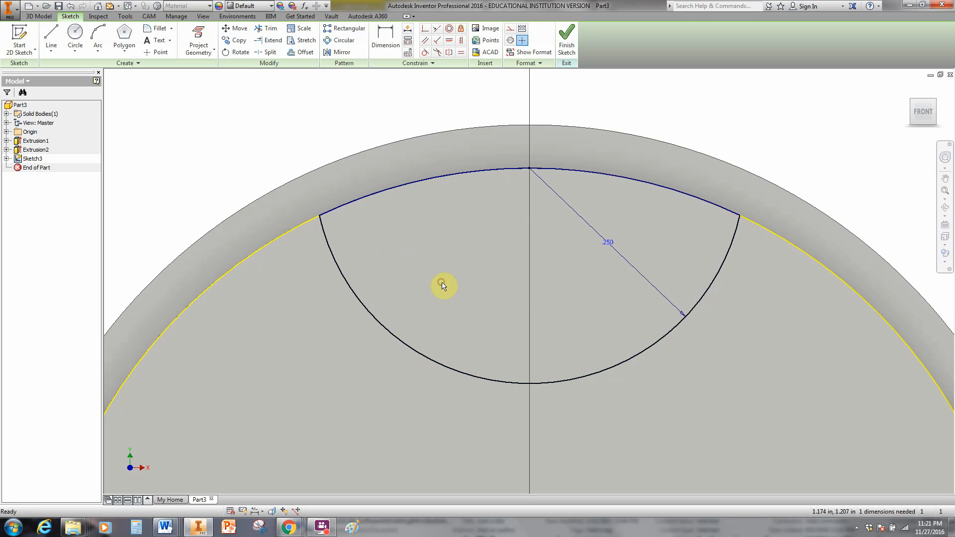
mouse_move(514, 170)
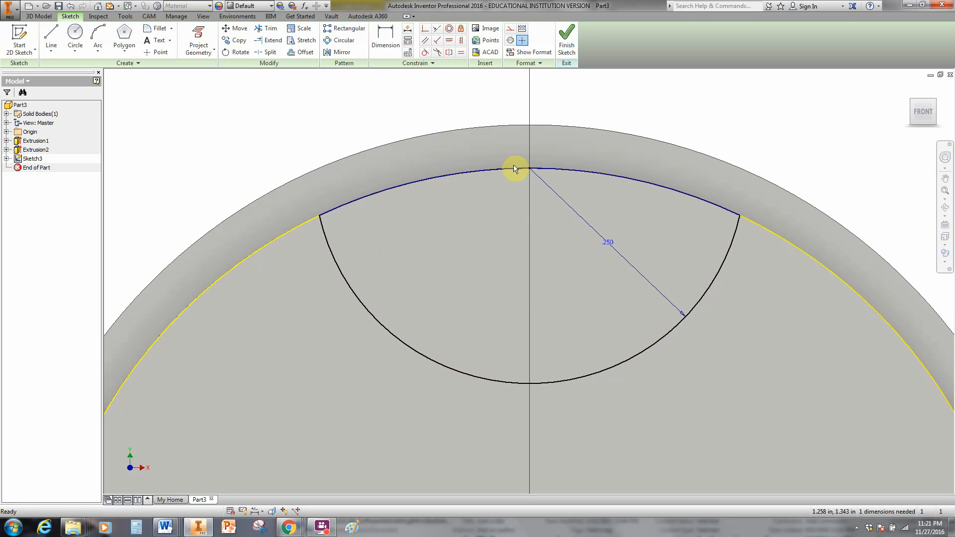
mouse_move(445, 375)
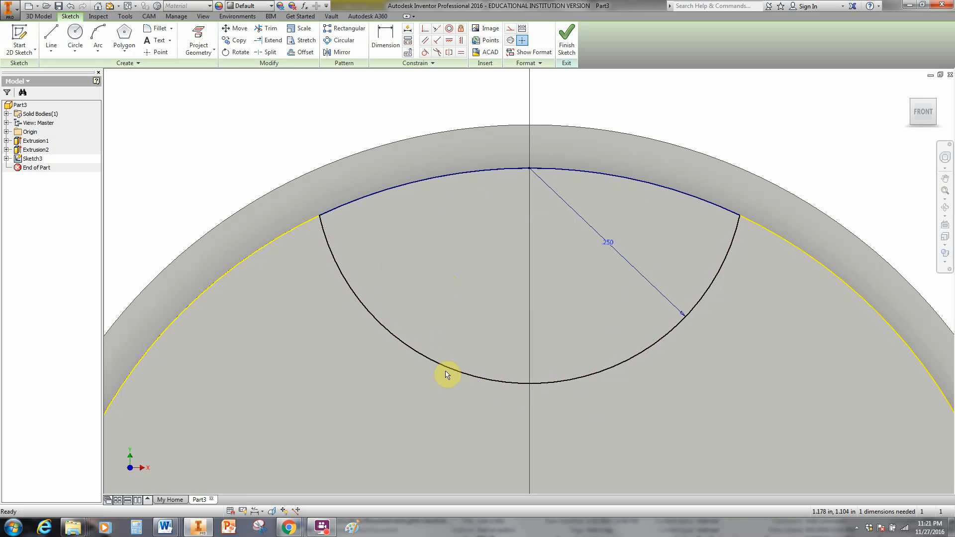
mouse_move(501, 271)
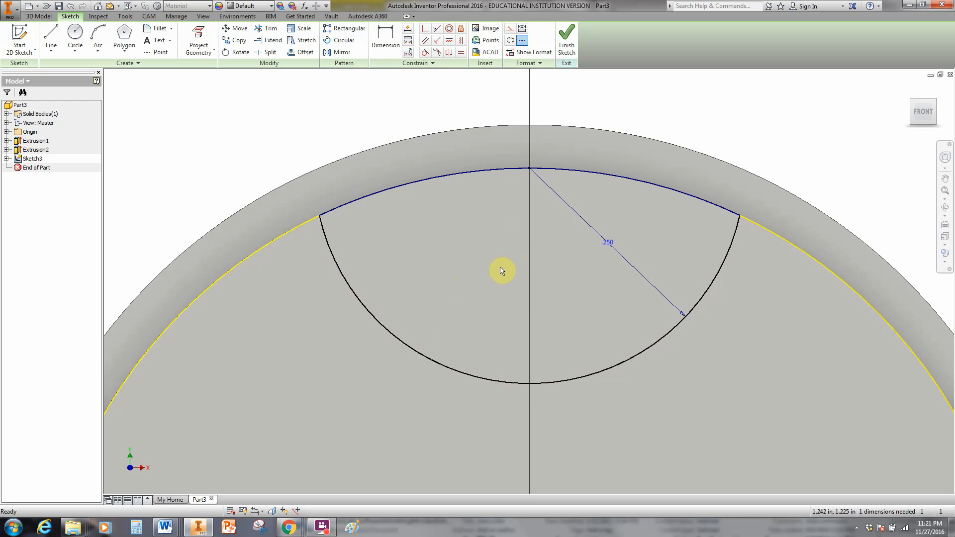
mouse_move(500, 275)
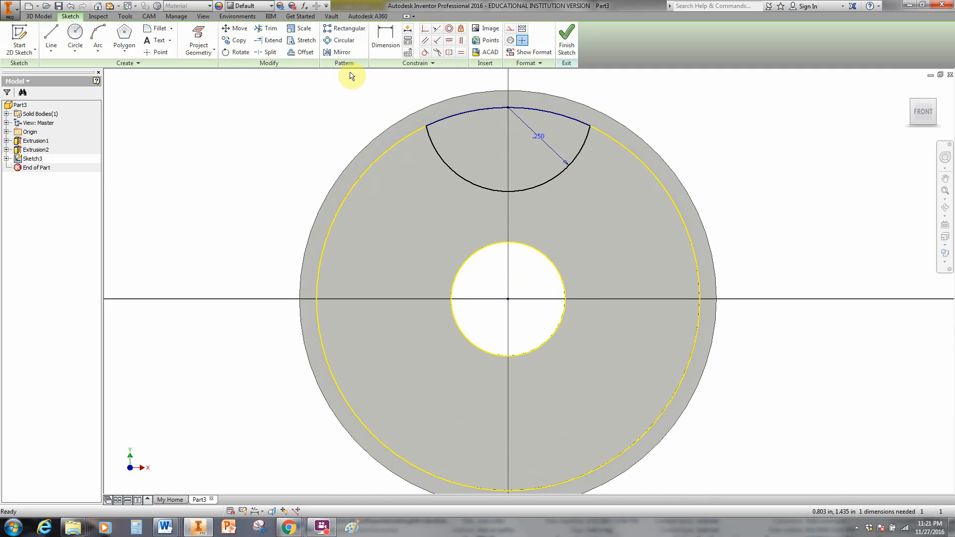
mouse_move(343, 39)
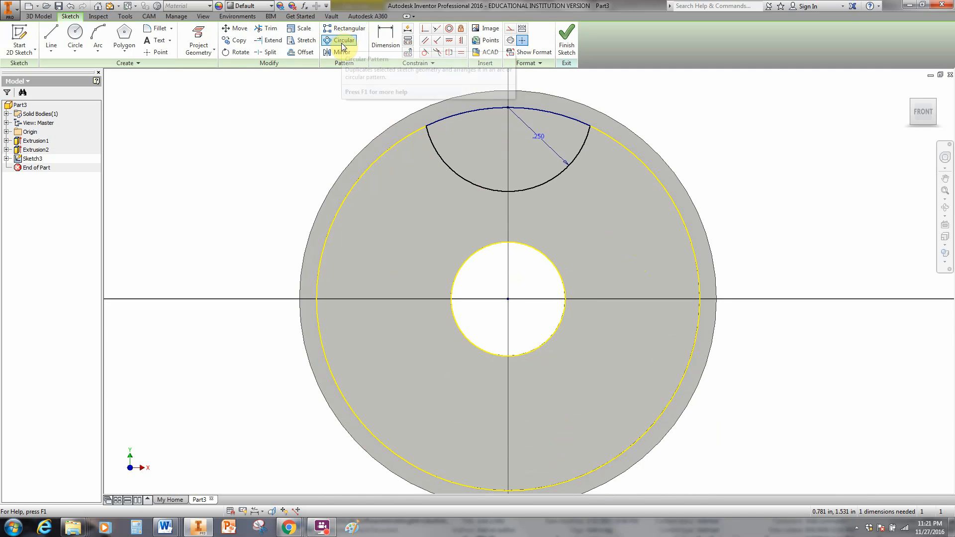
mouse_move(352, 73)
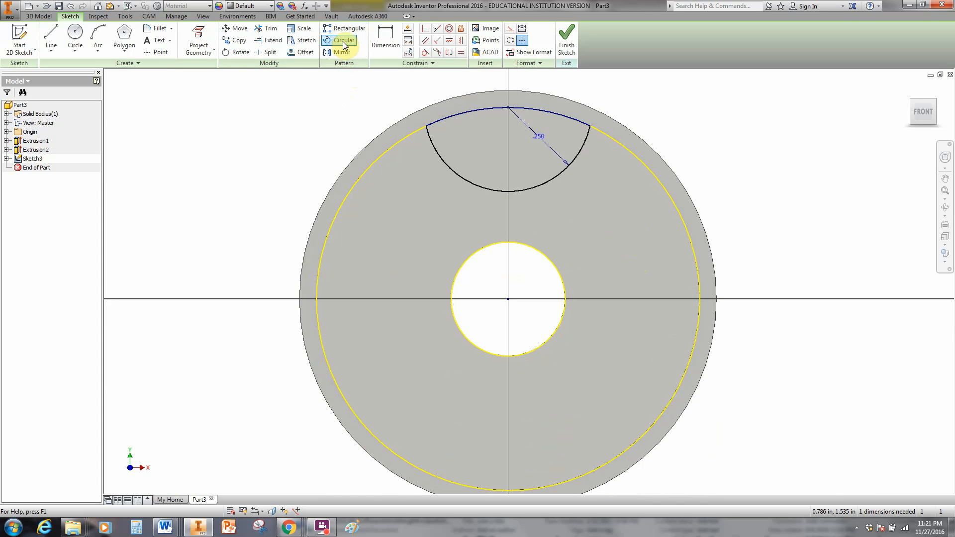
mouse_move(343, 40)
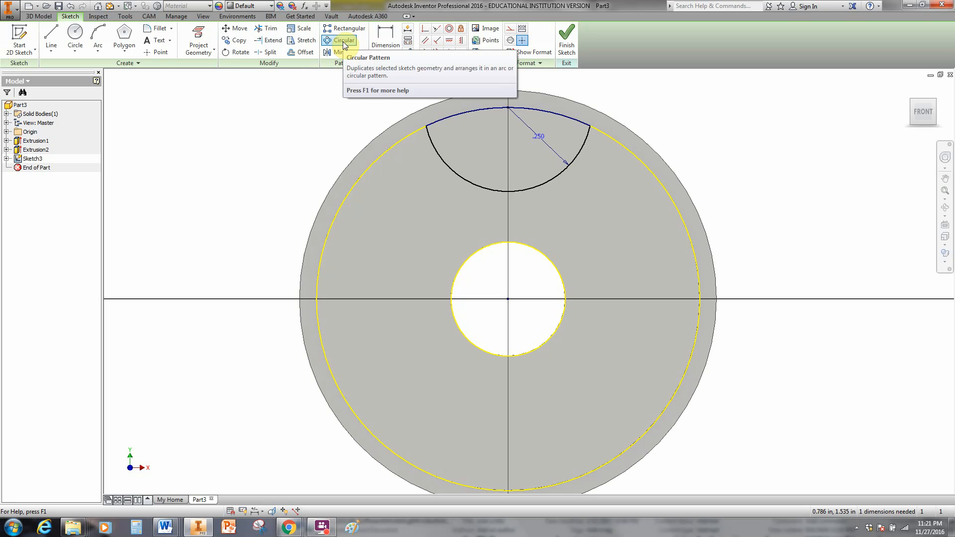
Circular-pattern the D-shaped arc profile five times about the wheel centre over 360 degrees.
left_click(344, 40)
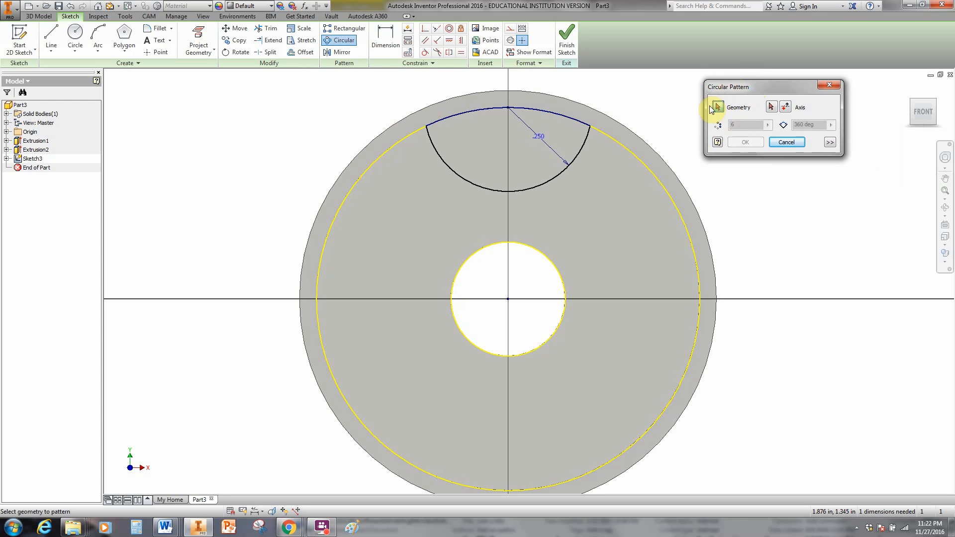
left_click(568, 177)
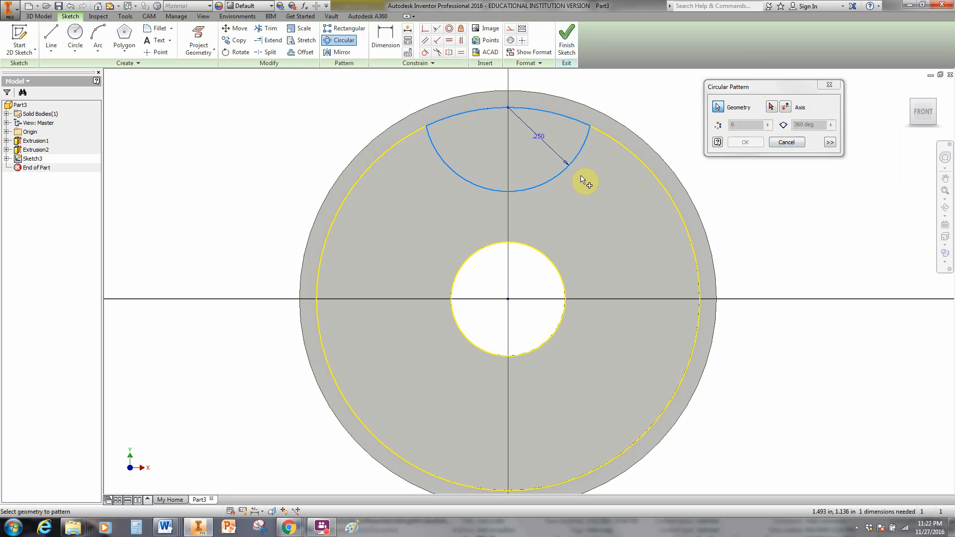
mouse_move(539, 173)
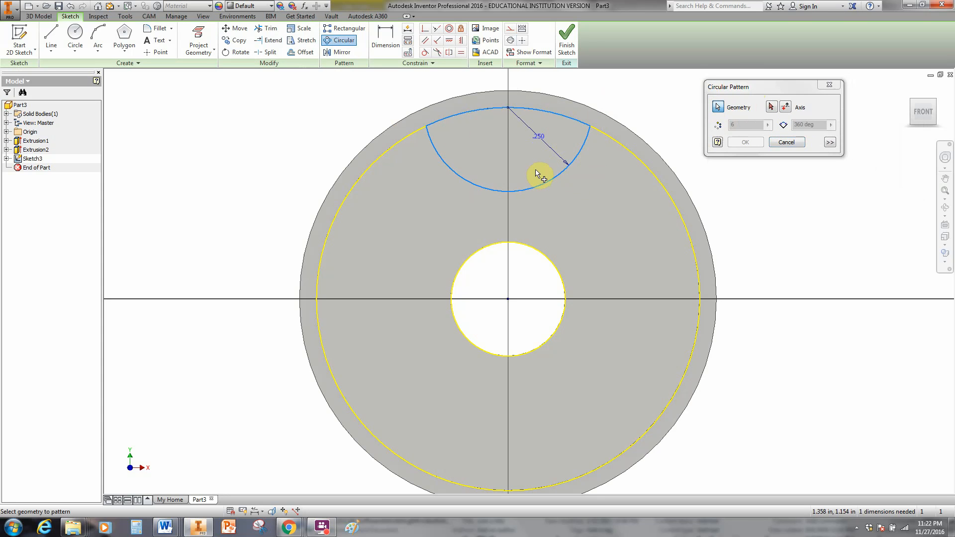
mouse_move(568, 166)
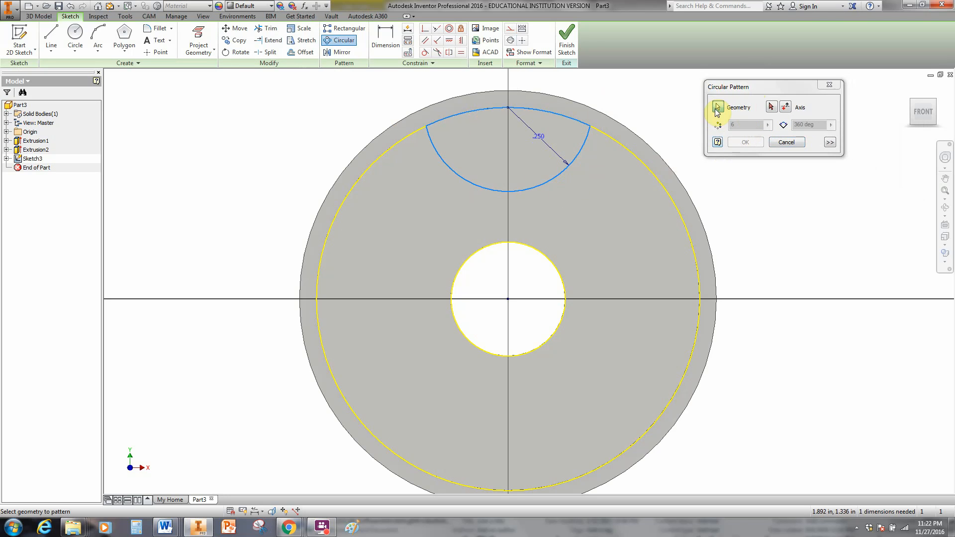
mouse_move(772, 107)
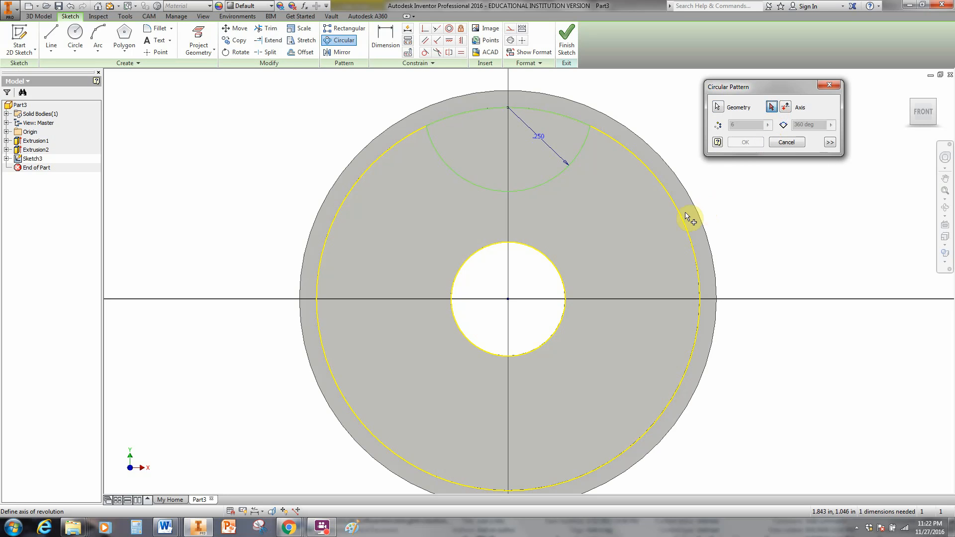
mouse_move(631, 167)
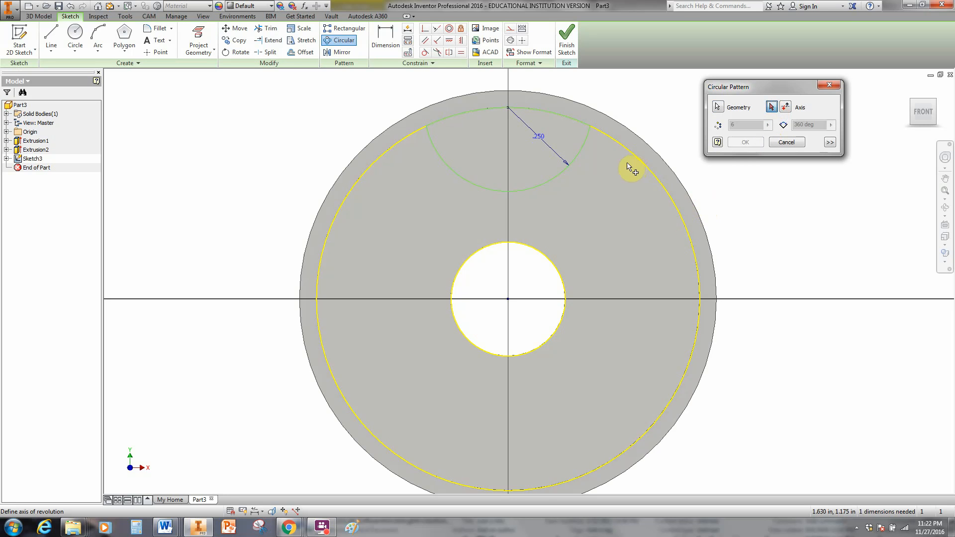
mouse_move(646, 169)
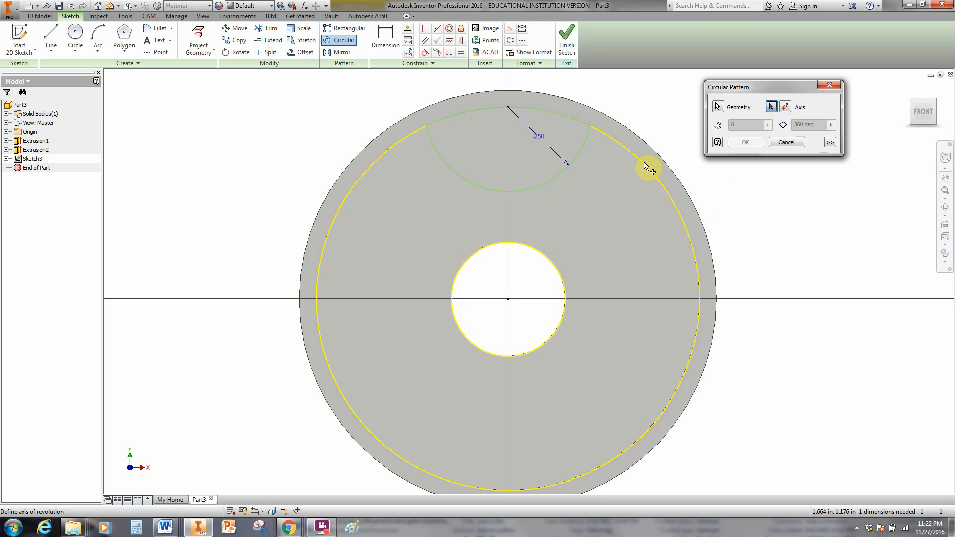
left_click(651, 177)
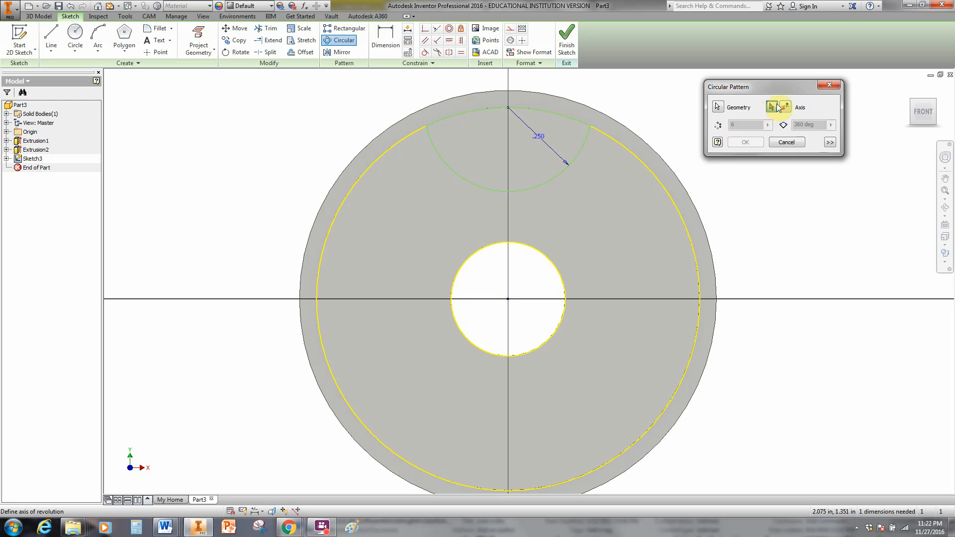
mouse_move(685, 177)
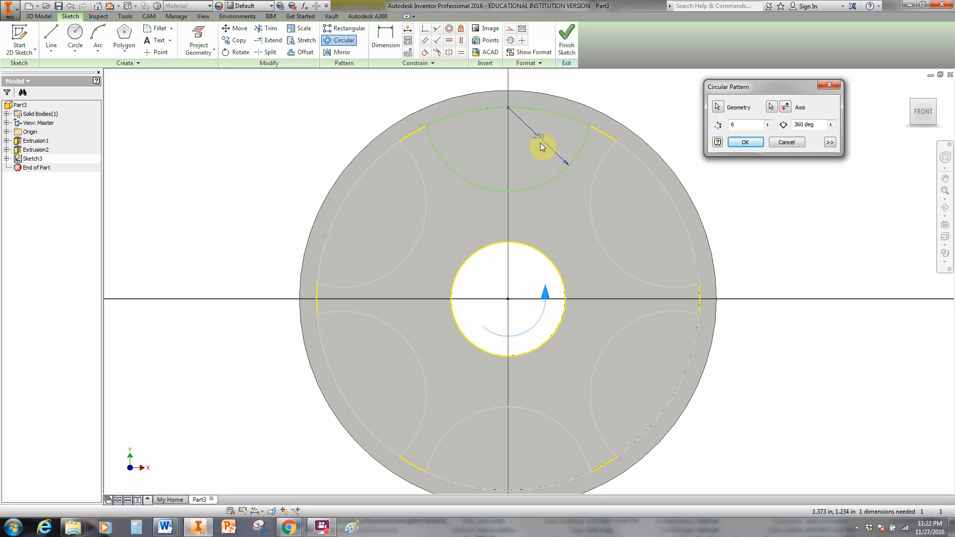
mouse_move(414, 410)
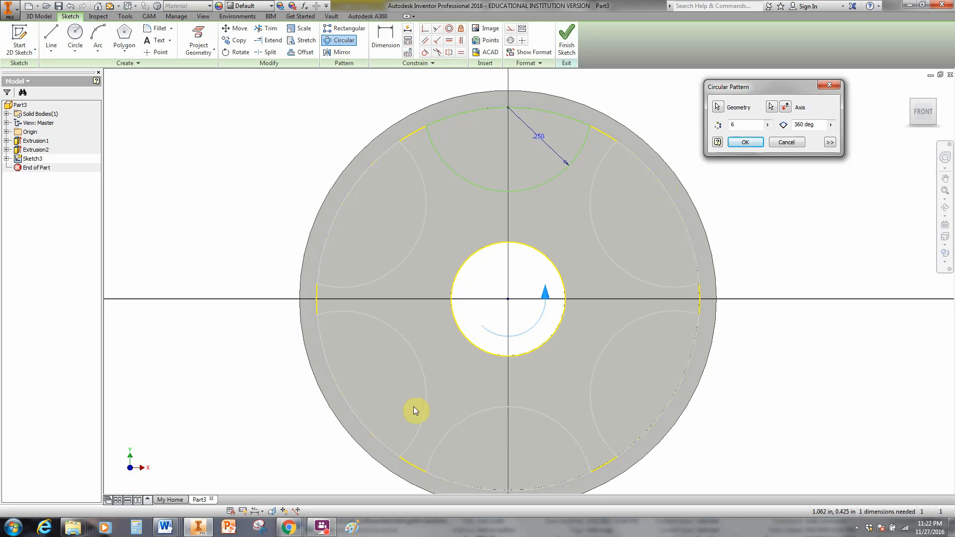
mouse_move(763, 121)
type("5")
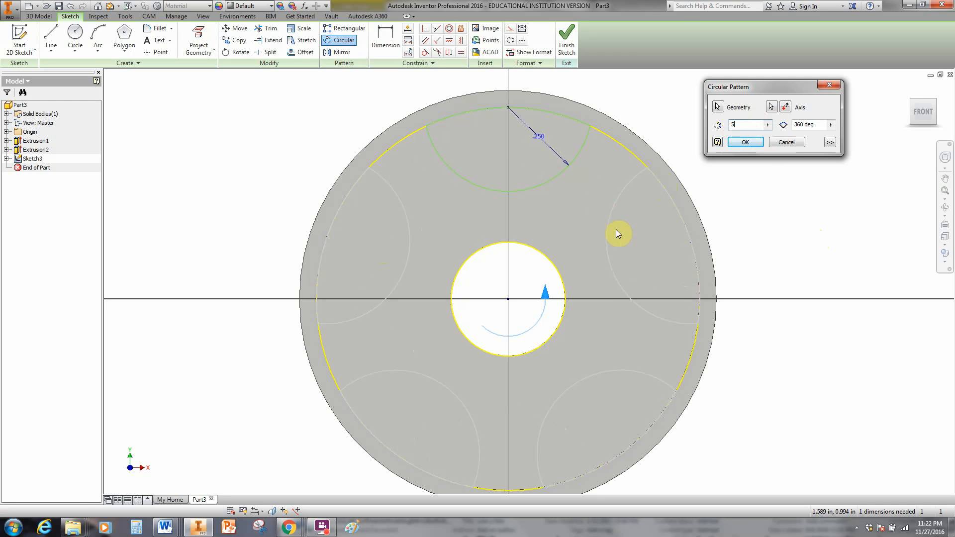
mouse_move(341, 240)
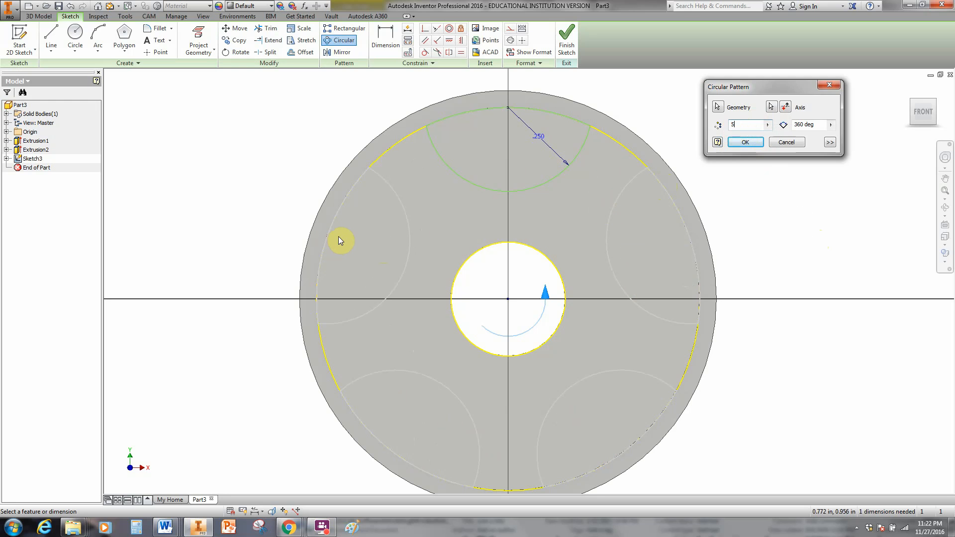
mouse_move(571, 142)
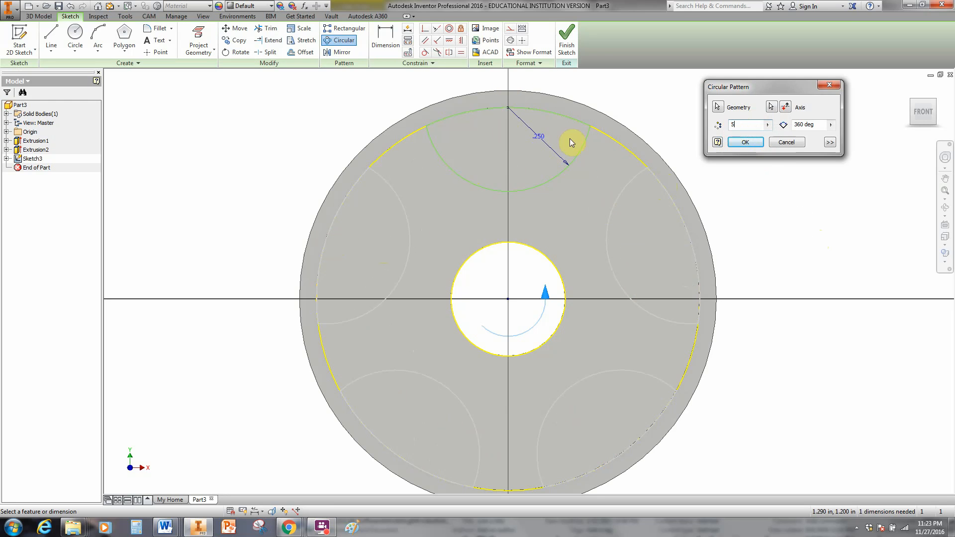
mouse_move(725, 135)
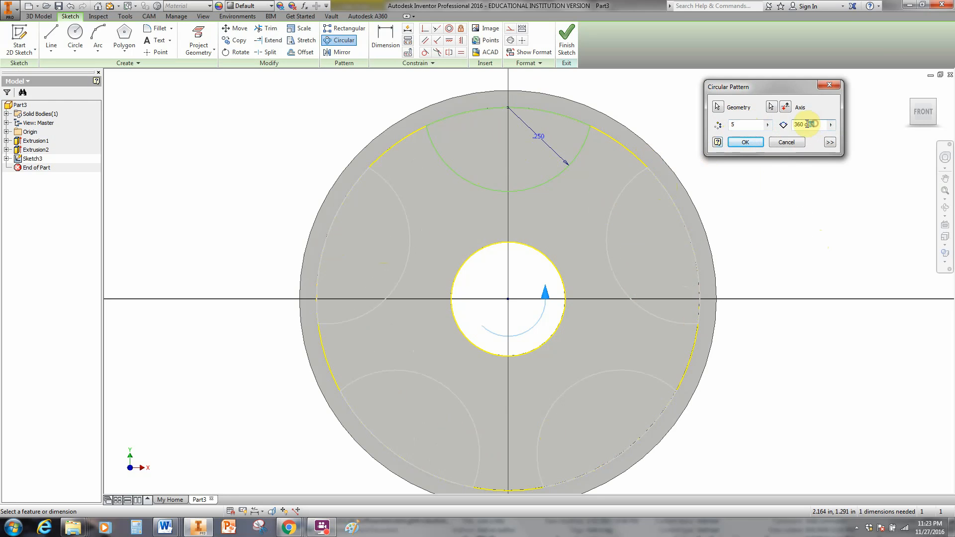
type("180")
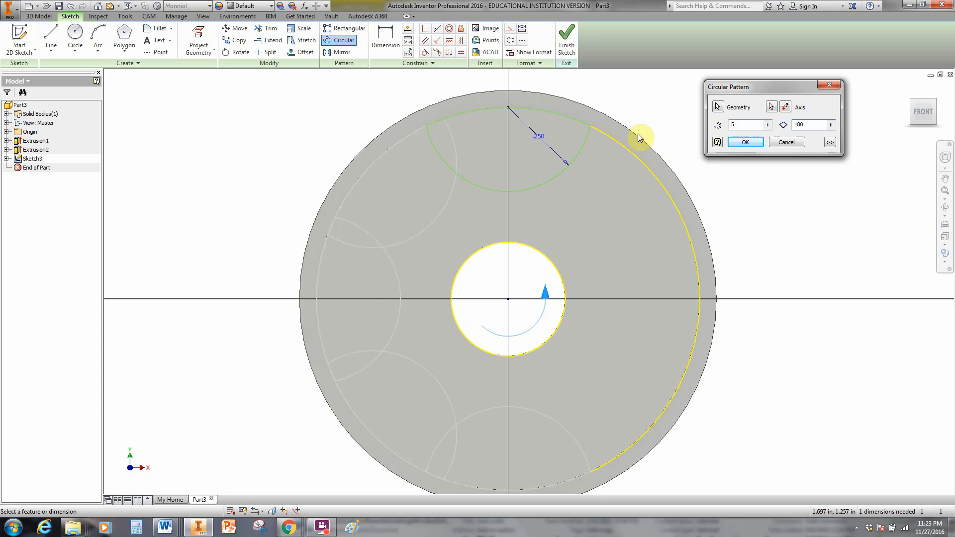
mouse_move(441, 359)
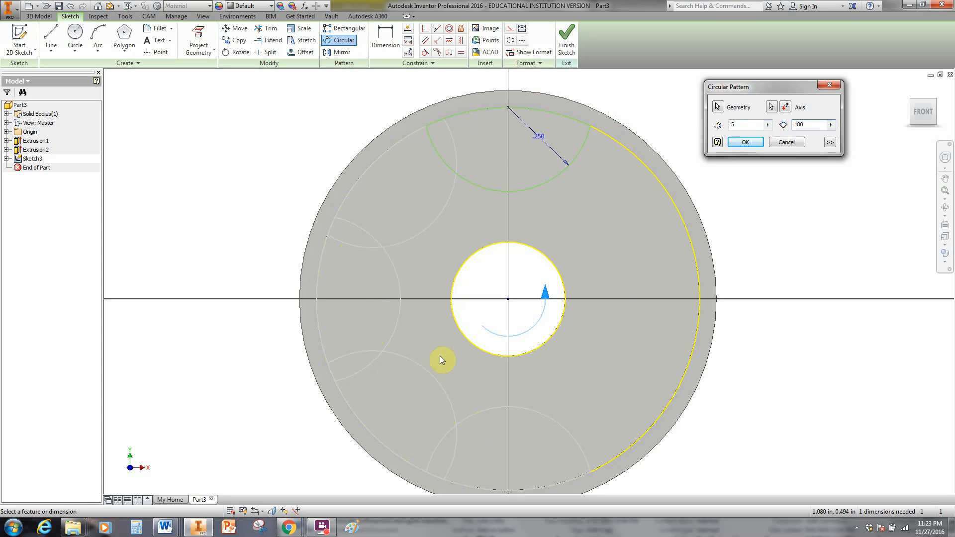
mouse_move(550, 385)
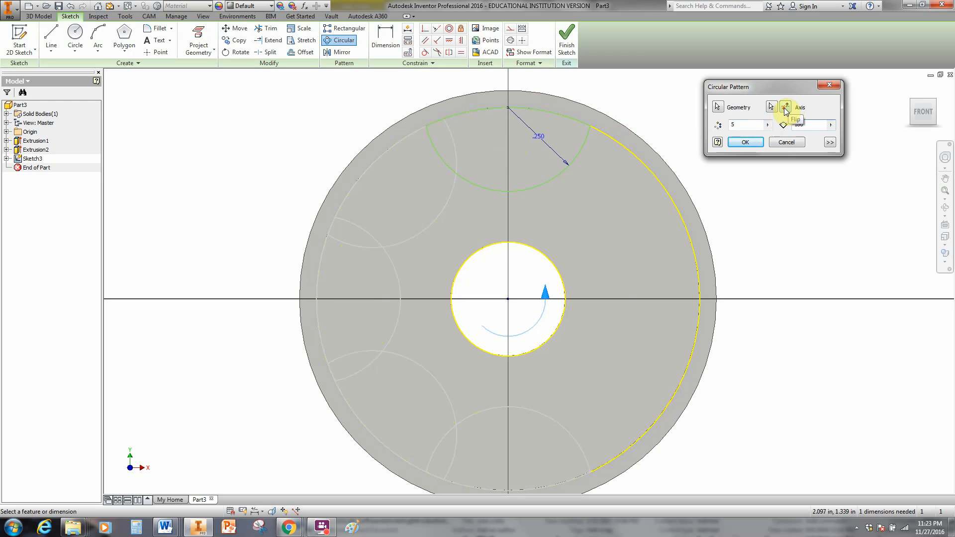
left_click(786, 107)
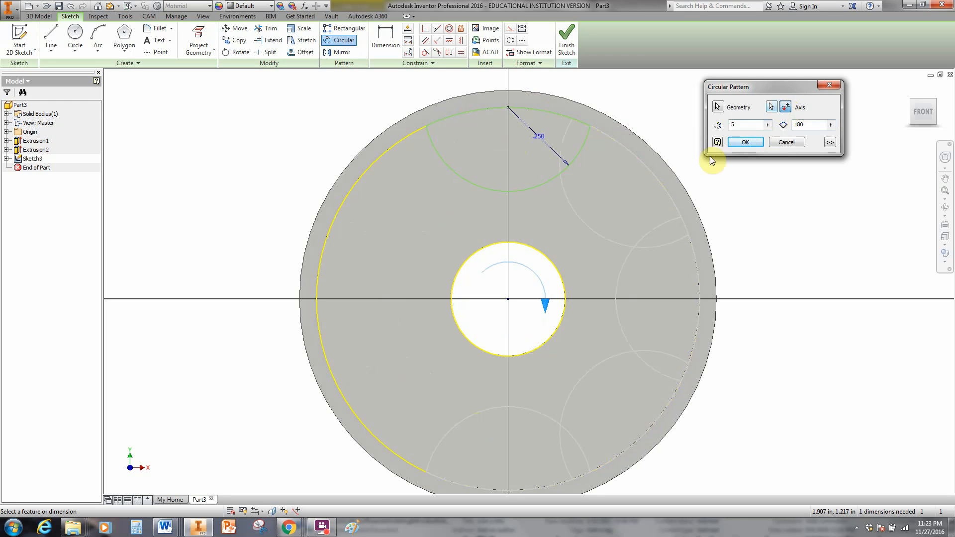
mouse_move(589, 420)
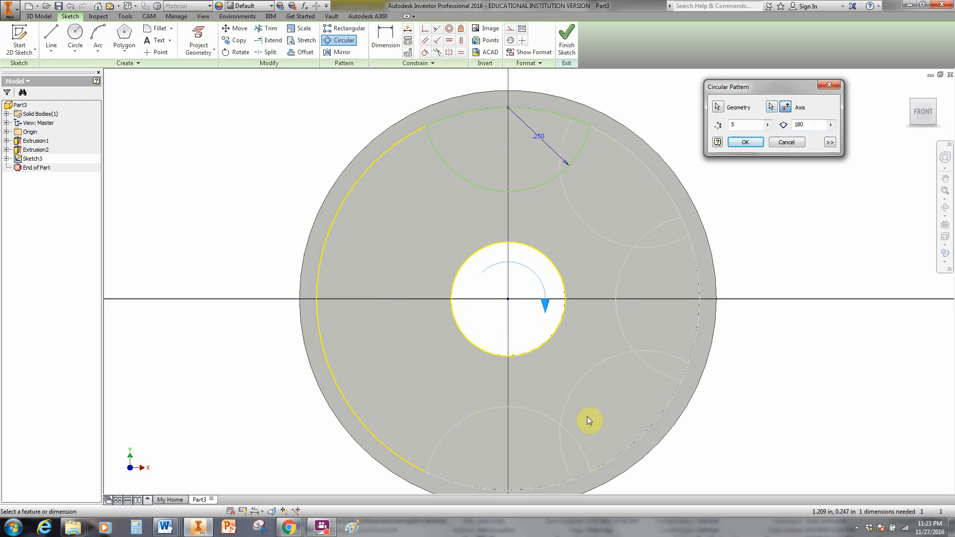
mouse_move(827, 140)
type("360")
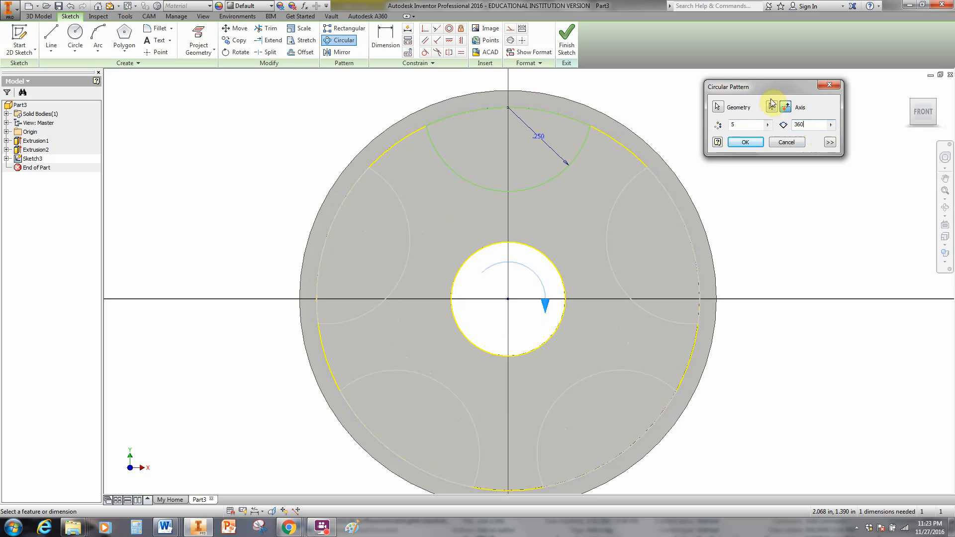
mouse_move(812, 189)
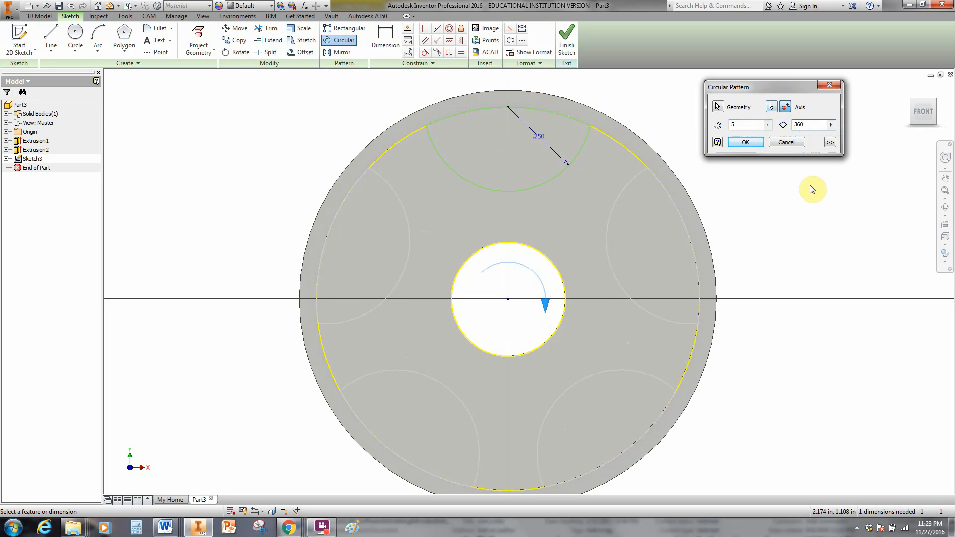
mouse_move(675, 141)
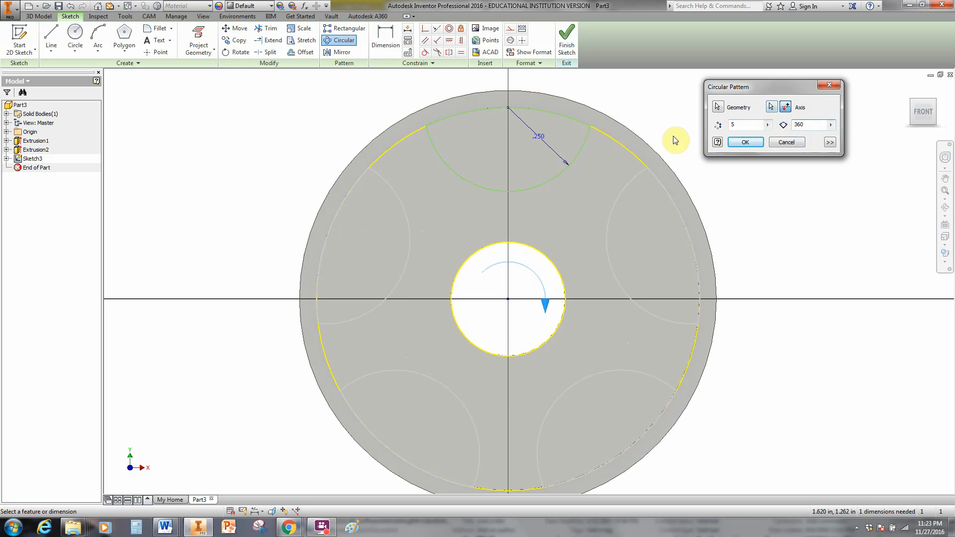
left_click(745, 142)
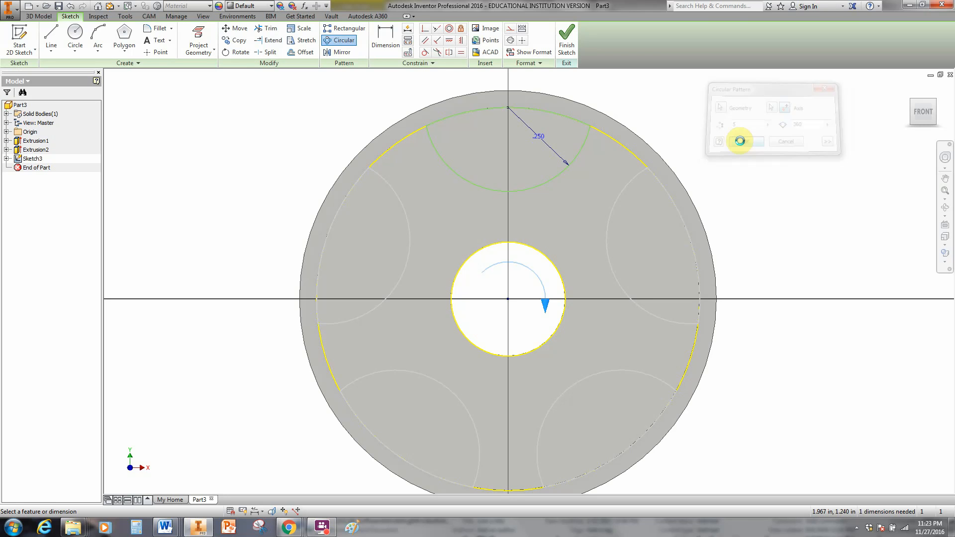
Finish the cutout sketch and return to the 3D wheel model.
left_click(739, 140)
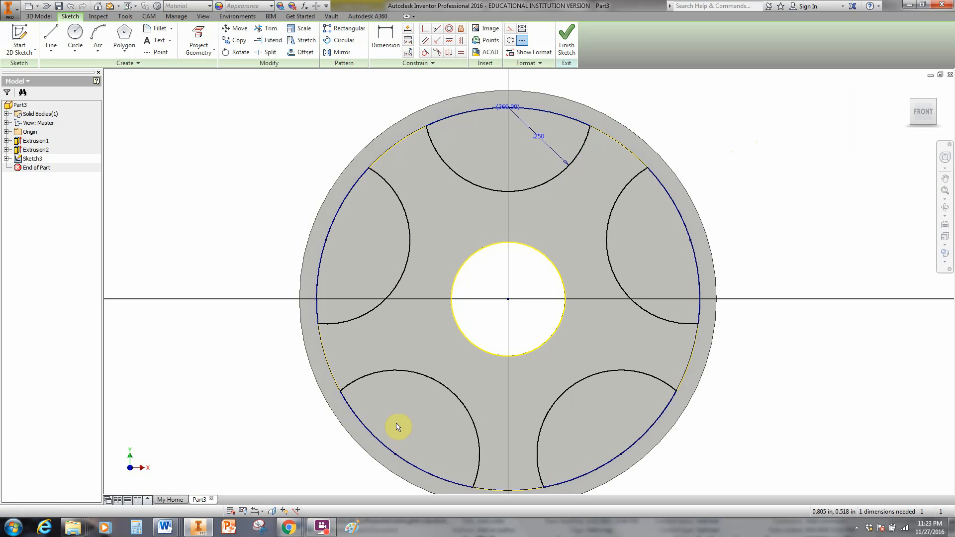
mouse_move(616, 282)
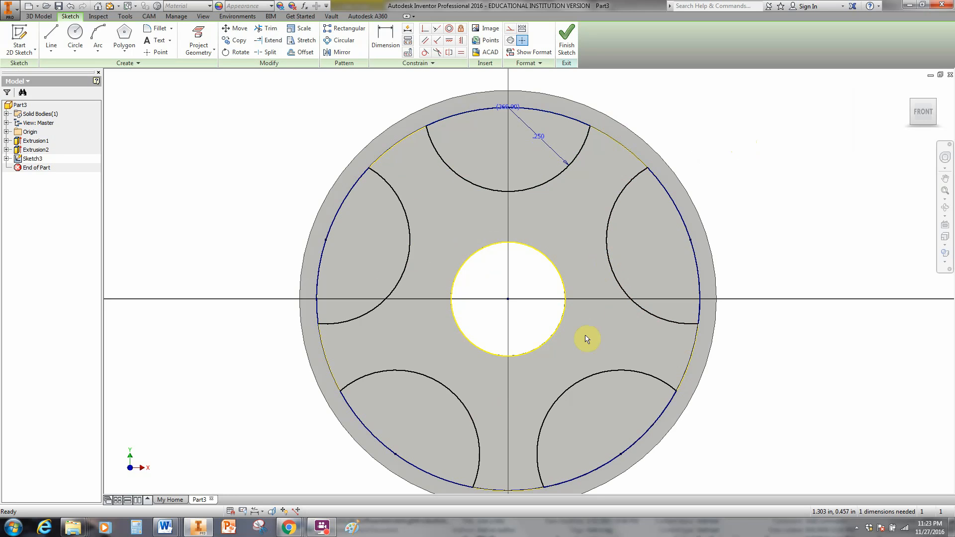
mouse_move(469, 200)
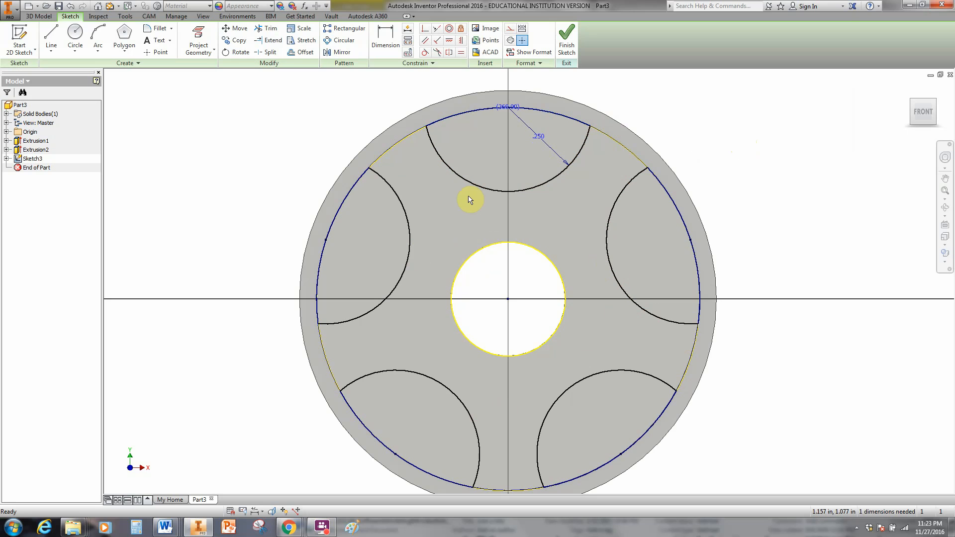
mouse_move(510, 235)
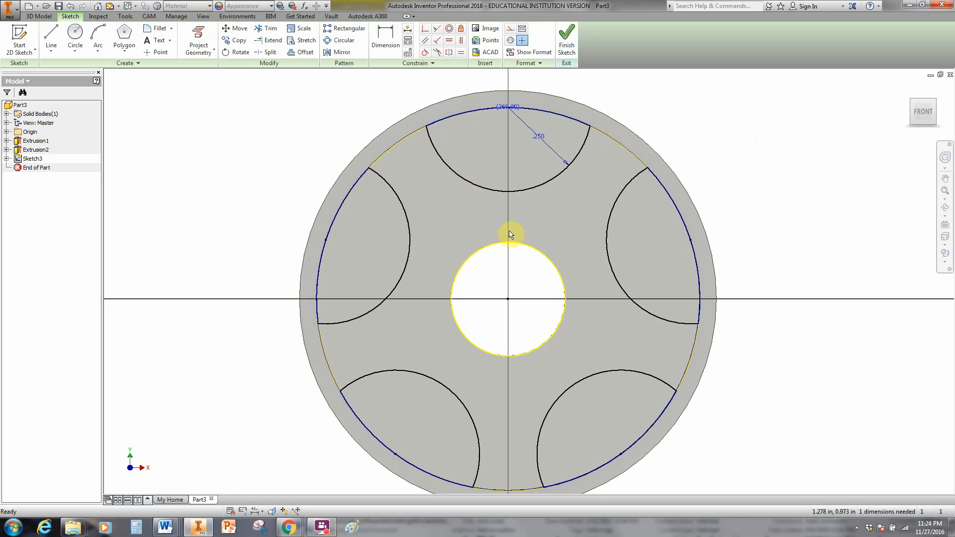
mouse_move(573, 209)
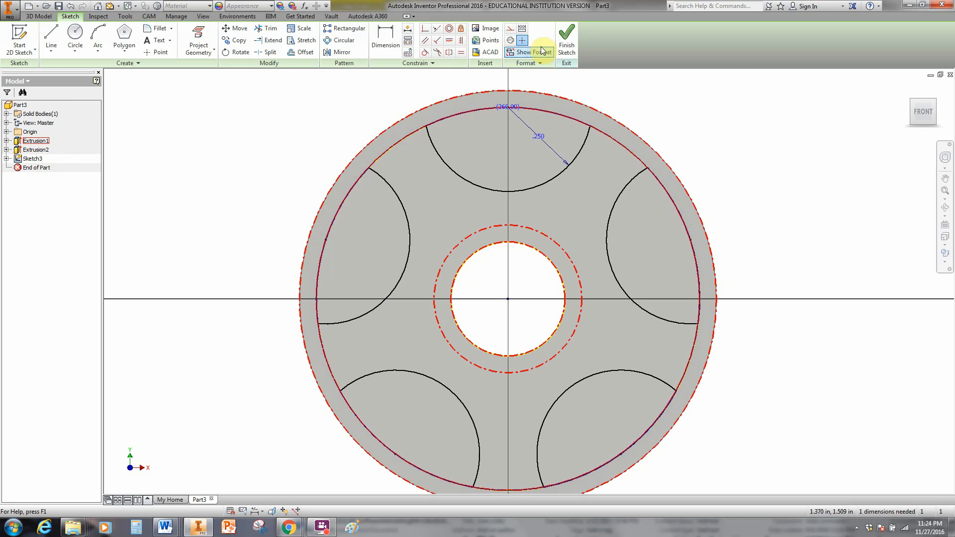
mouse_move(595, 74)
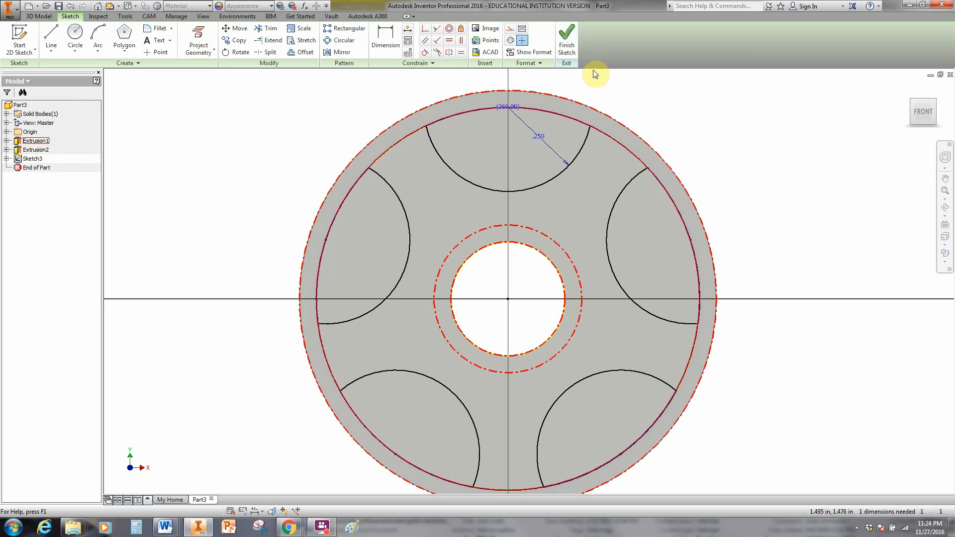
left_click(566, 39)
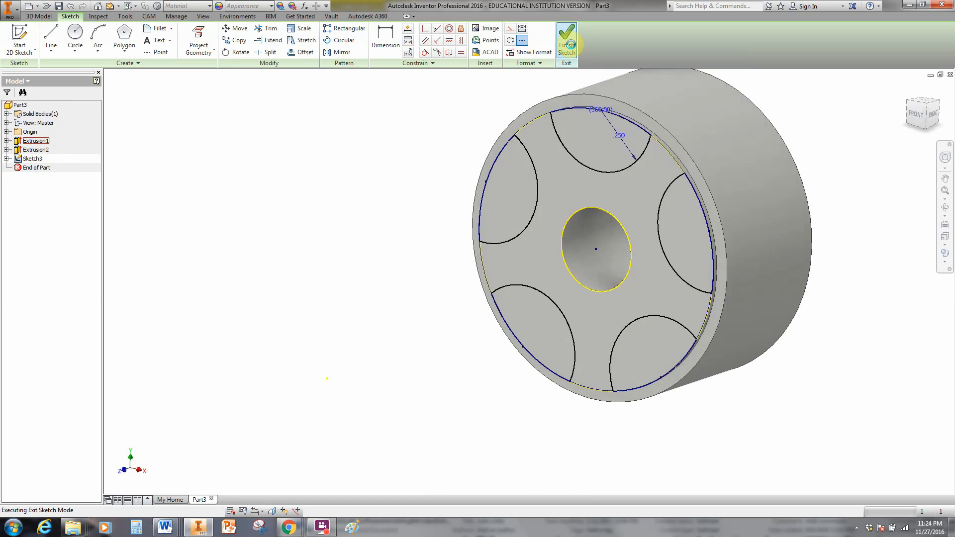
Start an extrusion and select the five D-shaped arc regions as its profile.
left_click(566, 38)
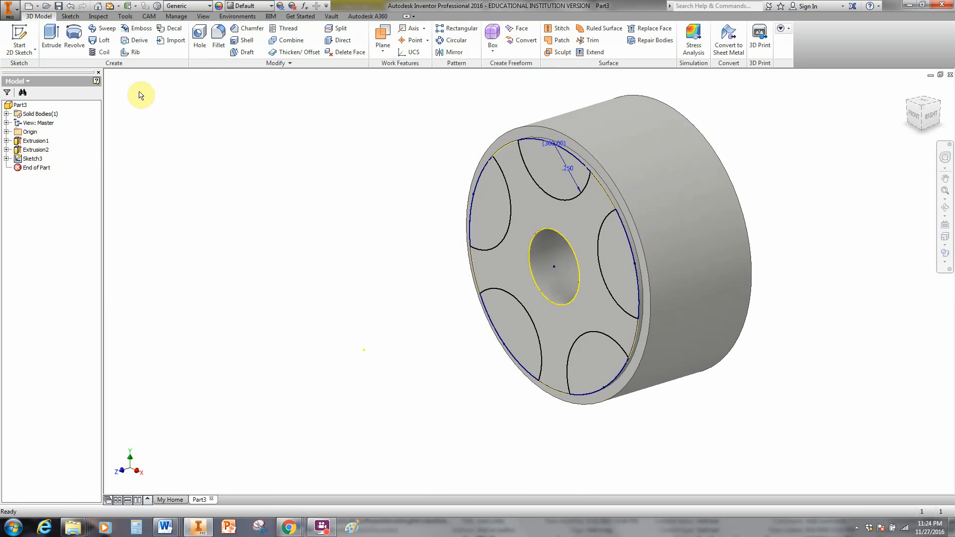
left_click(51, 37)
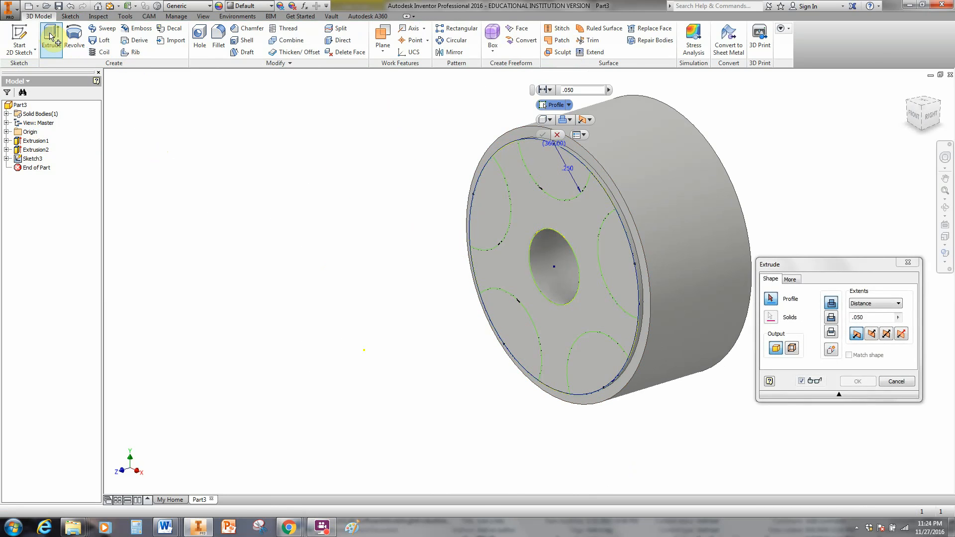
left_click(490, 252)
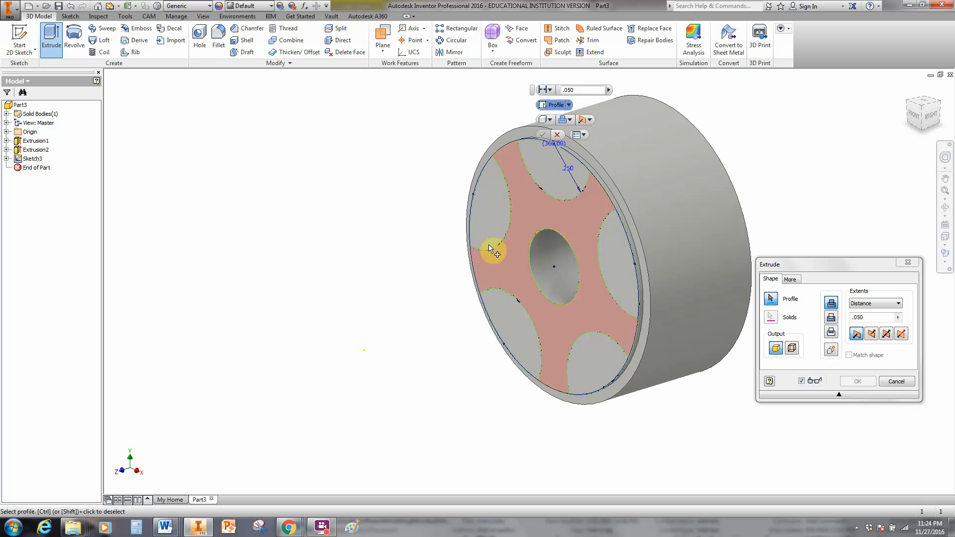
left_click(491, 249)
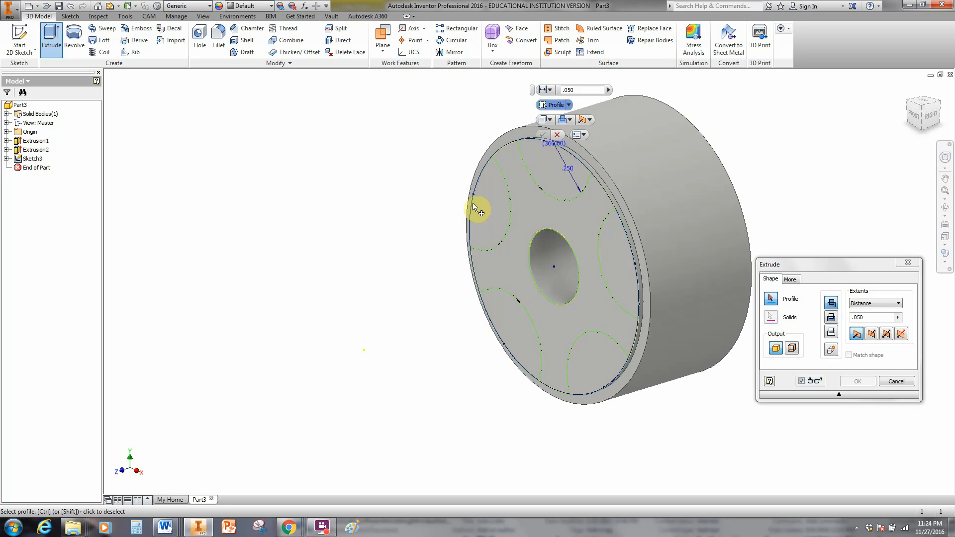
left_click(602, 229)
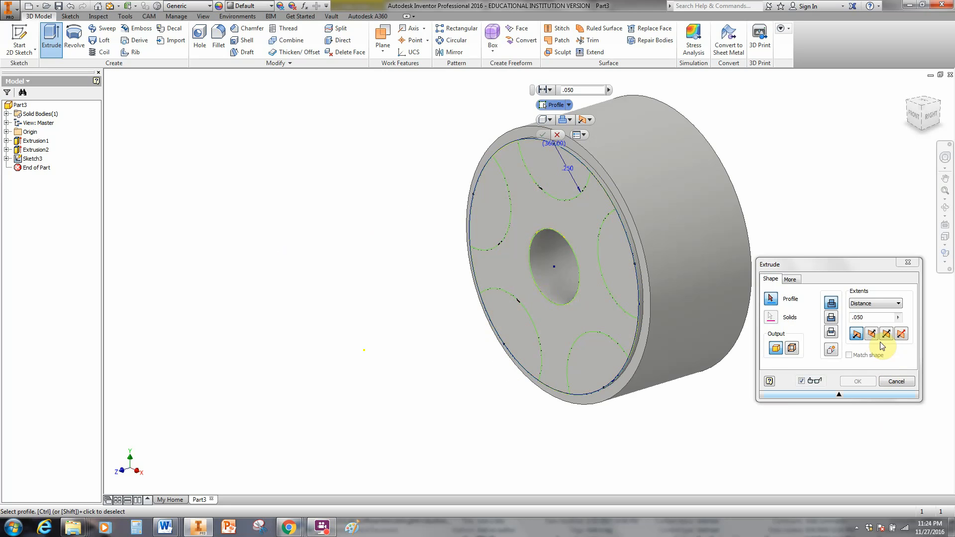
left_click(544, 226)
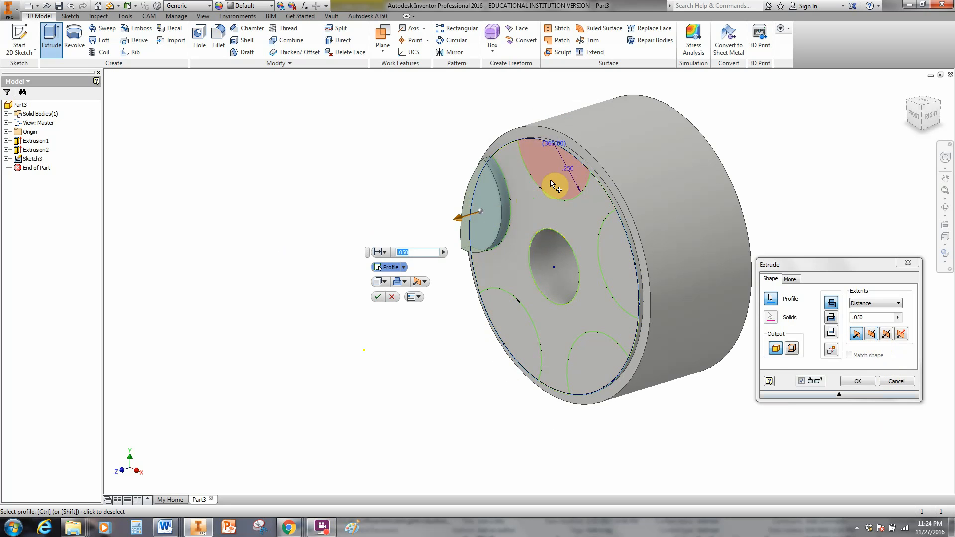
left_click(609, 362)
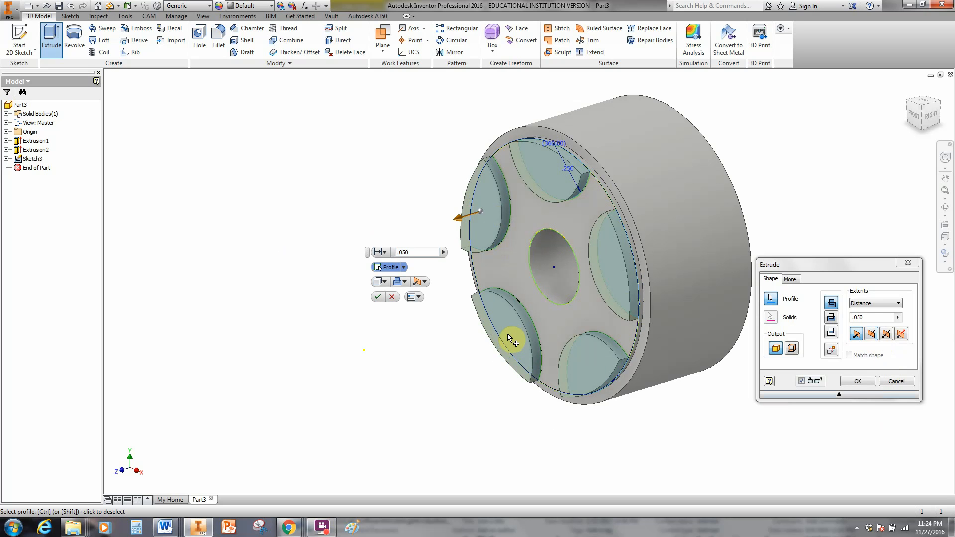
scroll("up", 3)
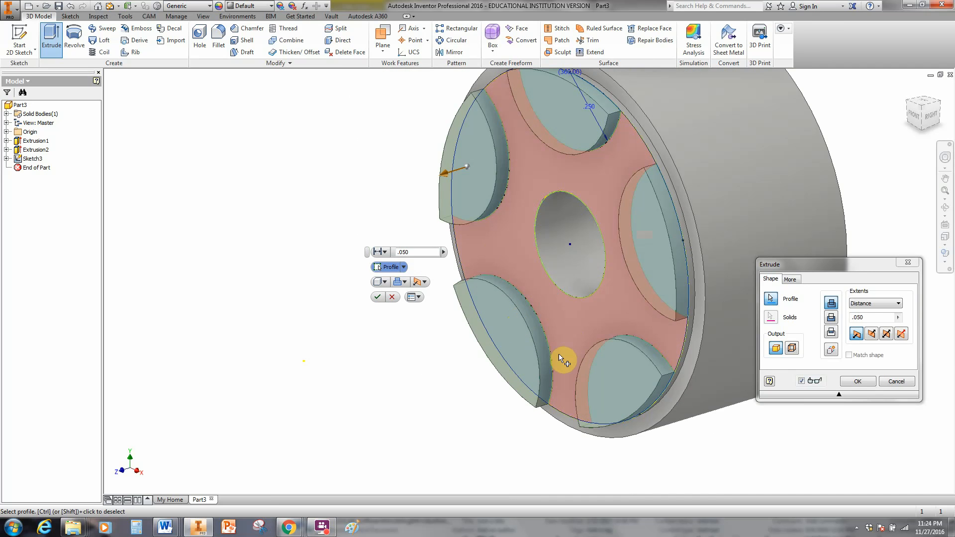
left_click(569, 244)
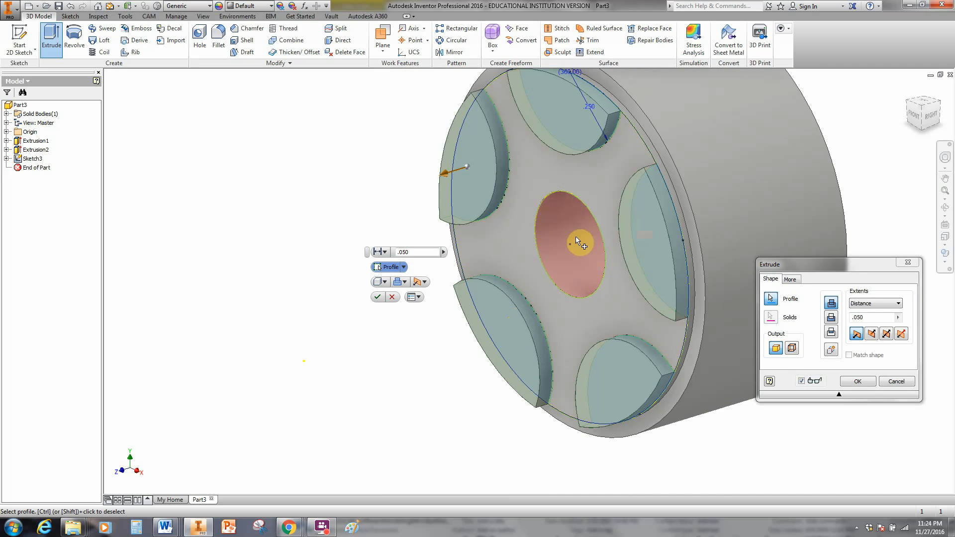
left_click(577, 242)
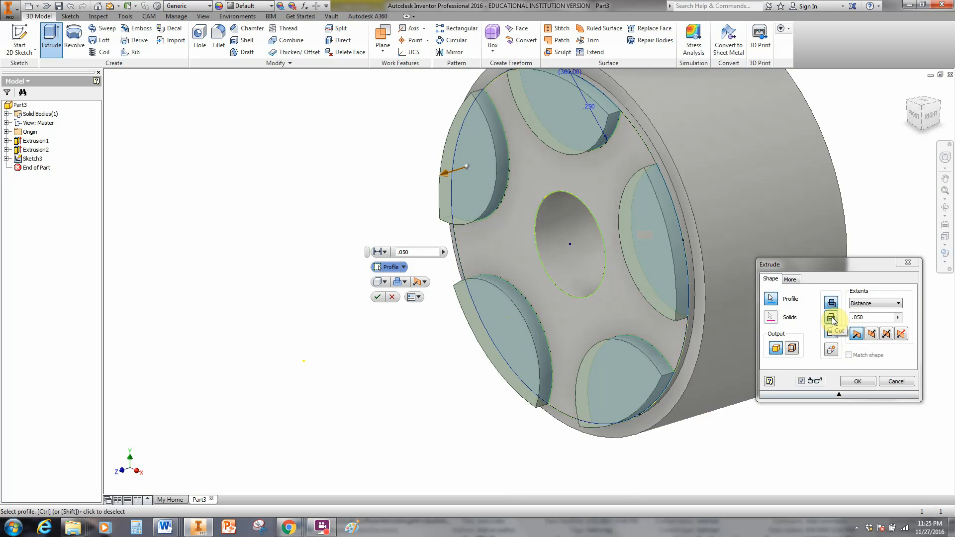
Set the extrusion to Cut with extents All and confirm the five openings.
left_click(831, 317)
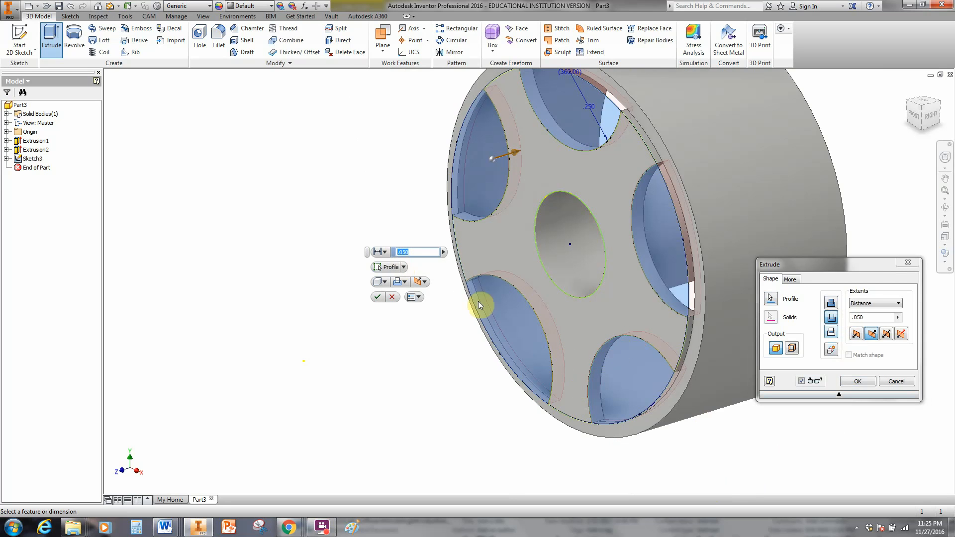
left_click(896, 304)
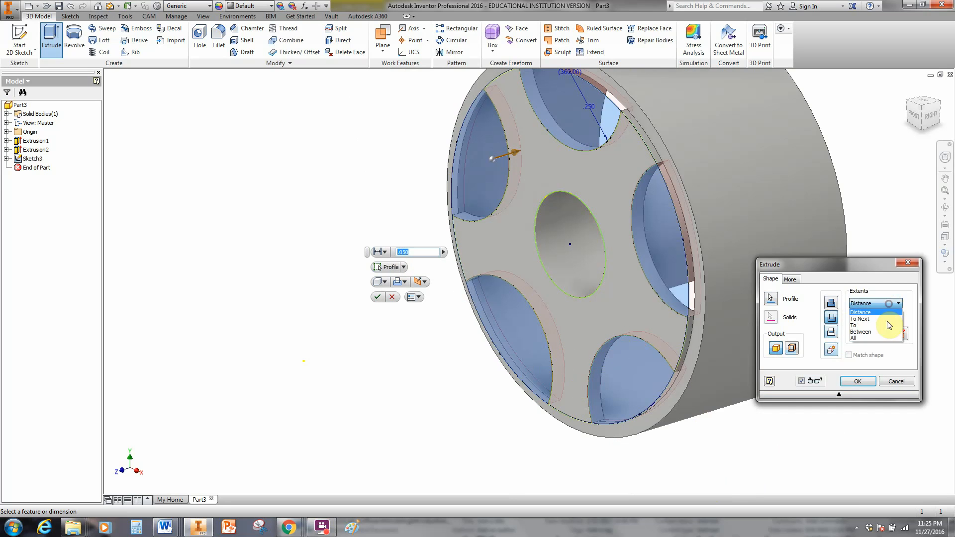
left_click(860, 338)
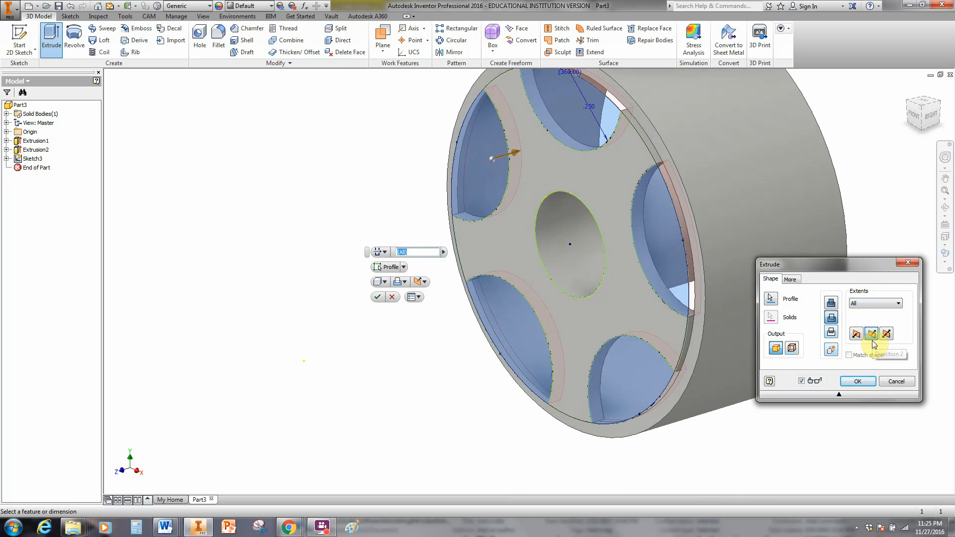
left_click(896, 302)
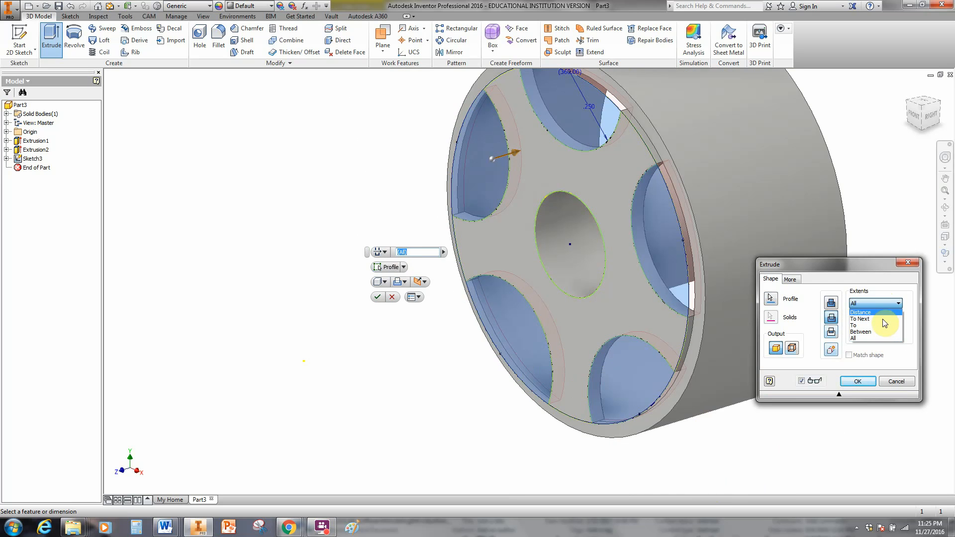
mouse_move(859, 338)
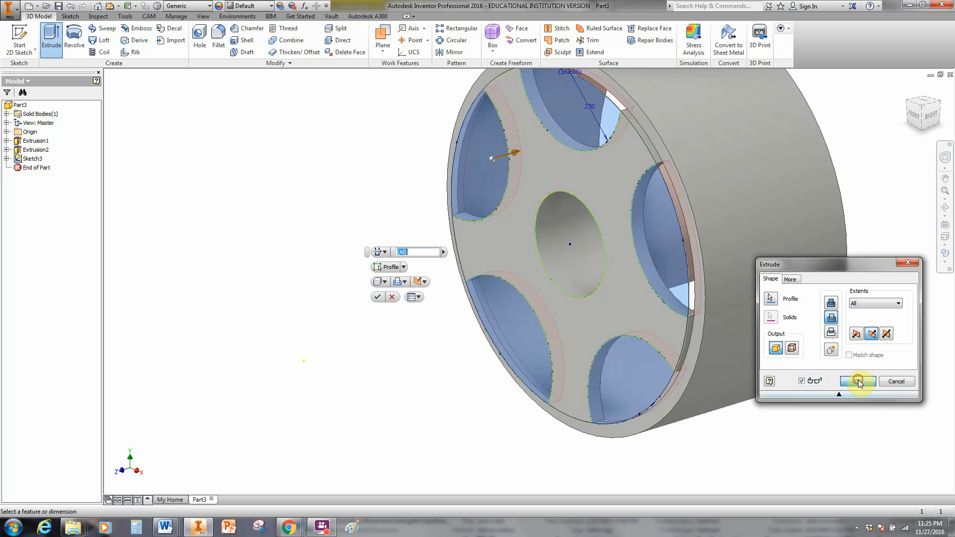
left_click(857, 381)
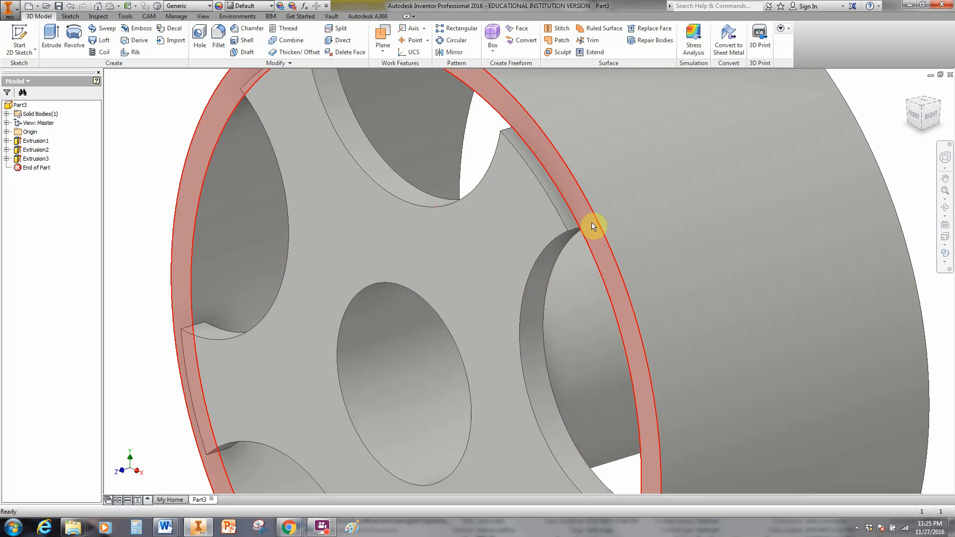
mouse_move(601, 255)
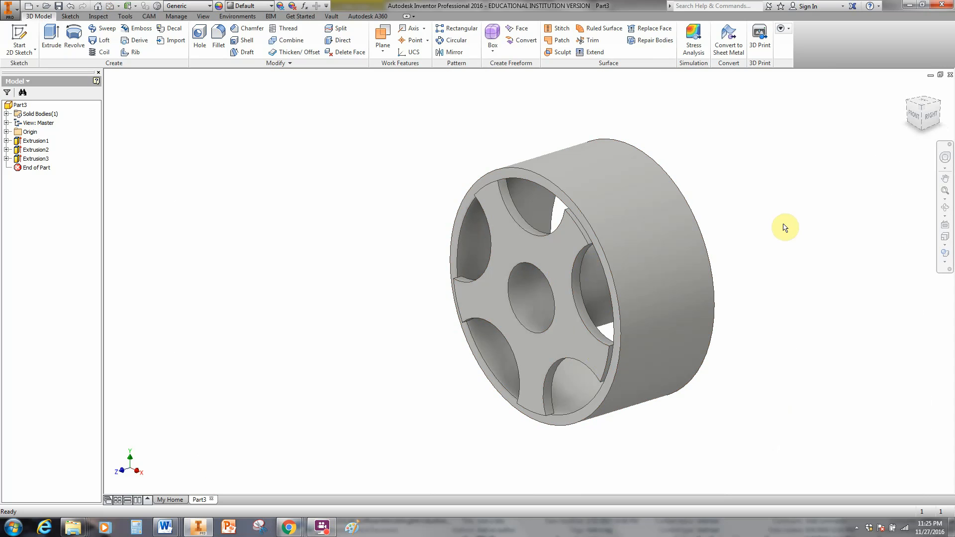
Browse the Material list for the wheel, considering a nylon entry.
left_click(186, 6)
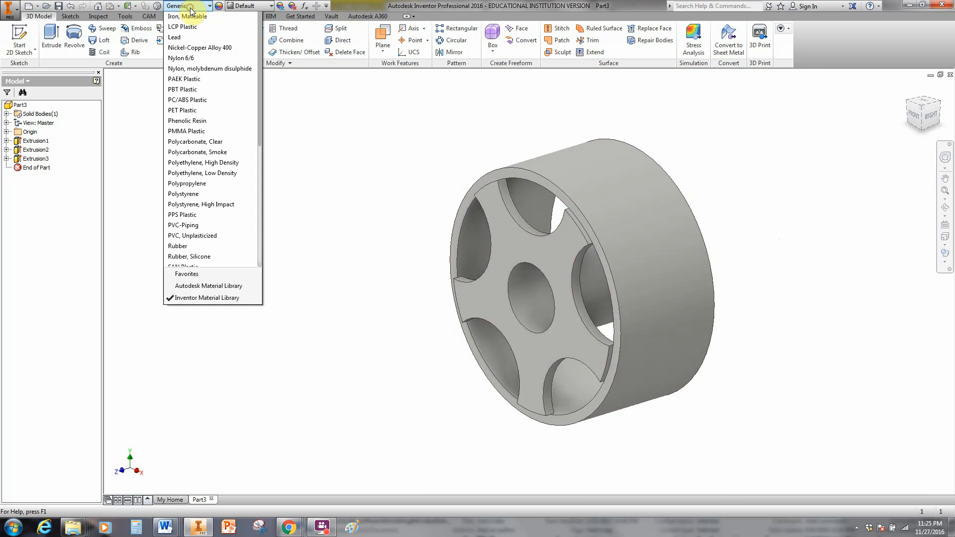
scroll("up", 3)
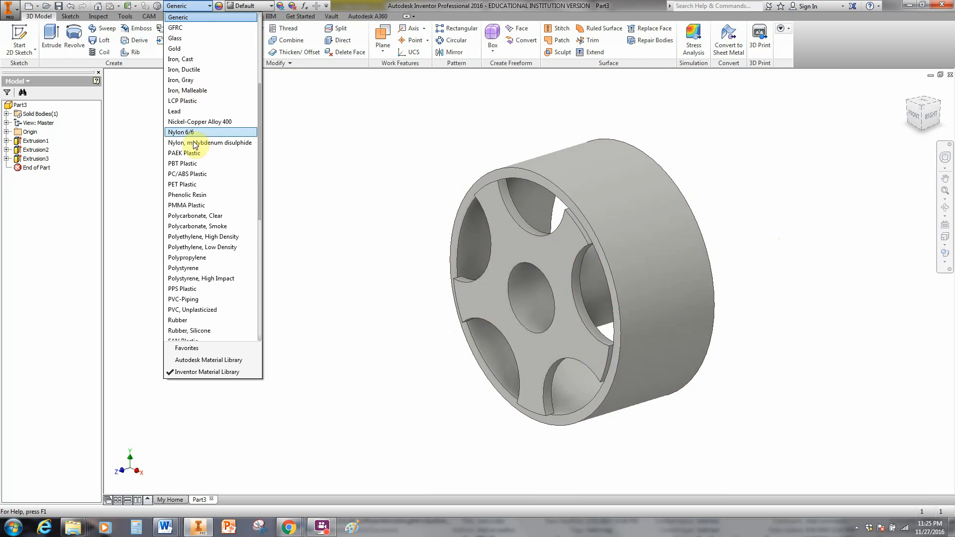
mouse_move(209, 226)
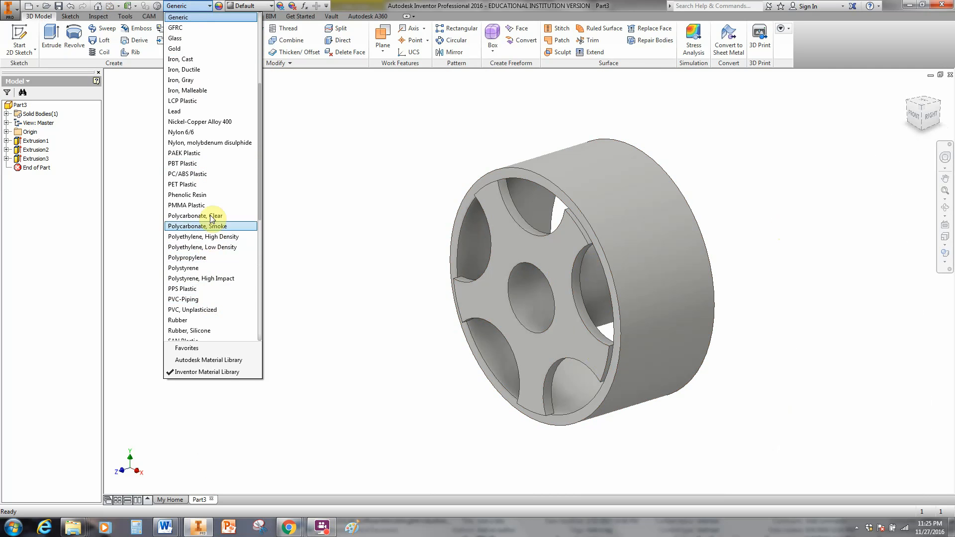
mouse_move(216, 100)
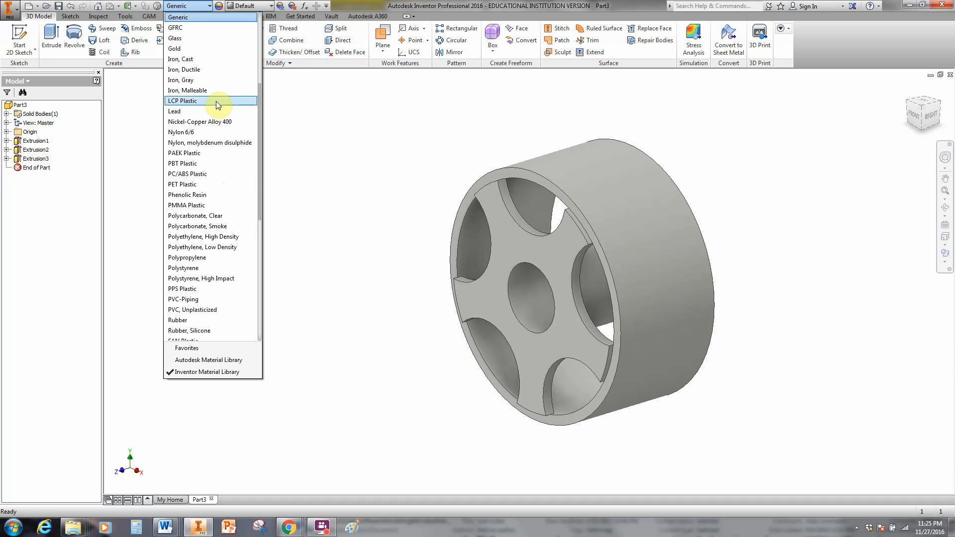